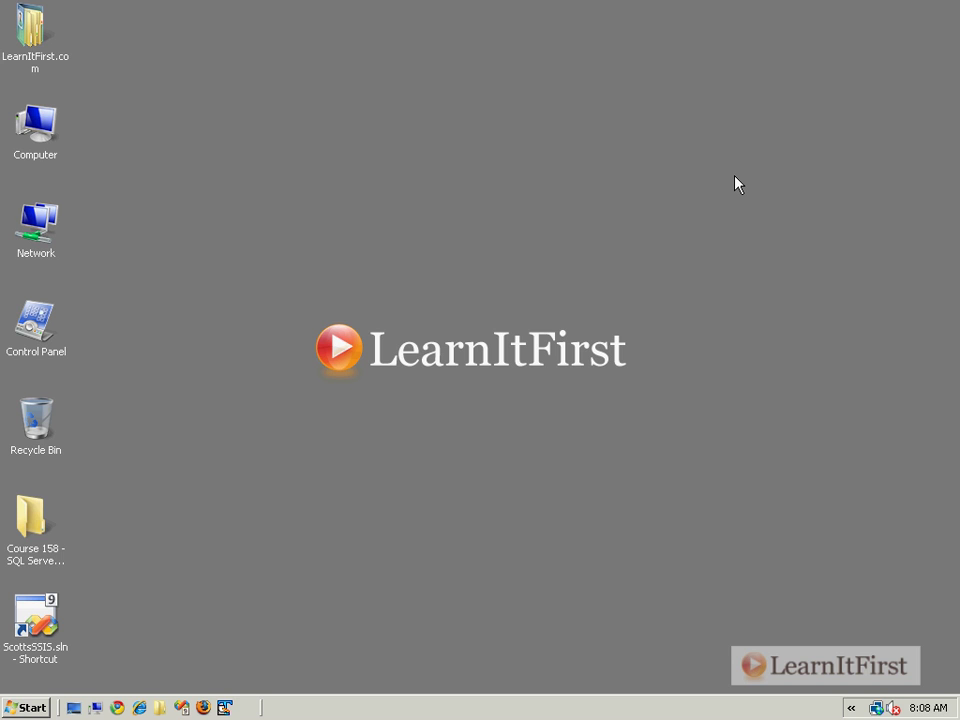
{"action": "mouse_move", "coordinate": [752, 212]}
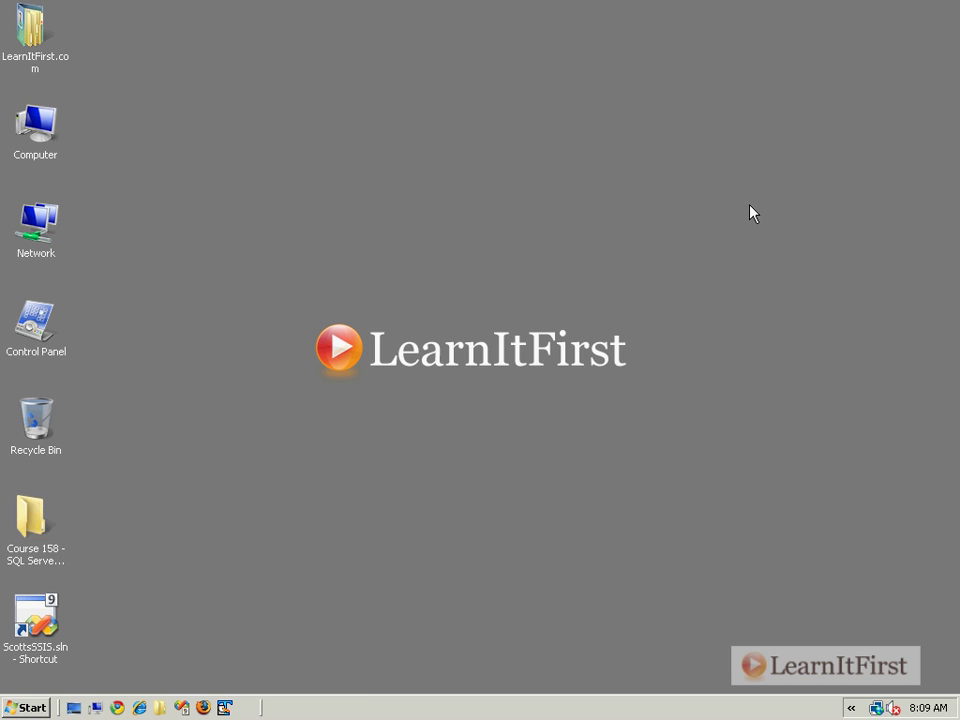
Launch Microsoft Office Excel 2007 from Start > All Programs > Microsoft Office
{"action": "left_click", "coordinate": [24, 708]}
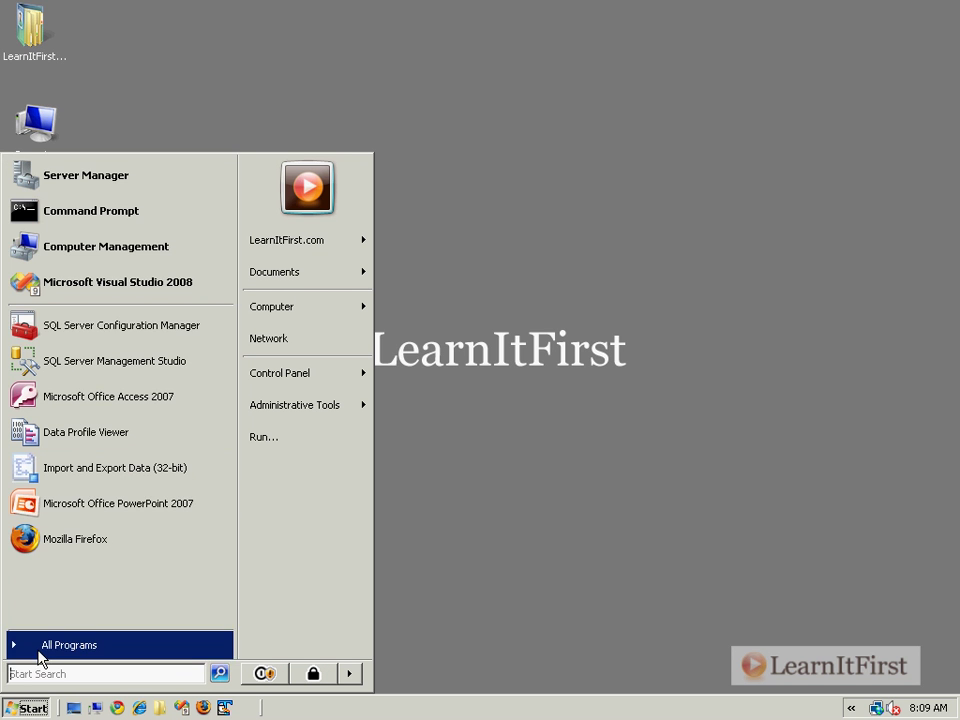
{"action": "left_click", "coordinate": [68, 644]}
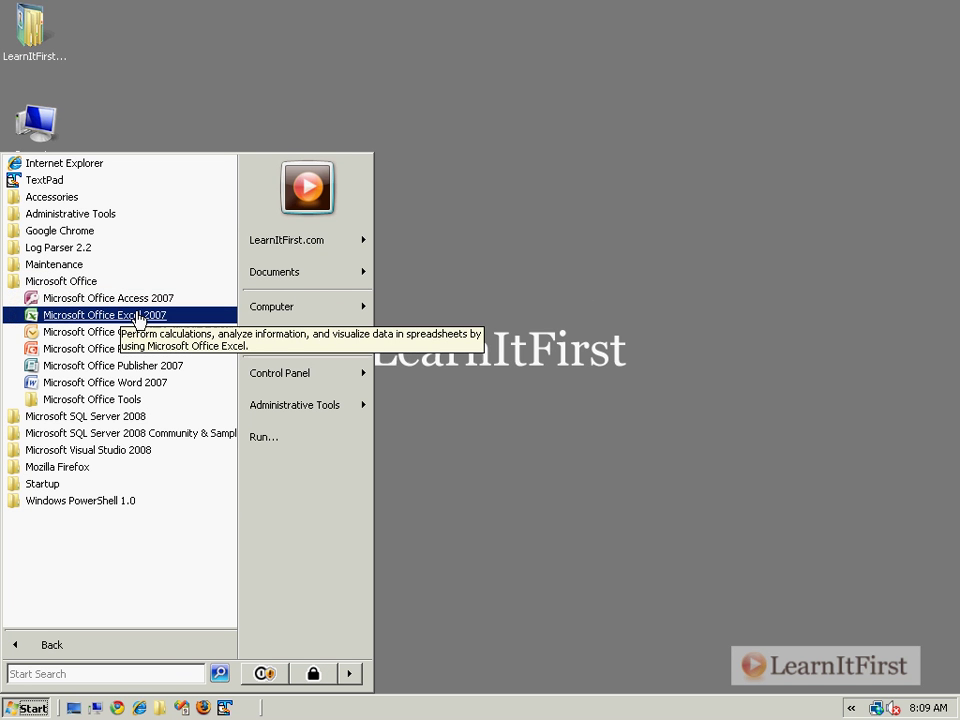
{"action": "mouse_move", "coordinate": [150, 330]}
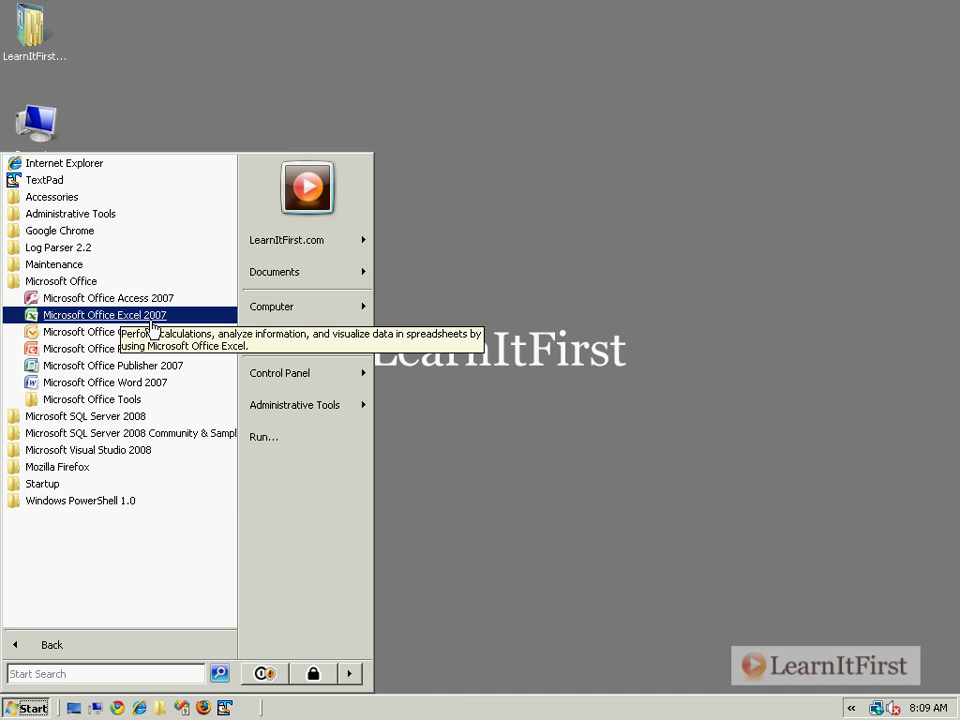
{"action": "left_click", "coordinate": [104, 314]}
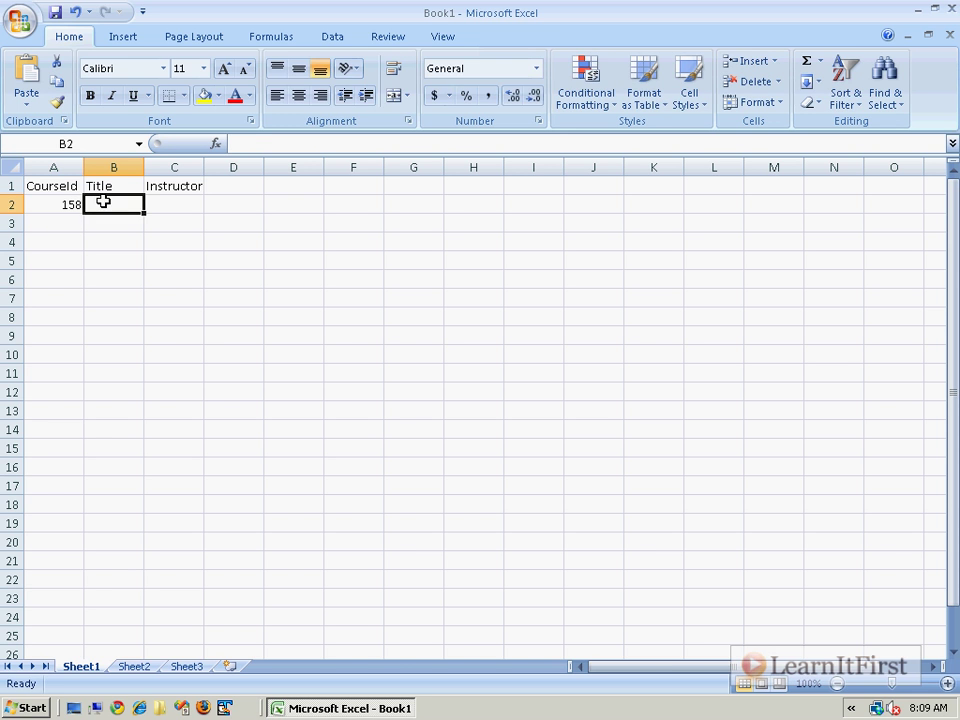
Enter course 158 SQL Server 2008 Integration Services and course 223 Exchange 2007 Administration
{"action": "type", "text": "SQL Server 2008 I"}
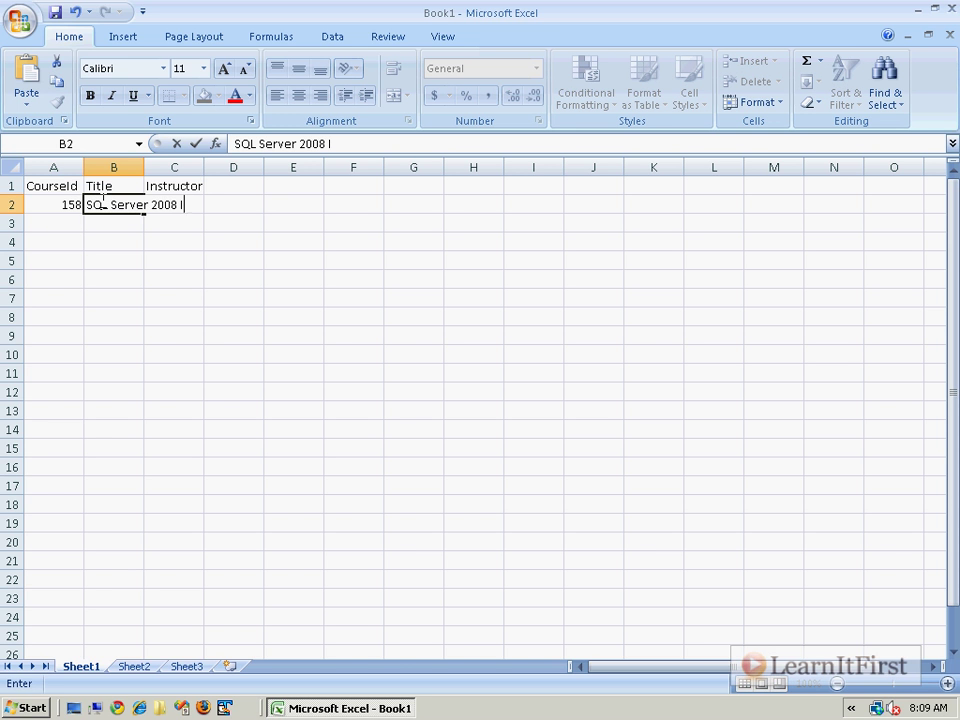
{"action": "type", "text": "ntegration Servic"}
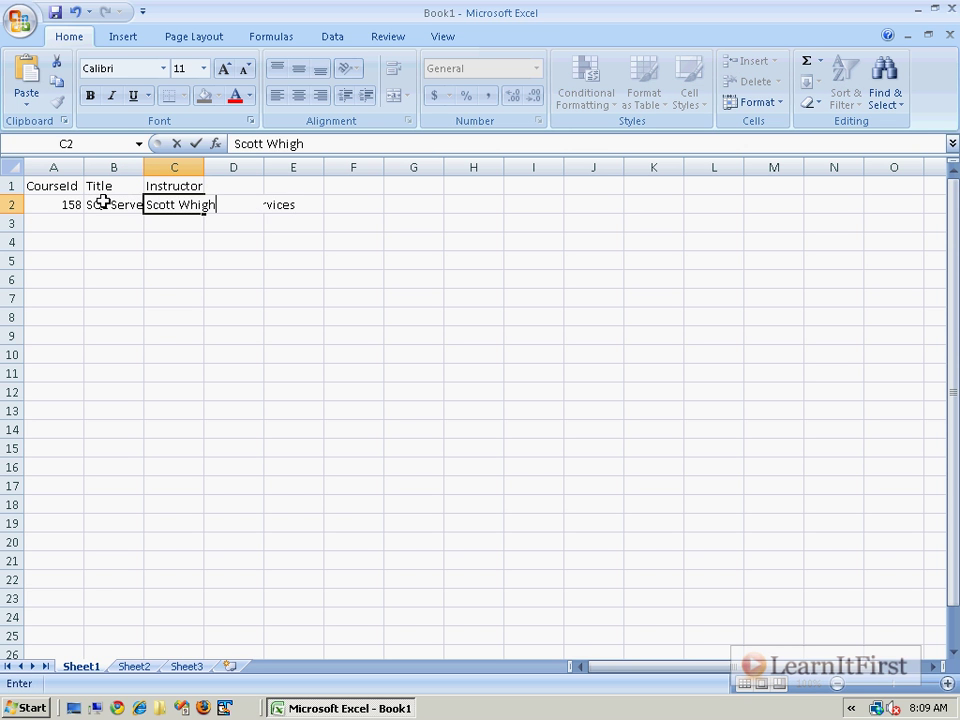
{"action": "key", "text": "Return"}
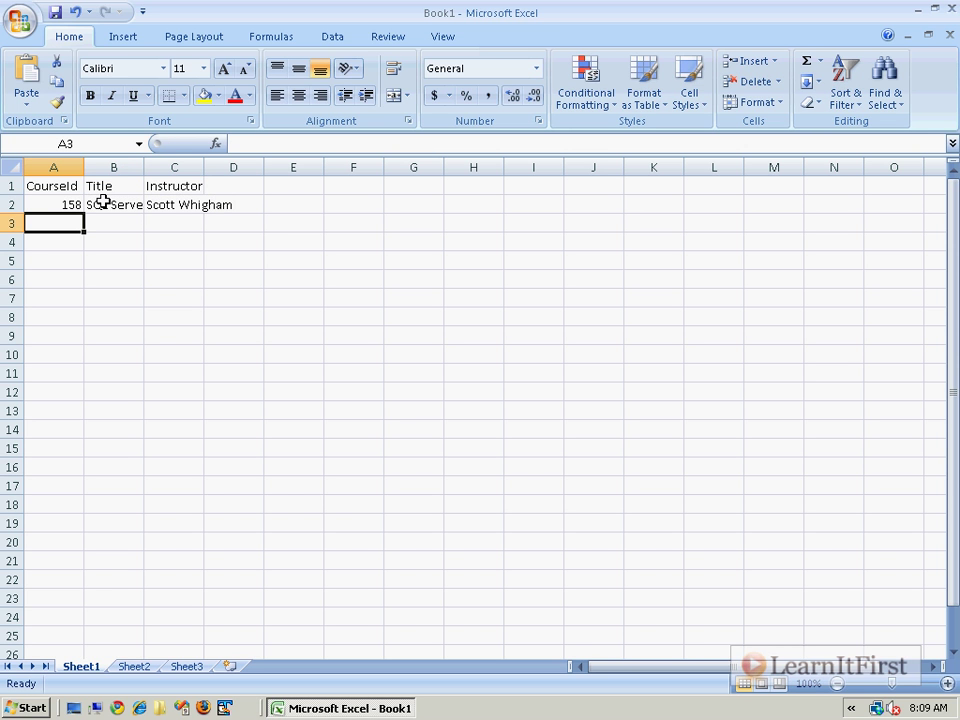
{"action": "type", "text": "223"}
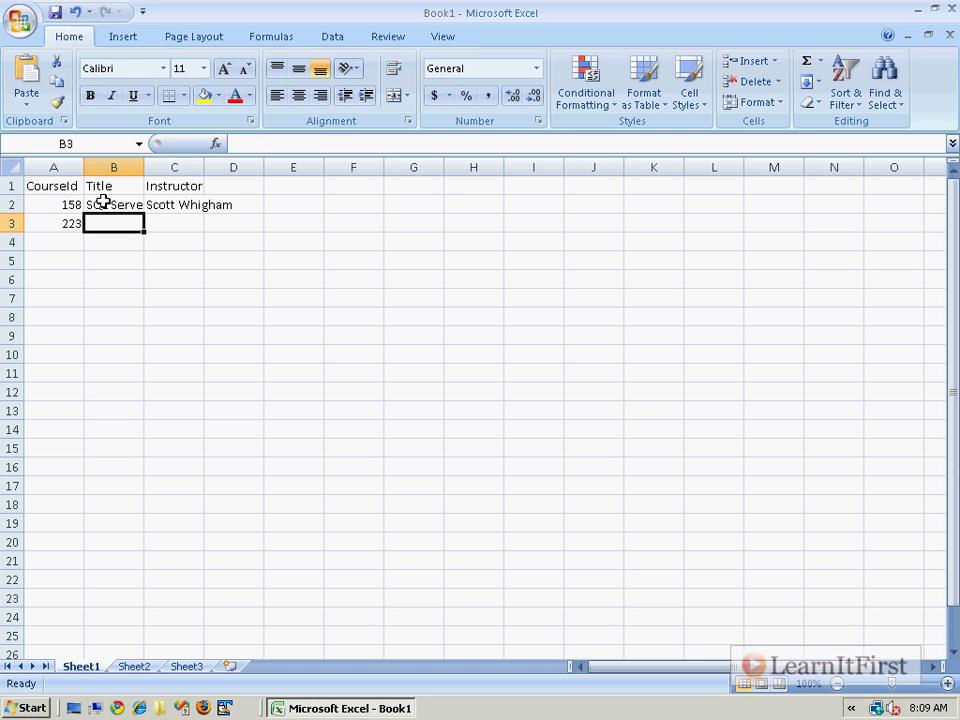
{"action": "type", "text": "Exchange 2007"}
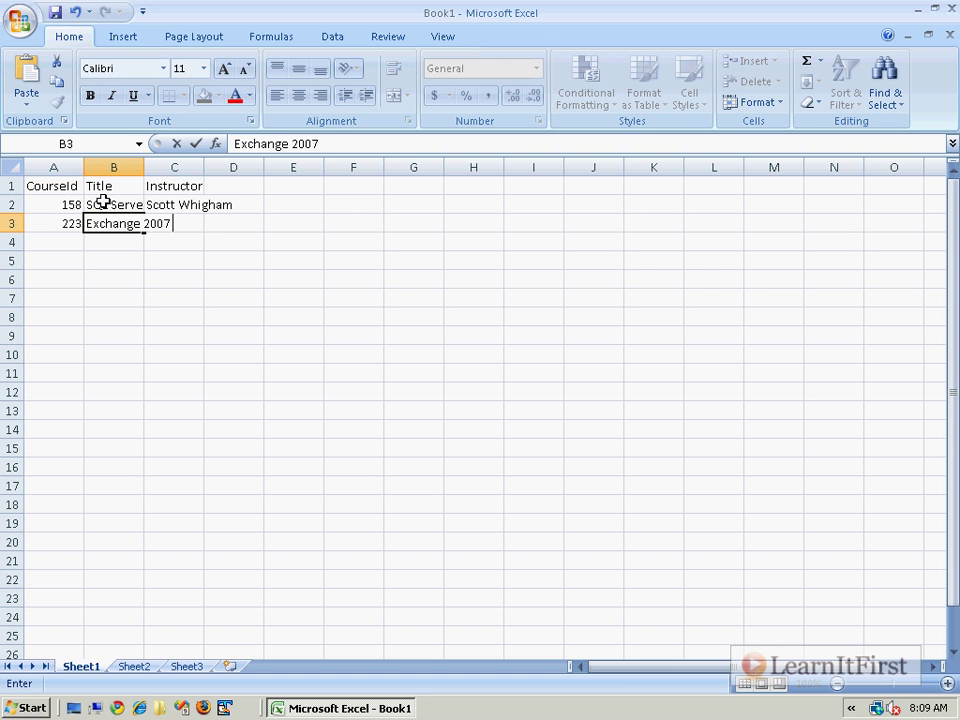
{"action": "type", "text": "Administration"}
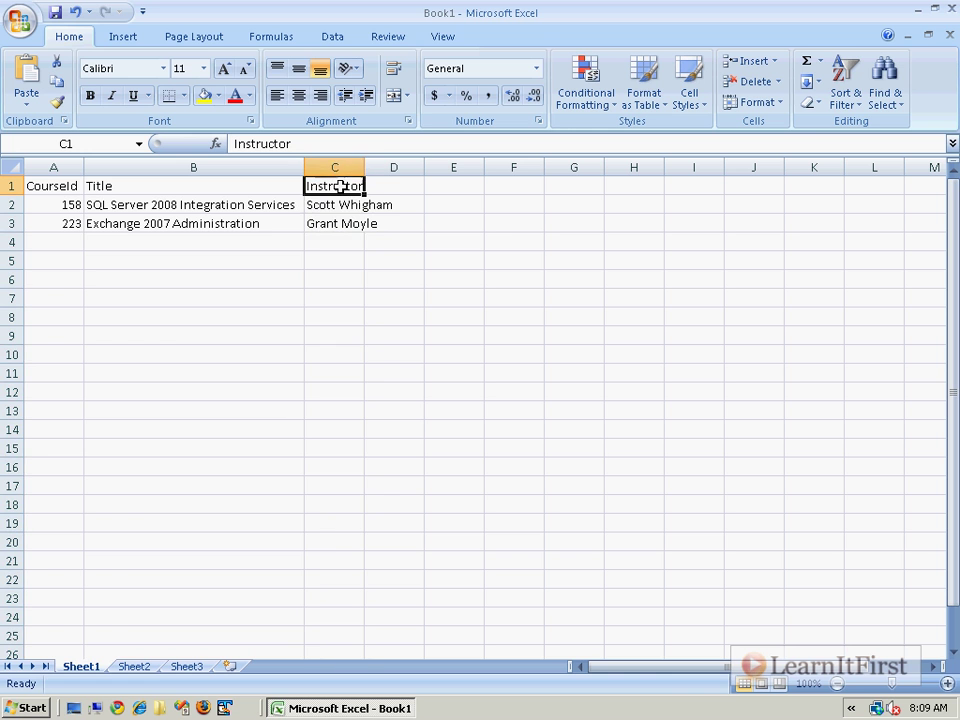
{"action": "mouse_move", "coordinate": [364, 168]}
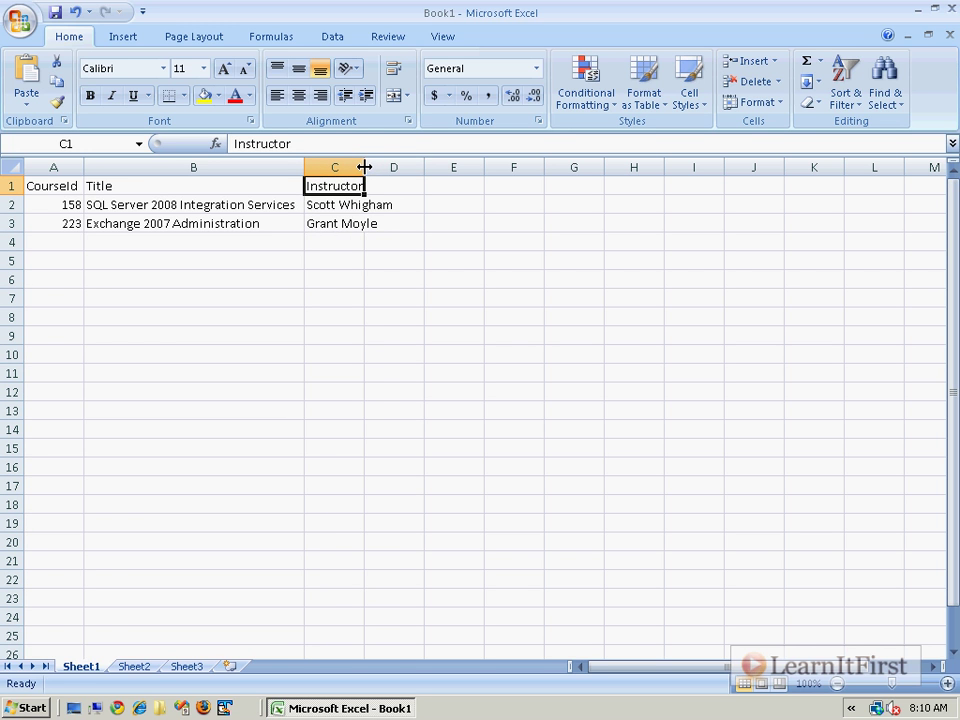
Widen the Instructor column and start the third course row with CourseId 157
{"action": "left_click_drag", "start_coordinate": [364, 168], "coordinate": [396, 168]}
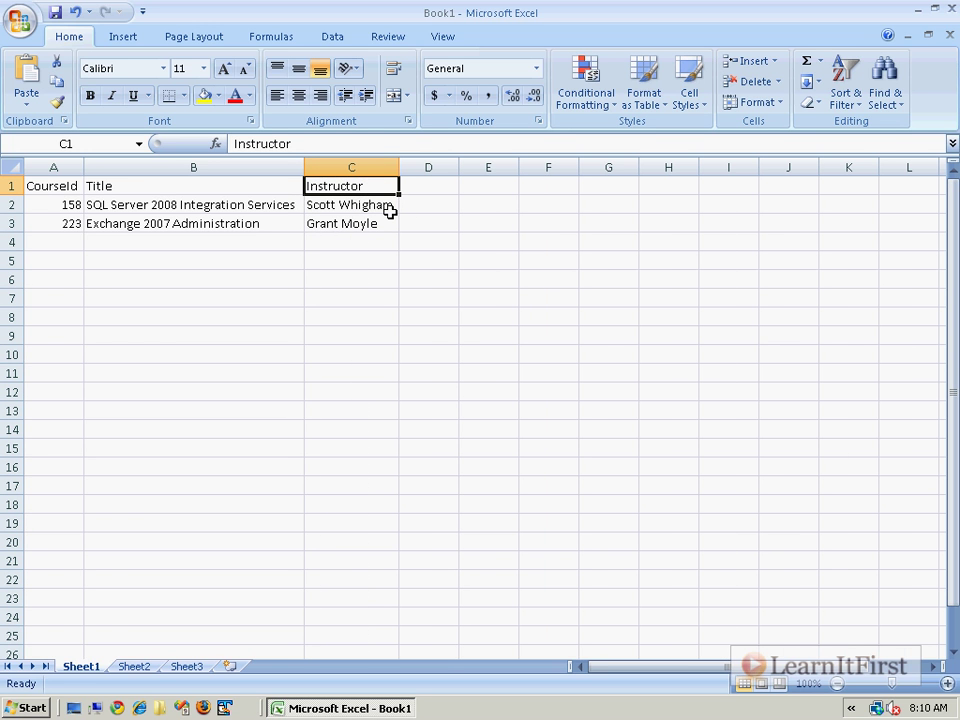
{"action": "mouse_move", "coordinate": [178, 258]}
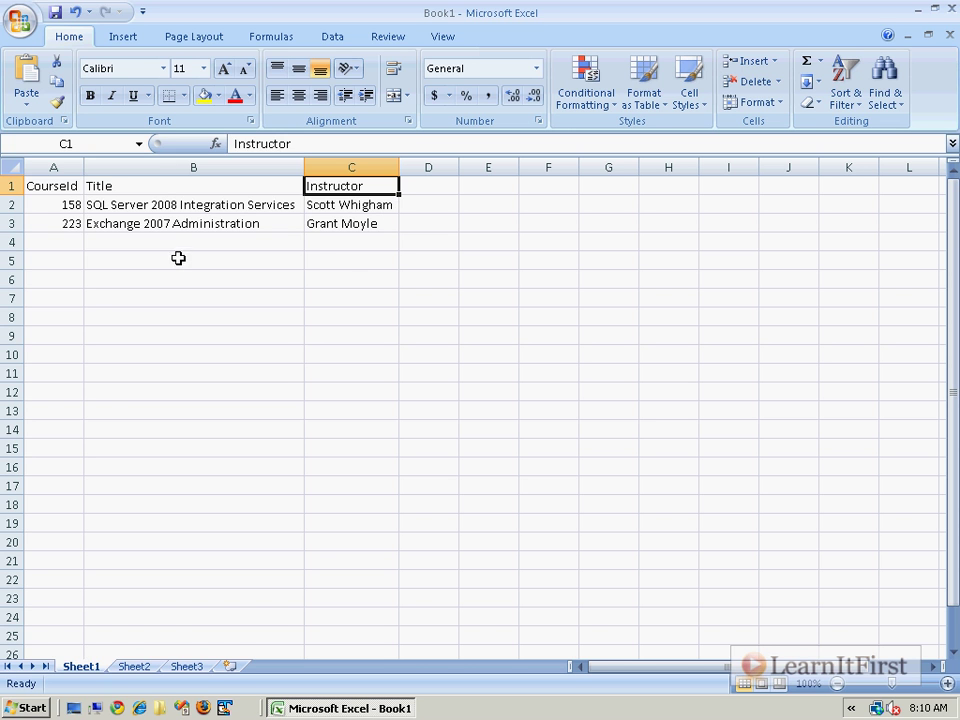
{"action": "left_click", "coordinate": [54, 242]}
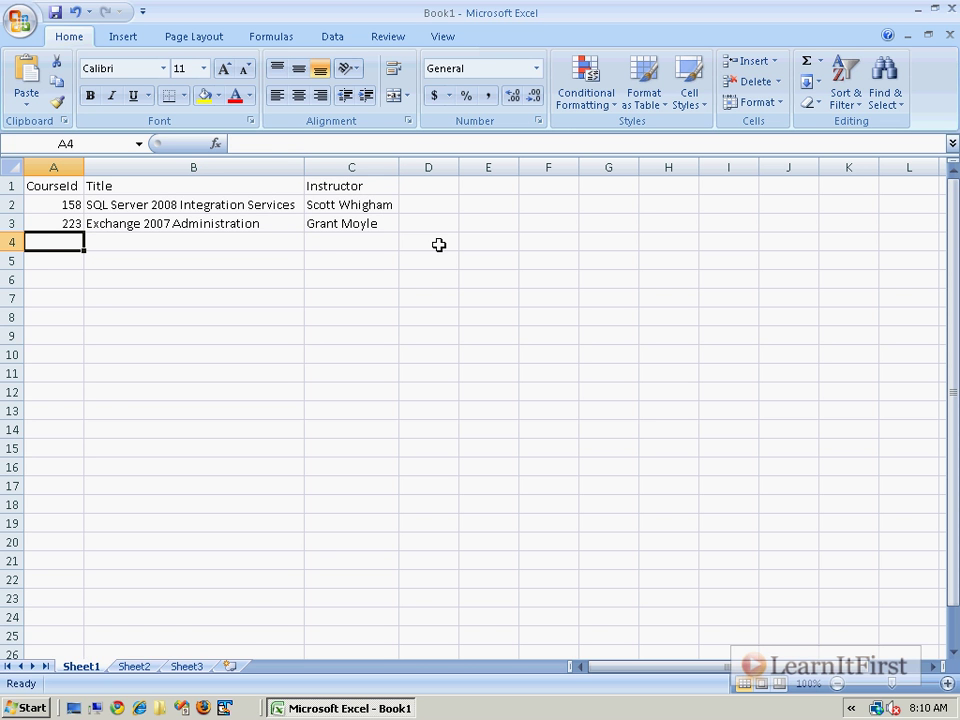
{"action": "type", "text": "157"}
{"action": "left_click", "coordinate": [194, 242]}
{"action": "type", "text": "SQL Server 2008 DBA"}
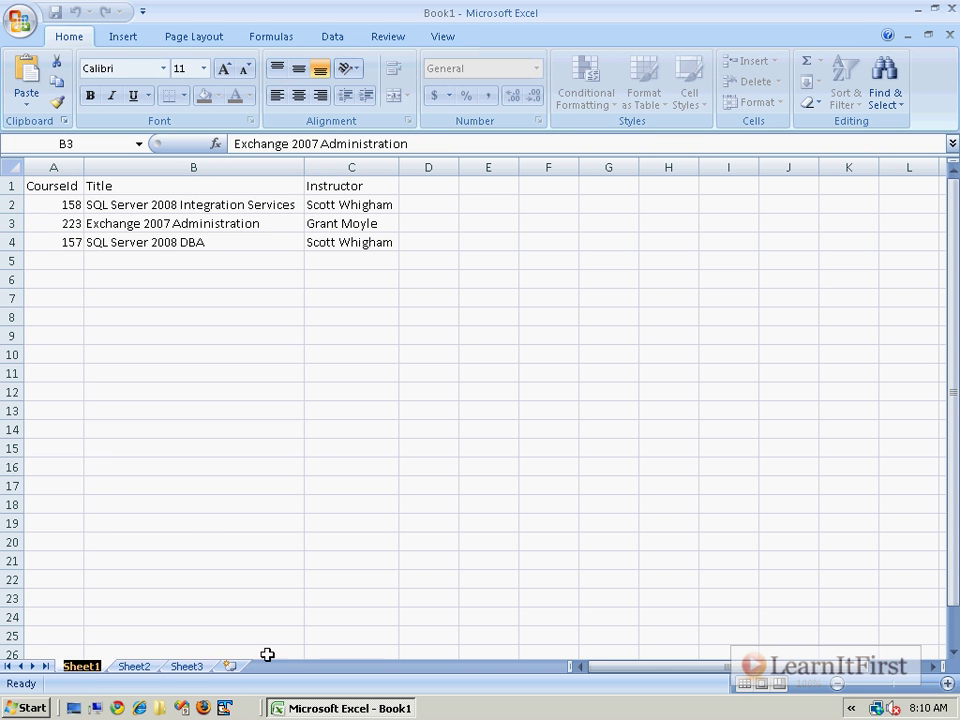
Rename the sheets Courses and Packages, add PackageId/PackageName headers and widen PackageName
{"action": "right_click", "coordinate": [80, 666]}
{"action": "type", "text": "Courses"}
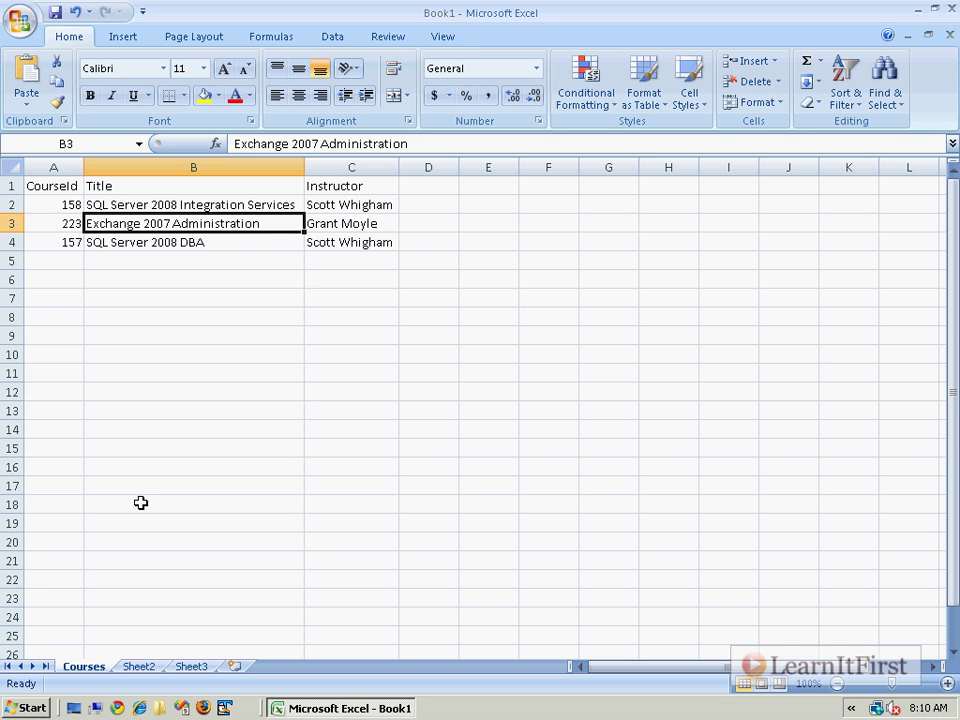
{"action": "mouse_move", "coordinate": [208, 260]}
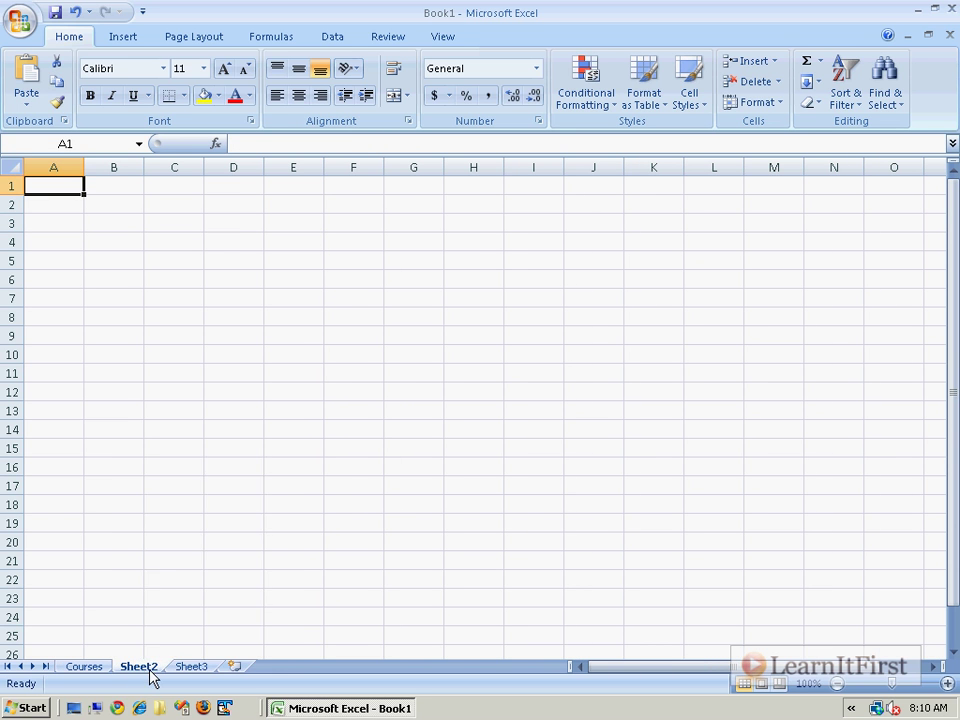
{"action": "left_click", "coordinate": [138, 666]}
{"action": "type", "text": "P"}
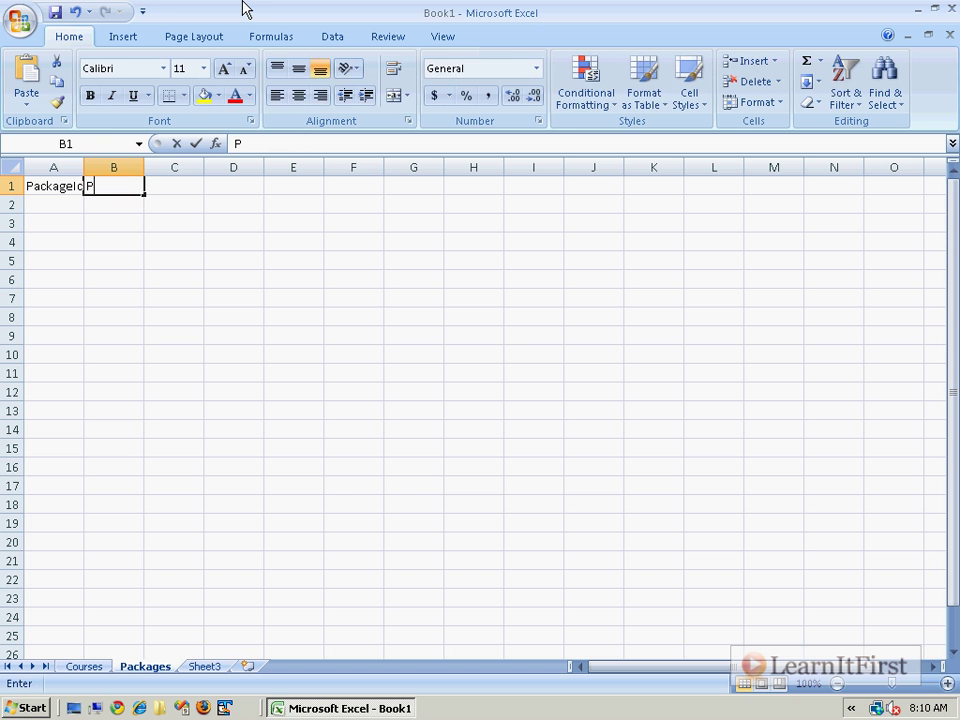
{"action": "type", "text": "ackageName"}
{"action": "left_click", "coordinate": [54, 204]}
{"action": "type", "text": "1"}
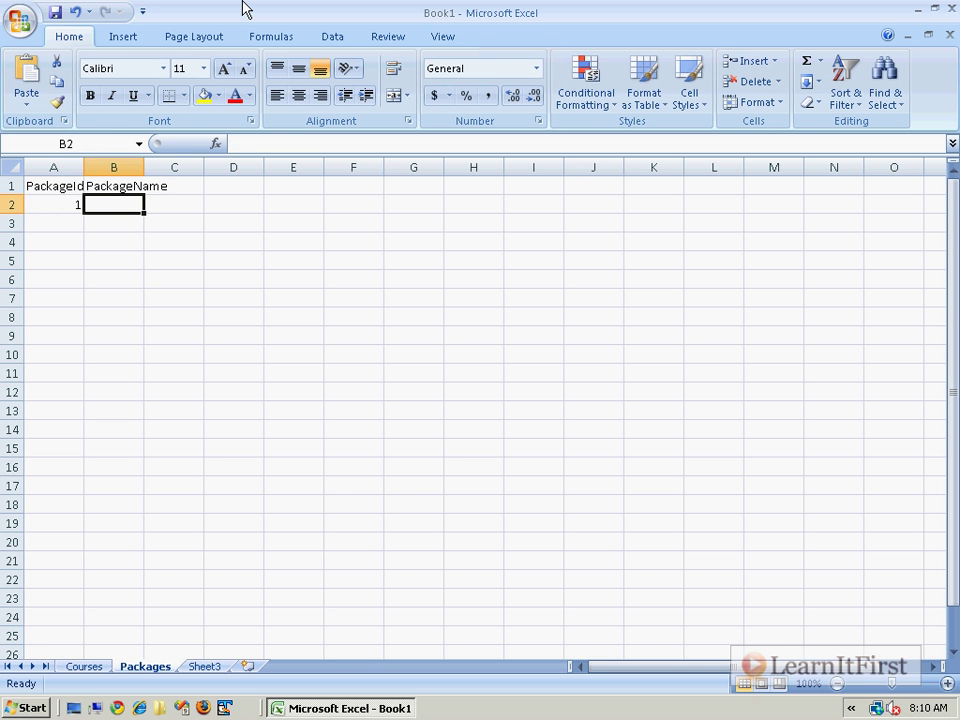
{"action": "left_click_drag", "start_coordinate": [144, 168], "coordinate": [388, 168]}
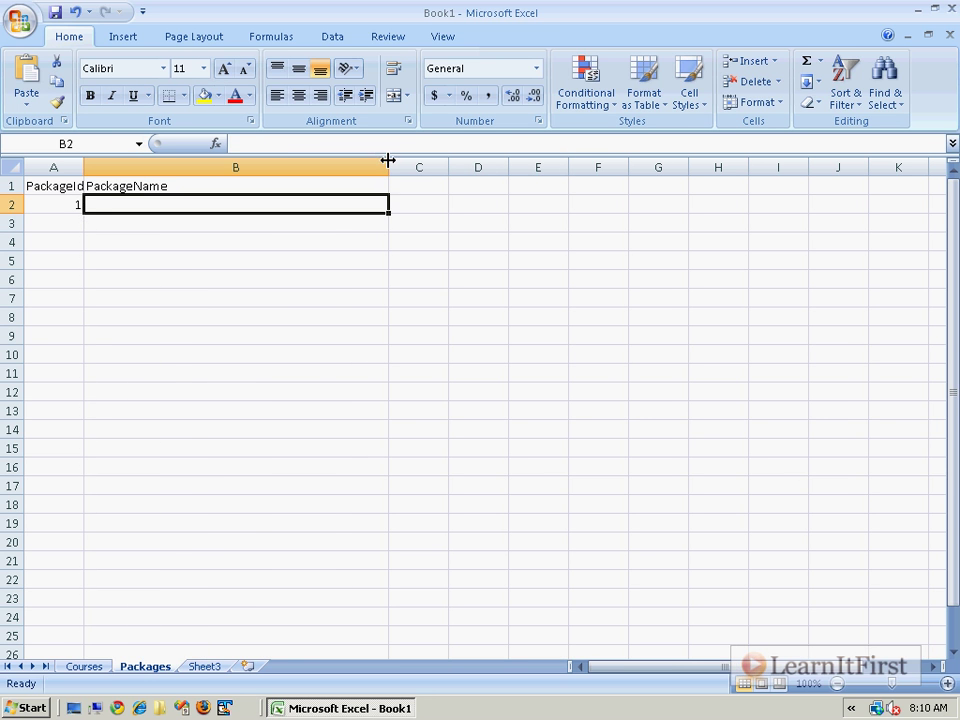
List packages SQL Server 2008 Training Package and SharePoint Training Package, checking the Courses sheet
{"action": "type", "text": "SQL Server 20"}
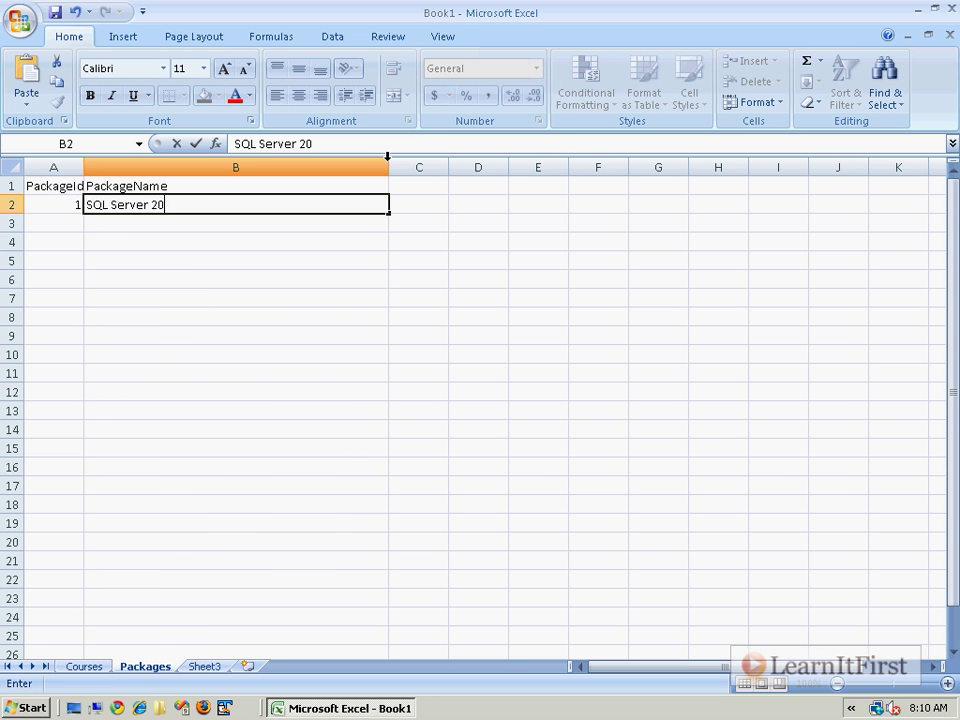
{"action": "type", "text": "08 Training Package"}
{"action": "left_click", "coordinate": [54, 222]}
{"action": "type", "text": "2"}
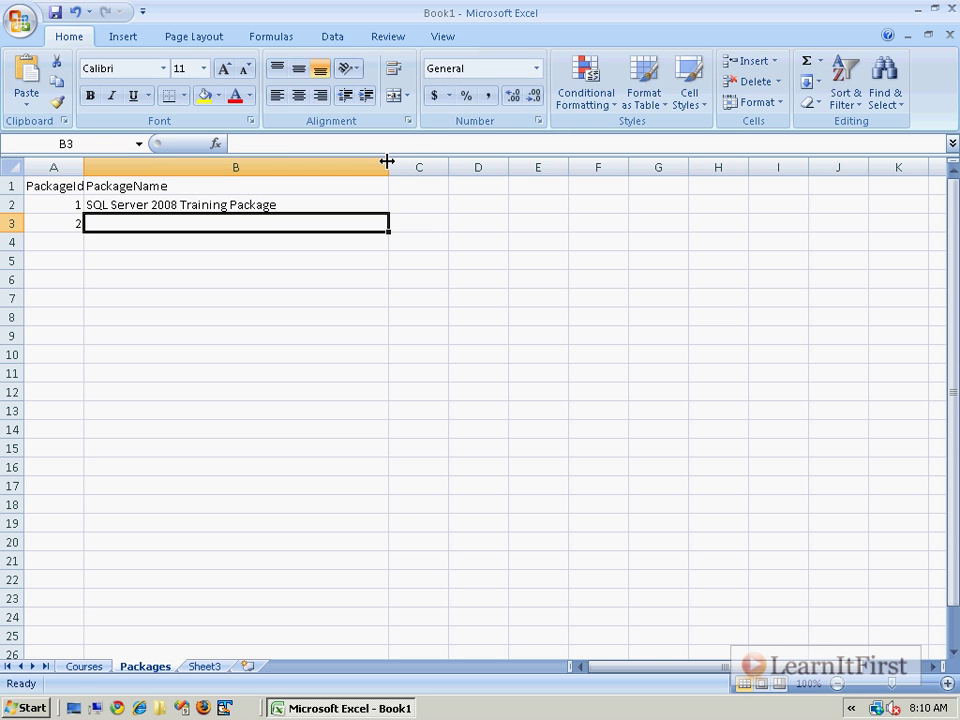
{"action": "type", "text": "SharePoint Training Package"}
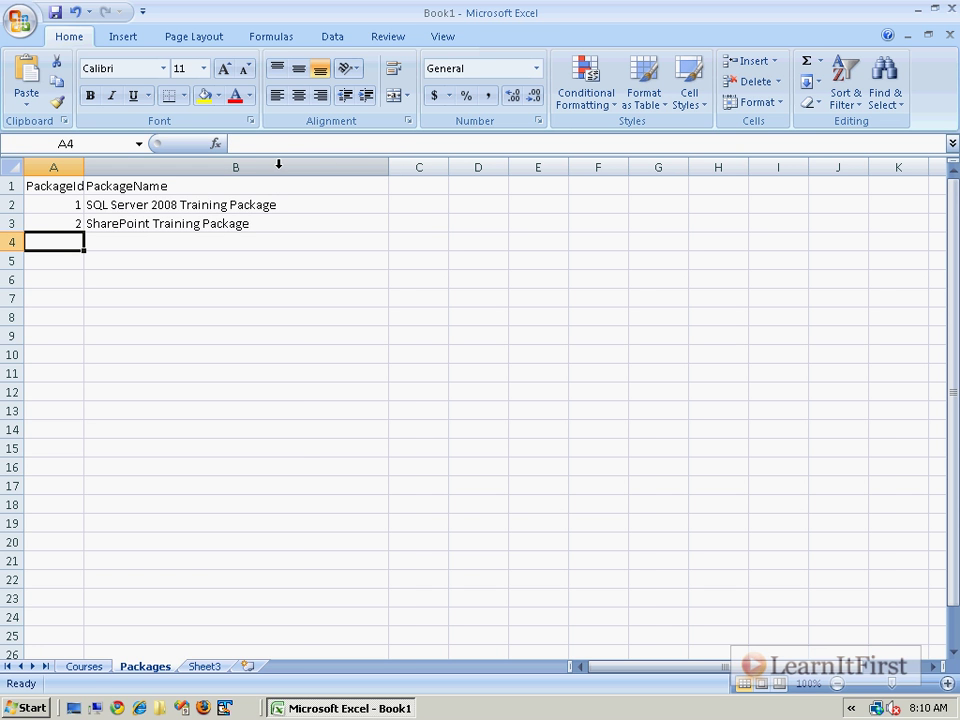
{"action": "left_click", "coordinate": [84, 666]}
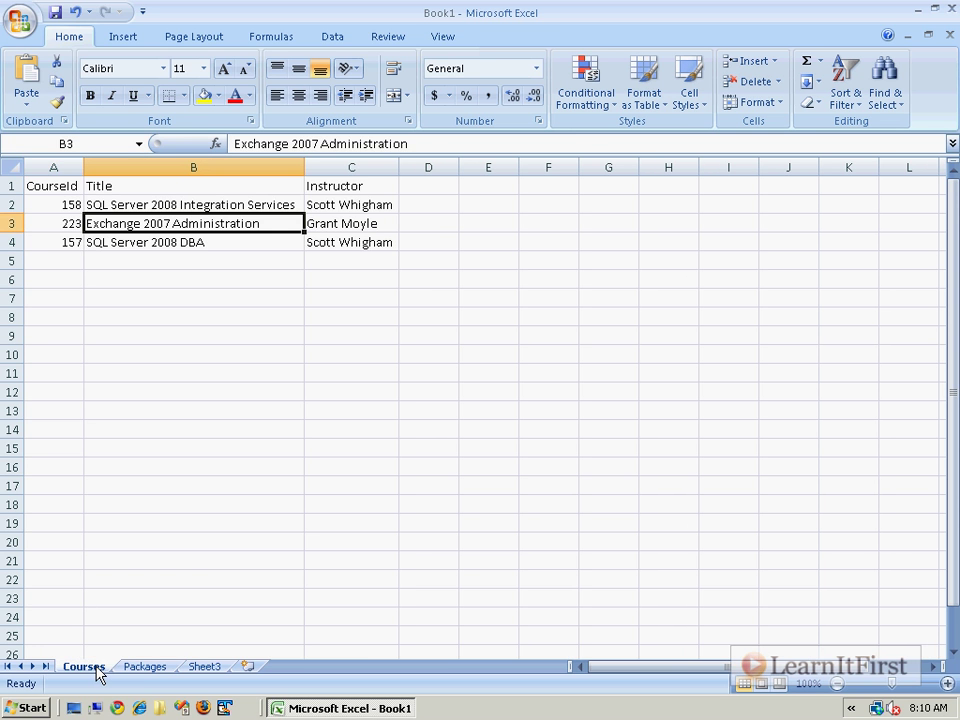
{"action": "left_click", "coordinate": [144, 666]}
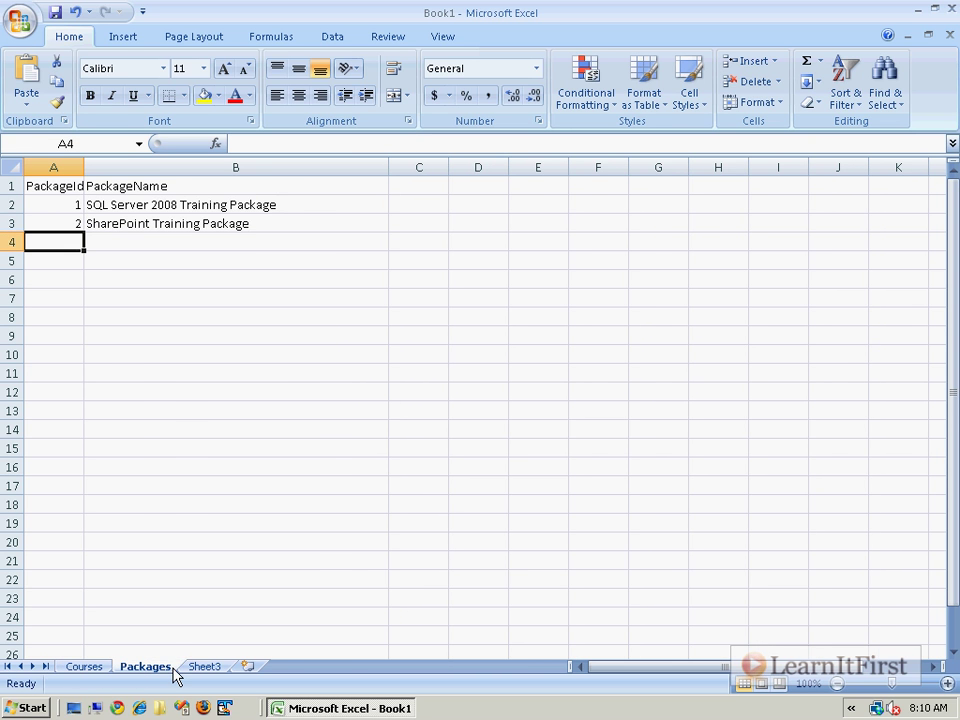
Delete the unused Sheet3, leaving only Courses and Packages
{"action": "right_click", "coordinate": [200, 666]}
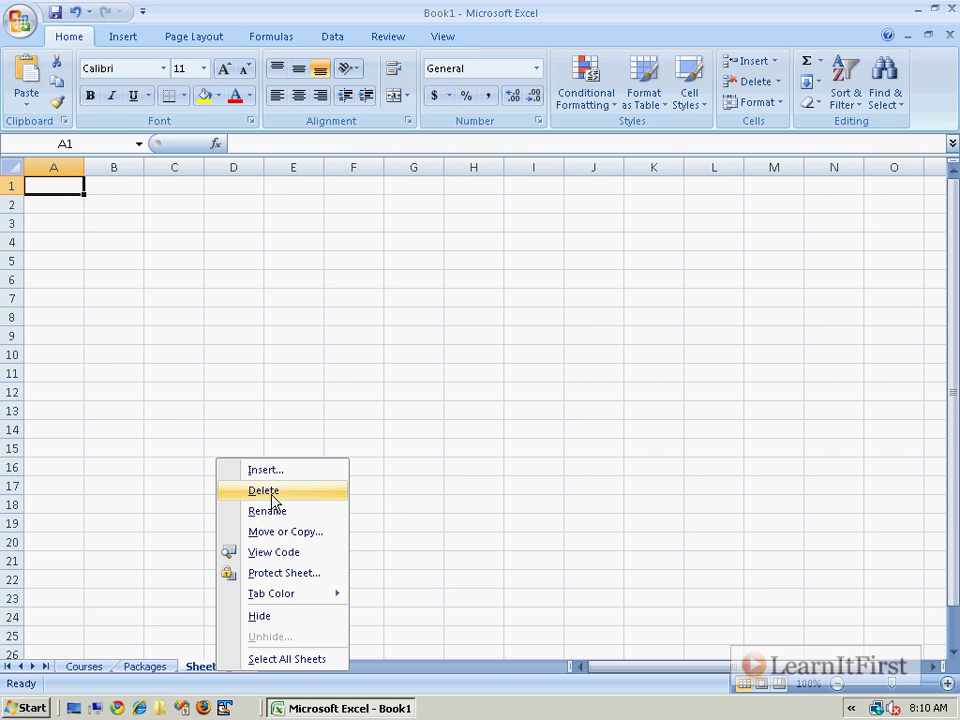
{"action": "left_click", "coordinate": [144, 666]}
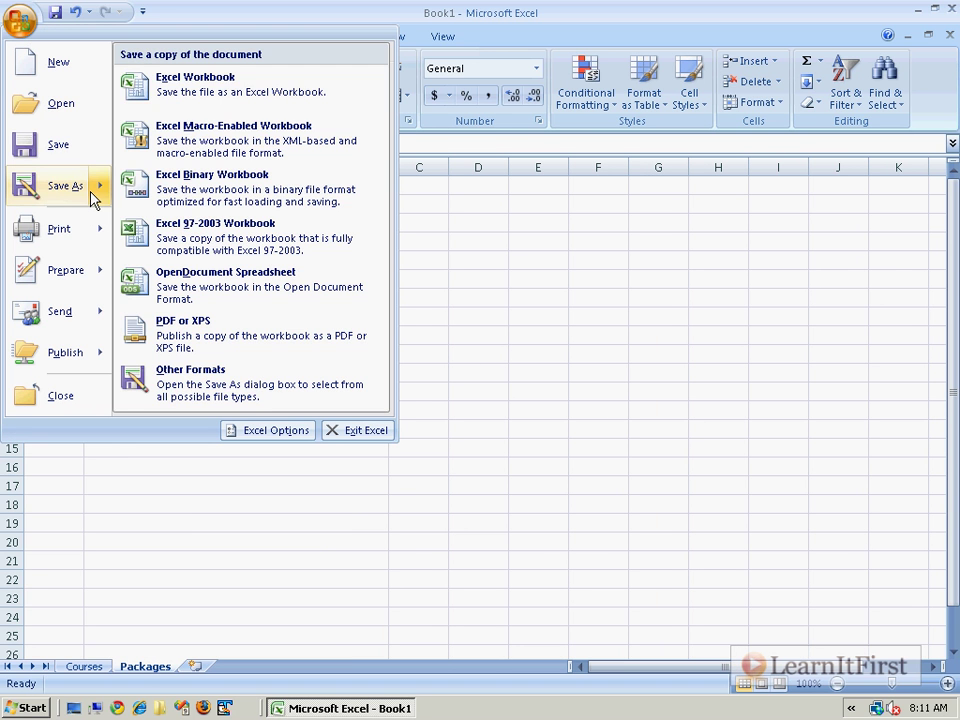
{"action": "mouse_move", "coordinate": [290, 92]}
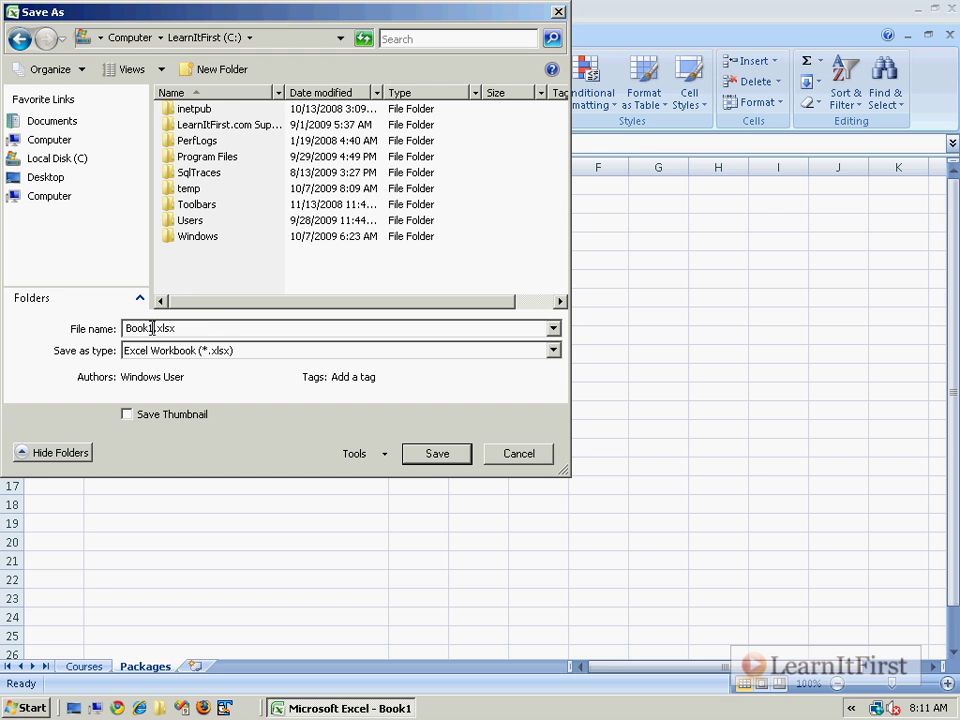
Save the workbook as LearnItFirst.xlsx on drive C
{"action": "type", "text": "LearnItFirst"}
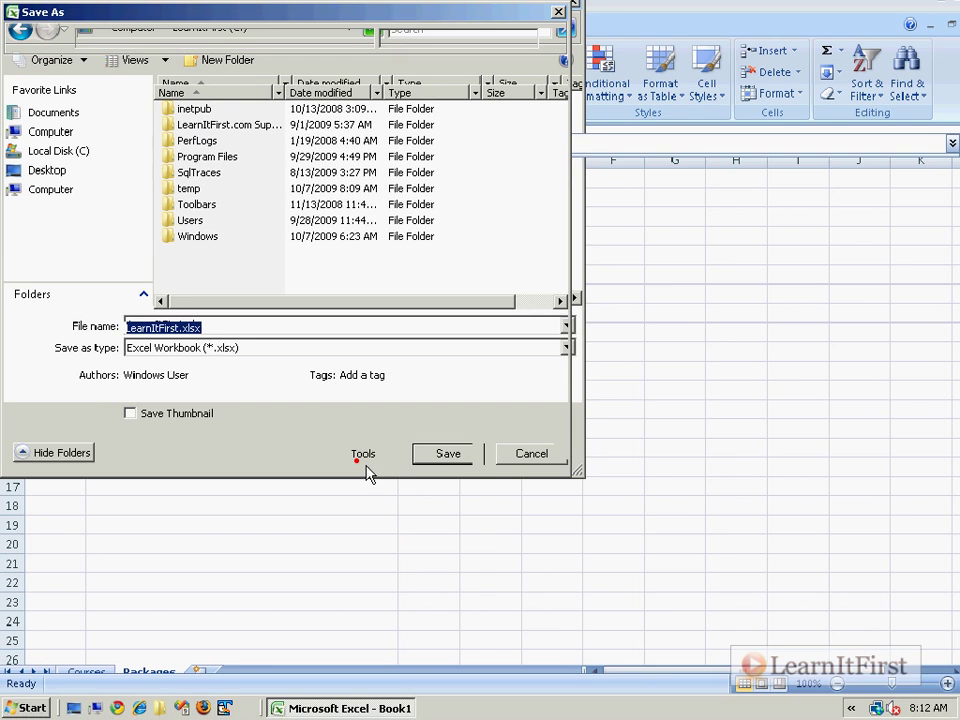
{"action": "left_click", "coordinate": [448, 452]}
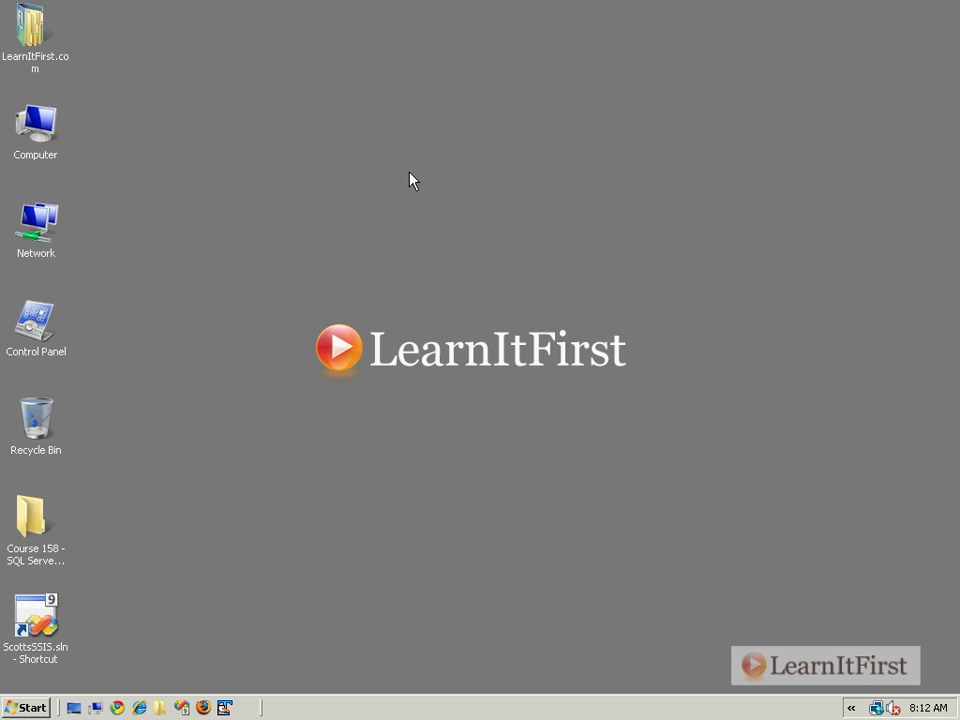
{"action": "mouse_move", "coordinate": [176, 156]}
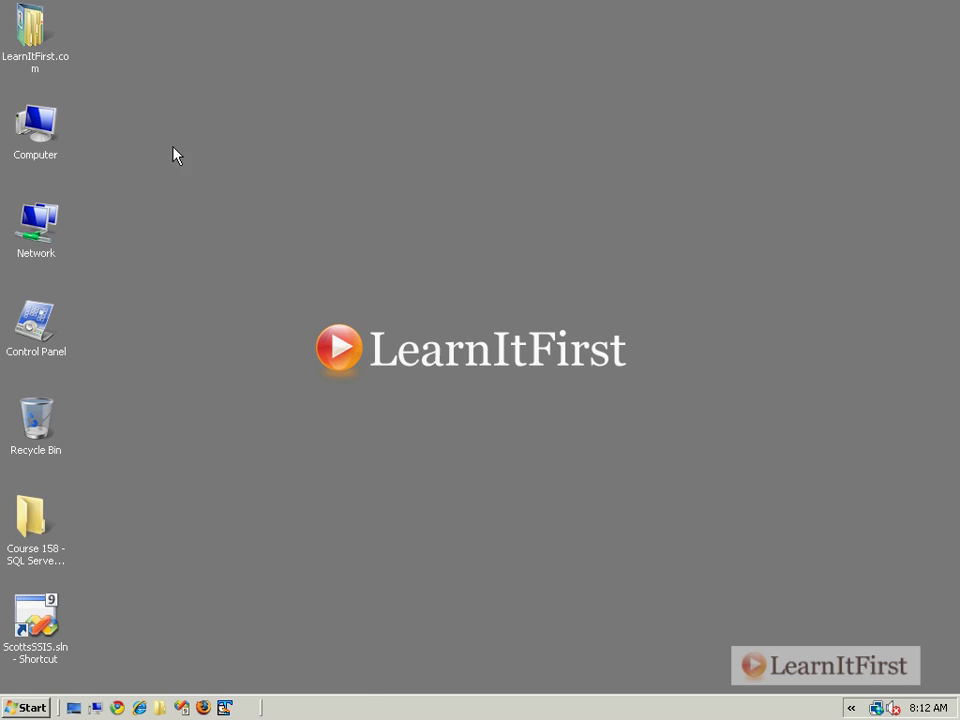
Launch SQL Server Management Studio from the Start menu
{"action": "left_click", "coordinate": [28, 708]}
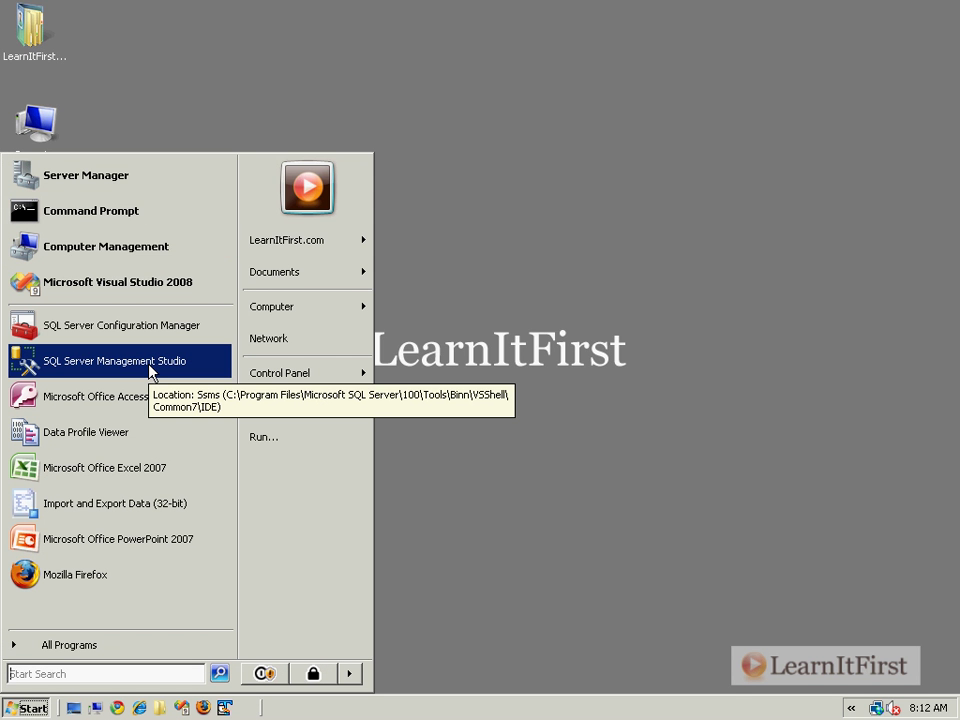
{"action": "left_click", "coordinate": [114, 360]}
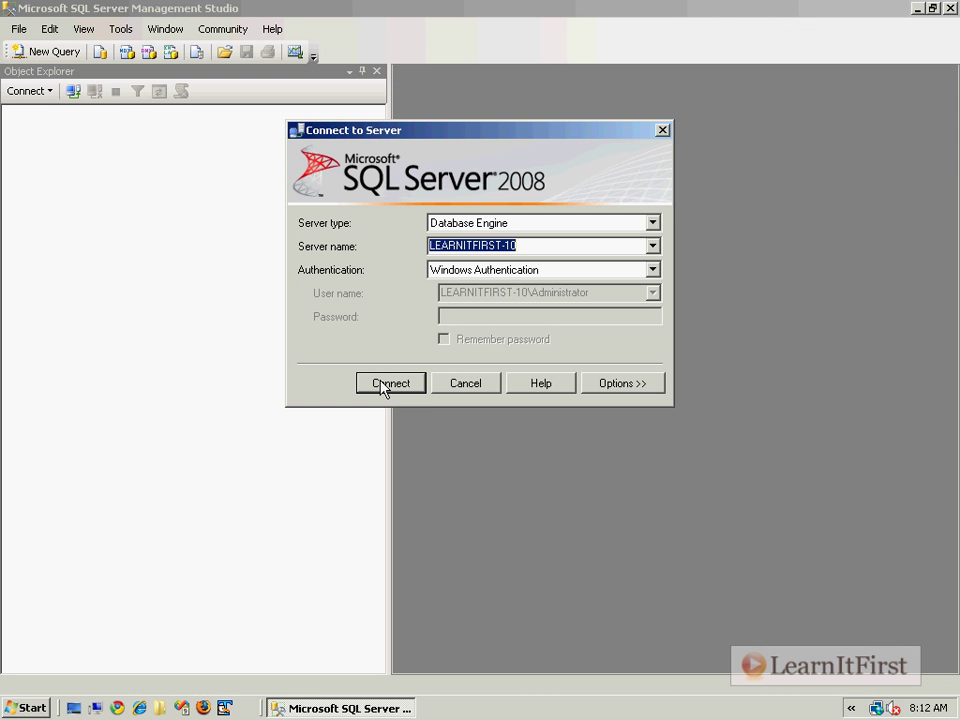
Connect to LEARNITFIRST-10 and create a new database named FromExcel
{"action": "left_click", "coordinate": [390, 384]}
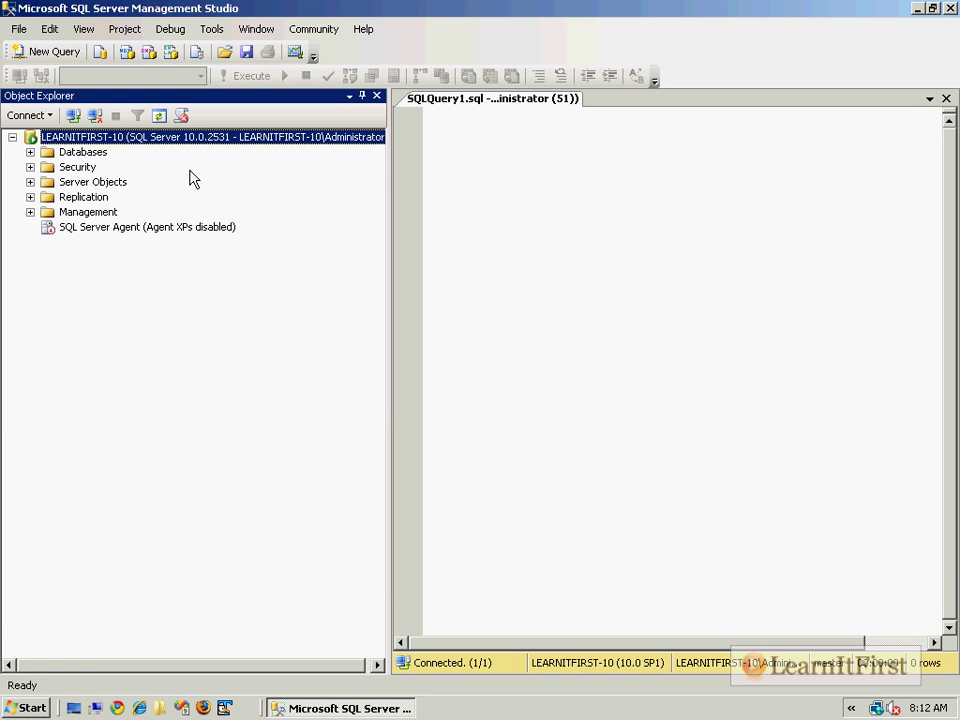
{"action": "right_click", "coordinate": [84, 152]}
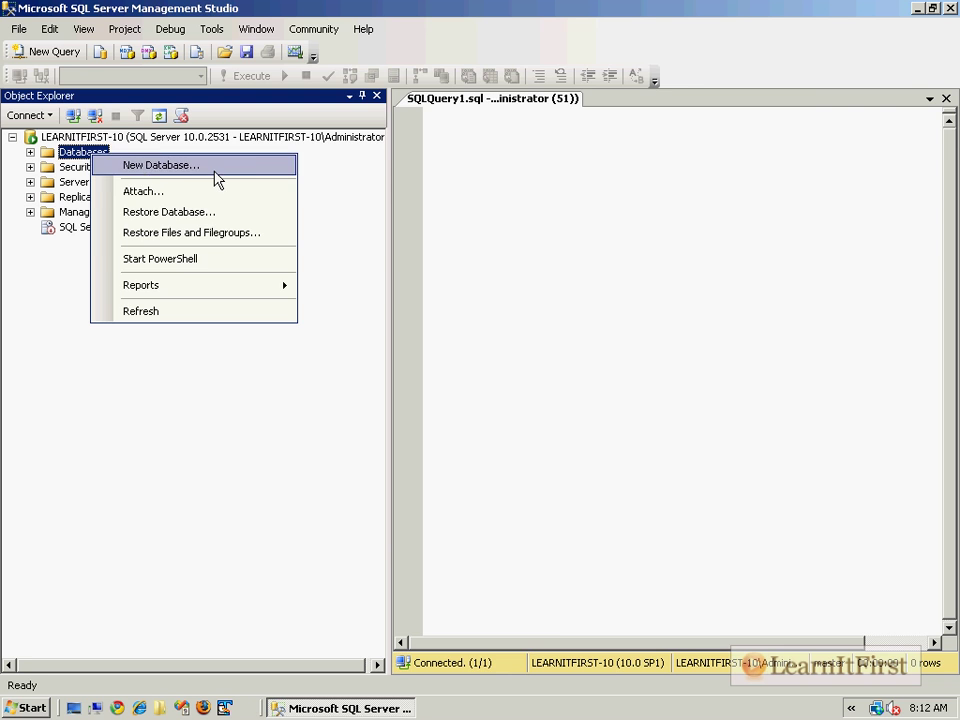
{"action": "left_click", "coordinate": [160, 164]}
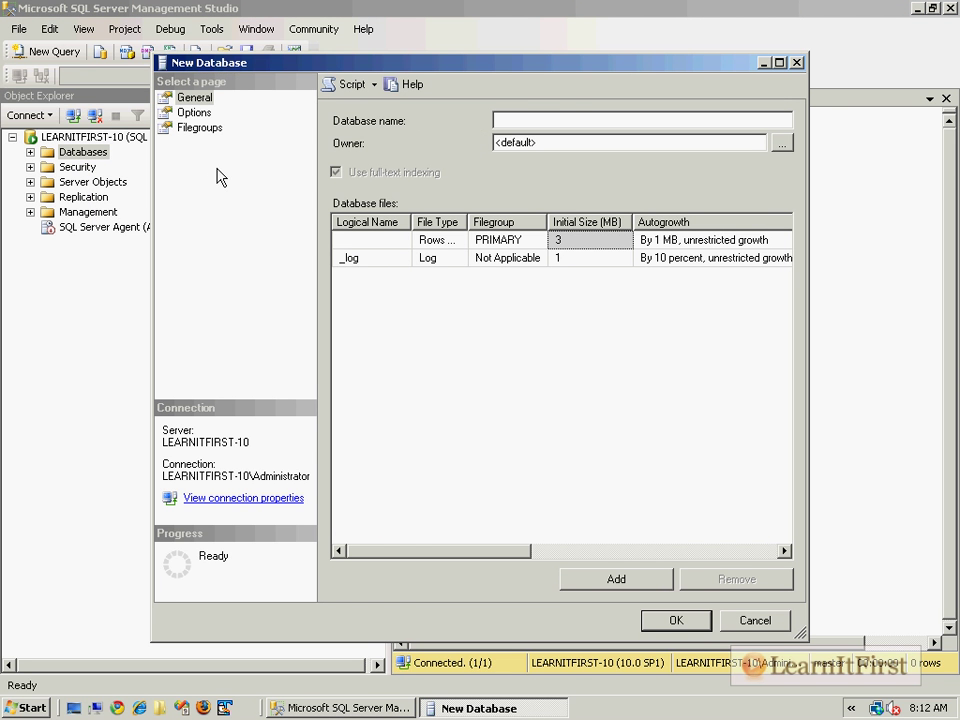
{"action": "type", "text": "FromExcel"}
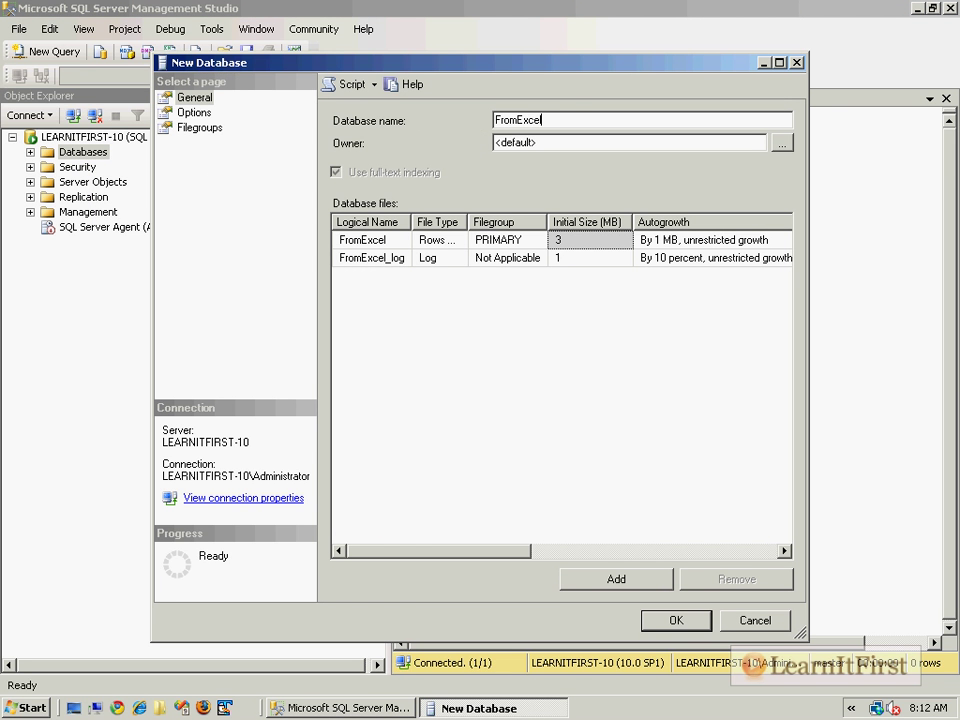
{"action": "left_click", "coordinate": [676, 620]}
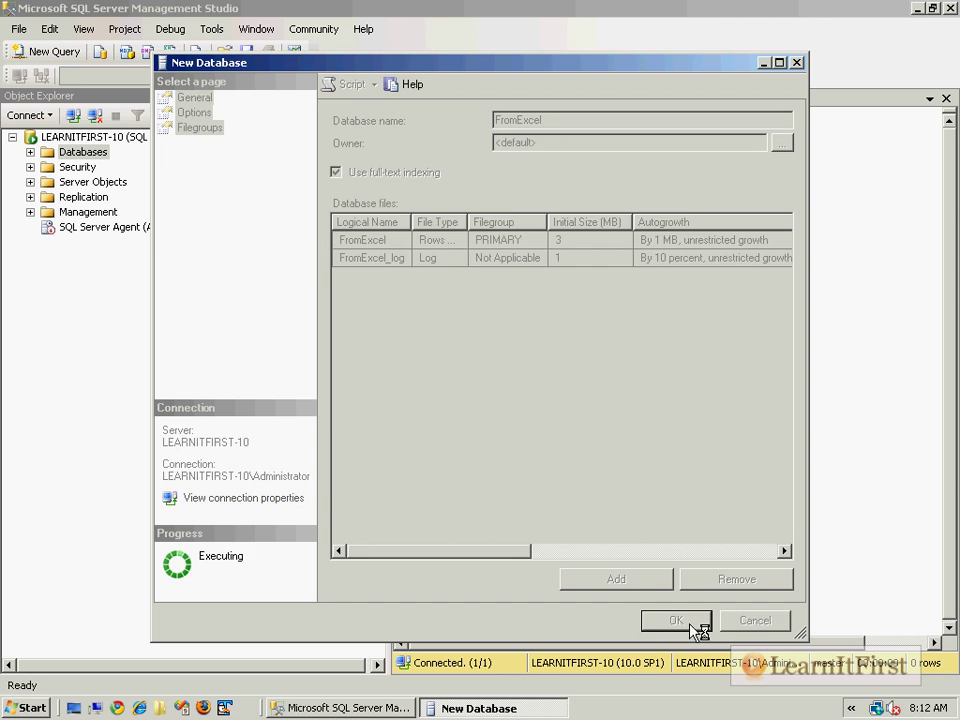
{"action": "left_click", "coordinate": [676, 620]}
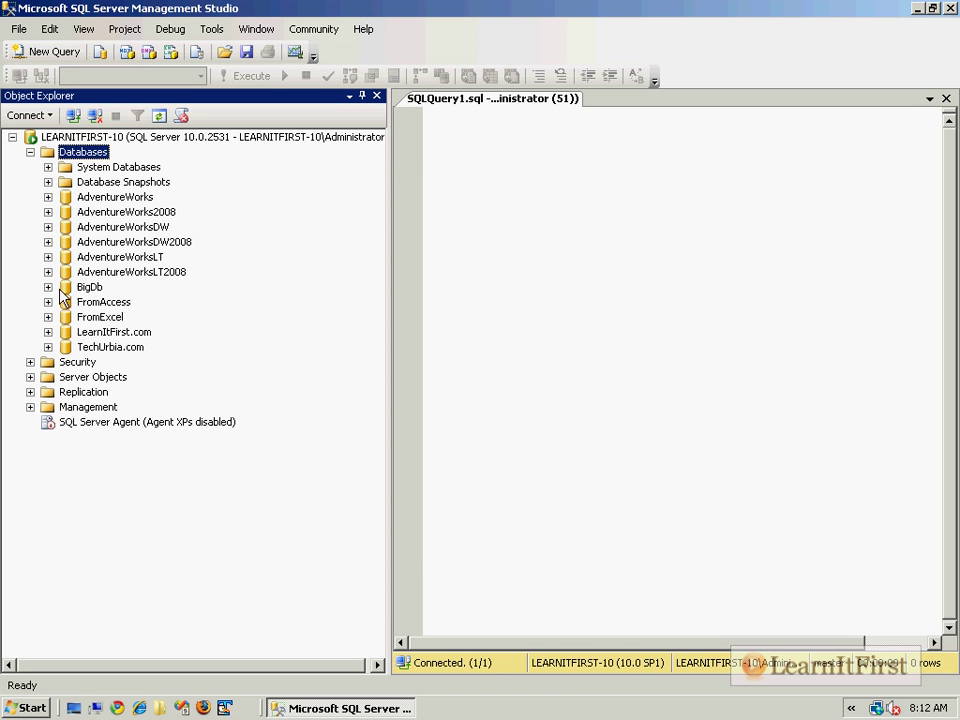
Expand FromExcel's tables to show dbo.SequenceNumbers, briefly browsing System Databases > model
{"action": "left_click", "coordinate": [48, 316]}
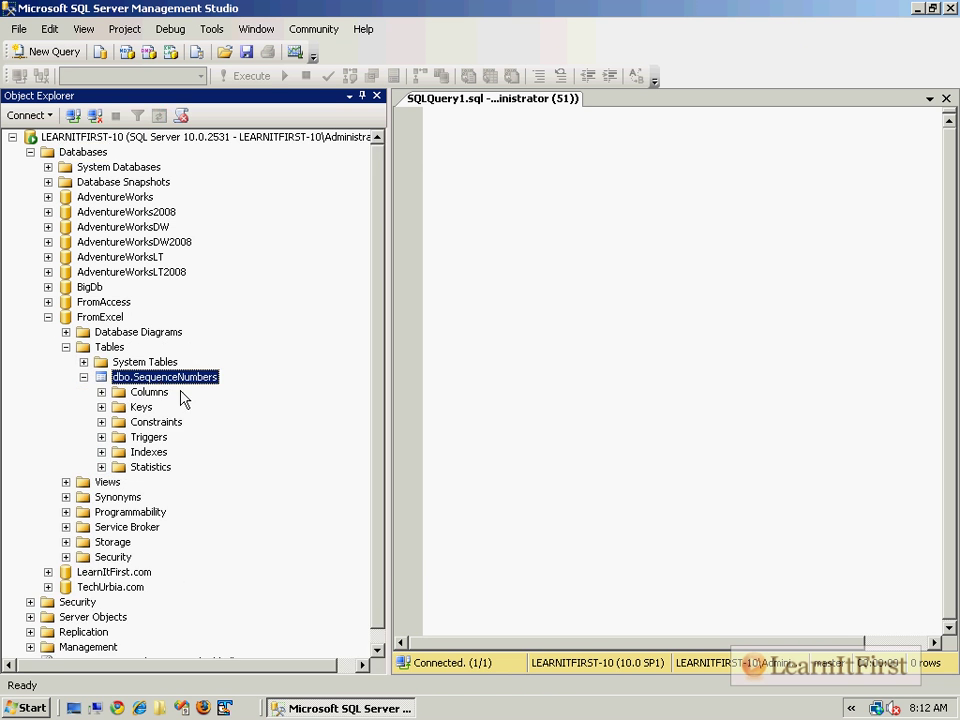
{"action": "mouse_move", "coordinate": [250, 424]}
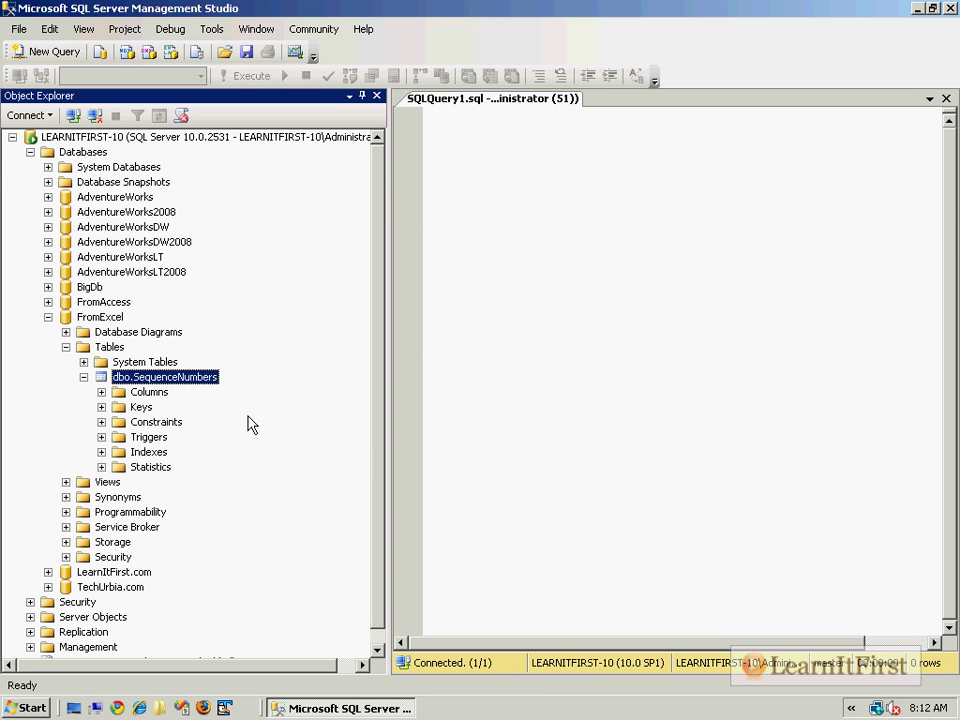
{"action": "left_click", "coordinate": [48, 168]}
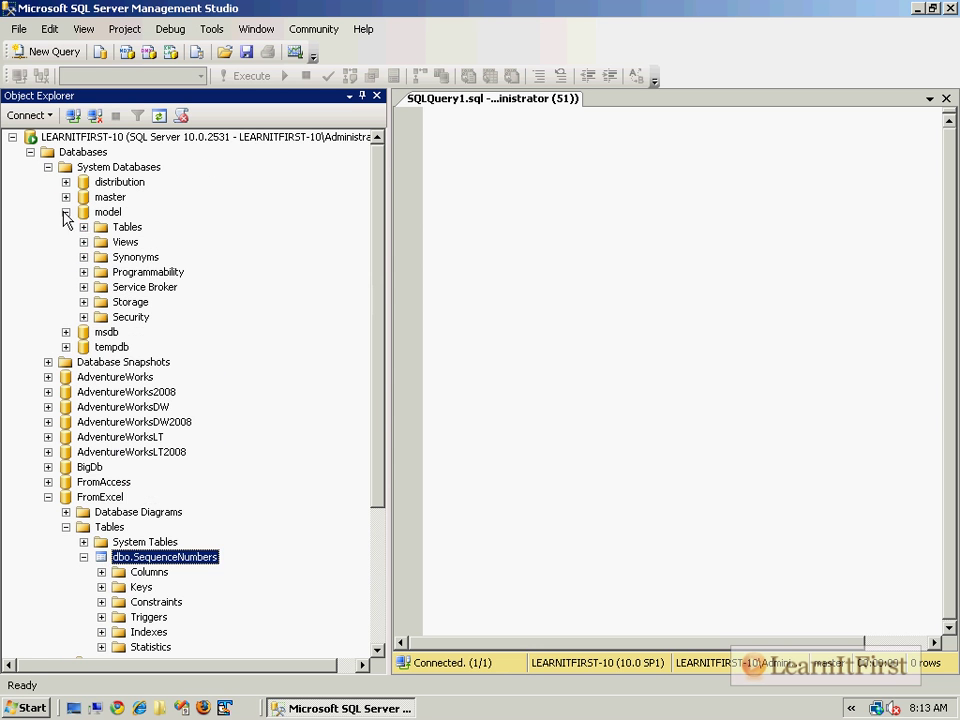
{"action": "left_click", "coordinate": [84, 226]}
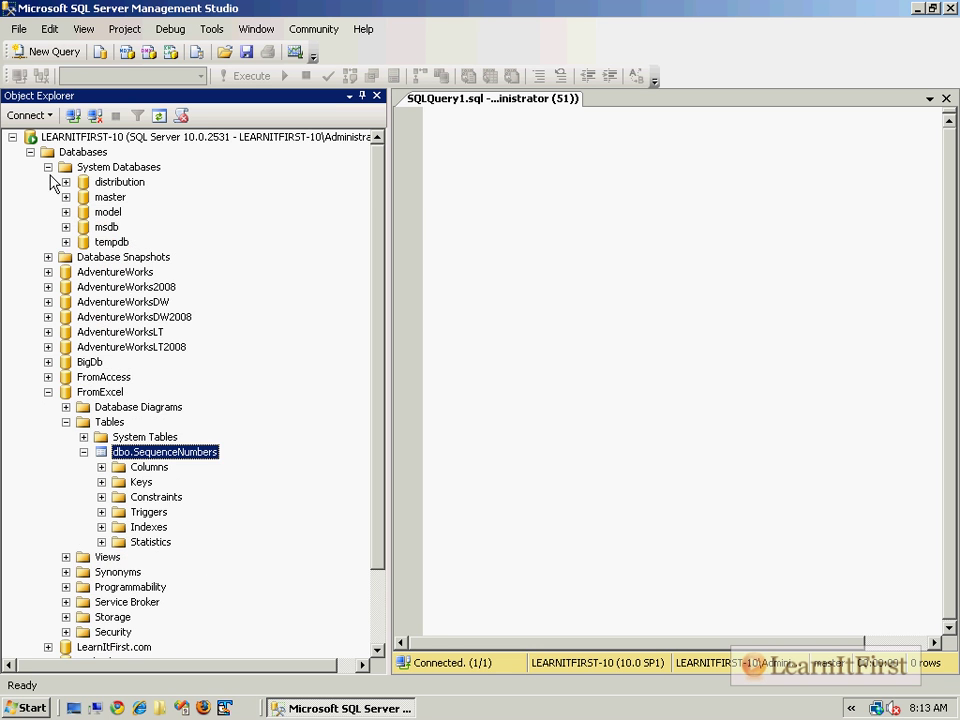
{"action": "left_click", "coordinate": [48, 168]}
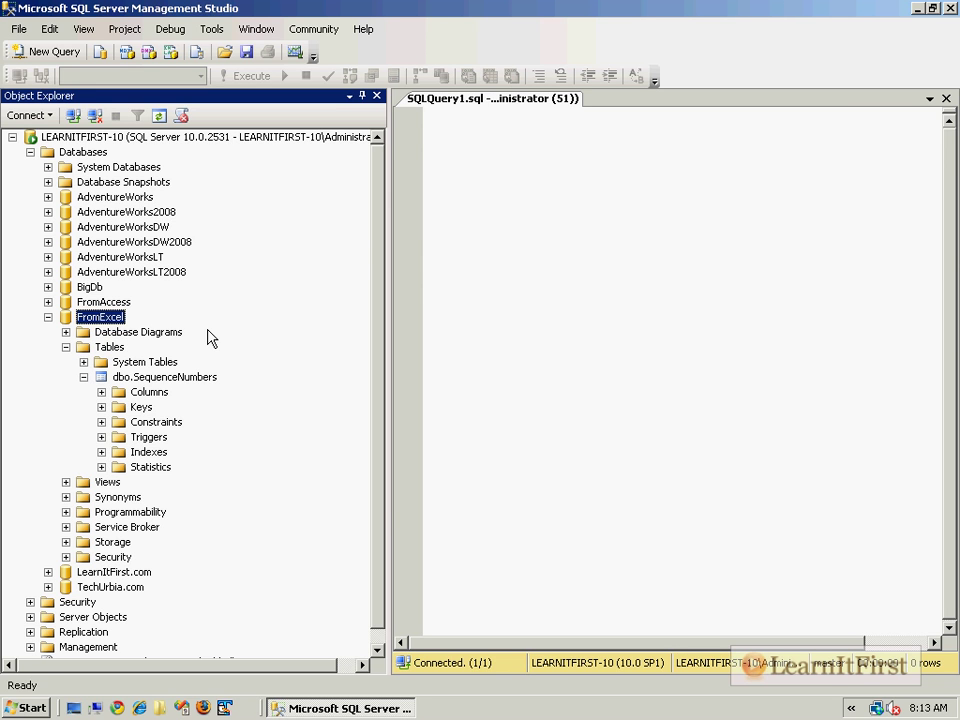
{"action": "mouse_move", "coordinate": [74, 374]}
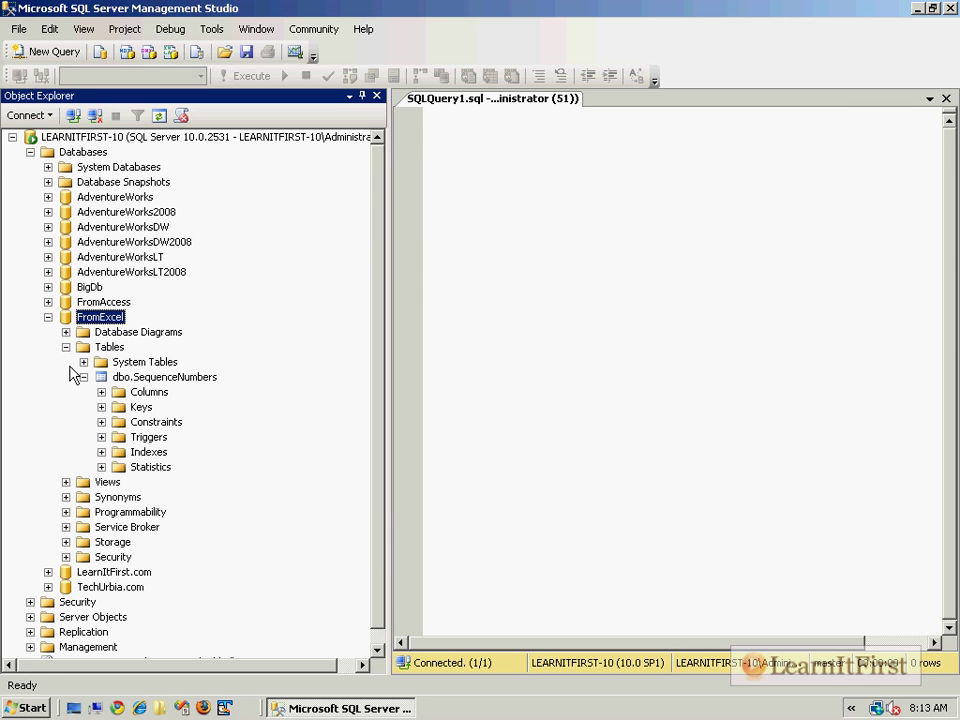
{"action": "left_click", "coordinate": [92, 376]}
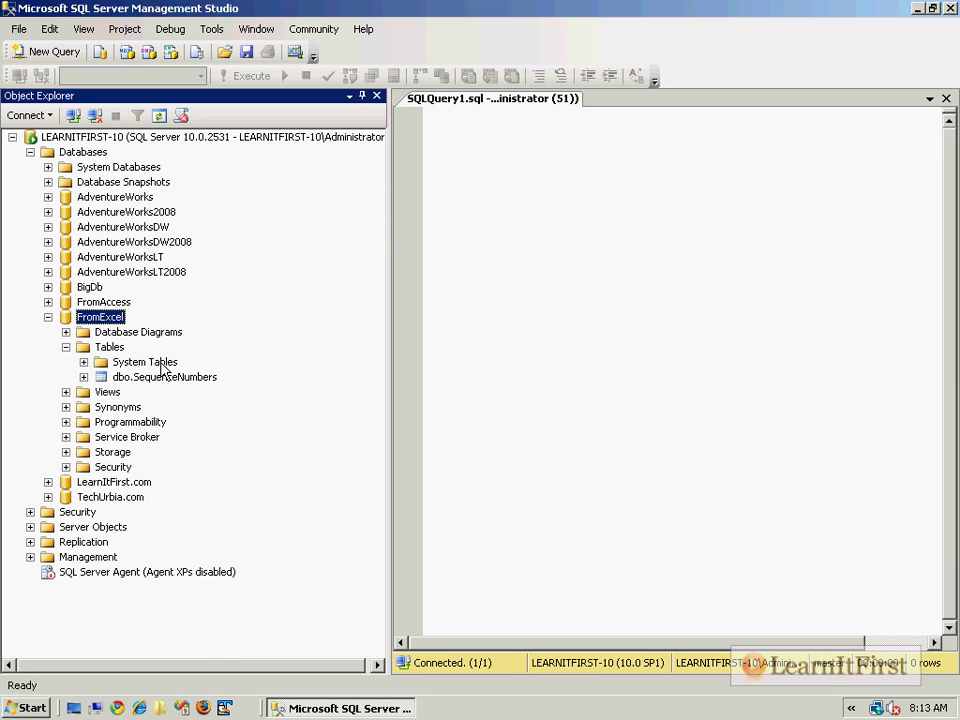
{"action": "left_click", "coordinate": [24, 708]}
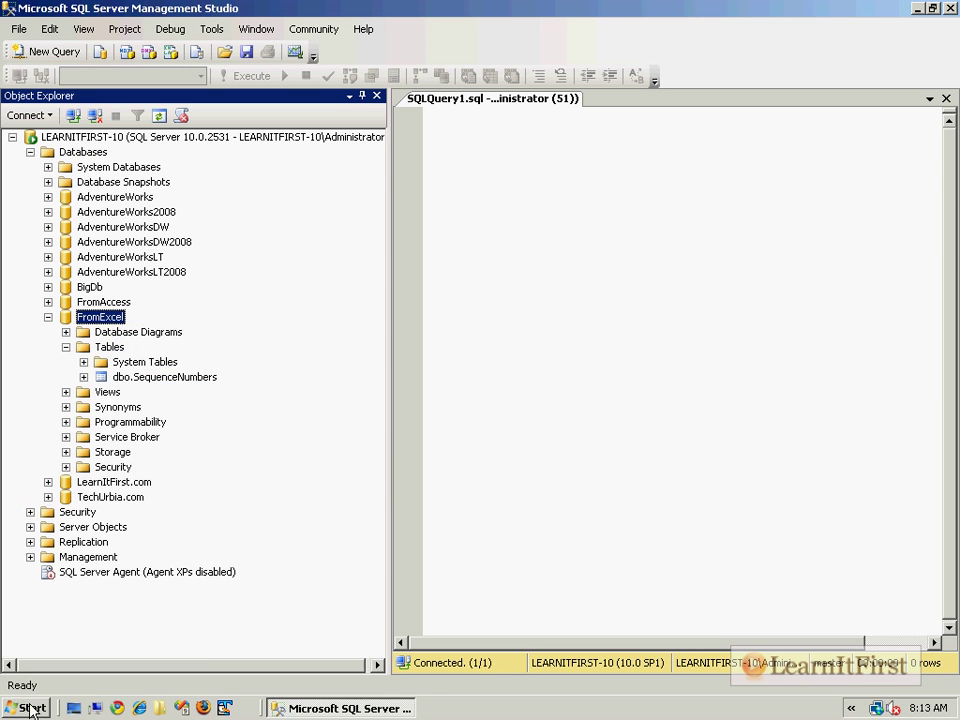
Relaunch SQL Server Management Studio via Start > All Programs > Microsoft SQL Server 2008
{"action": "left_click", "coordinate": [30, 708]}
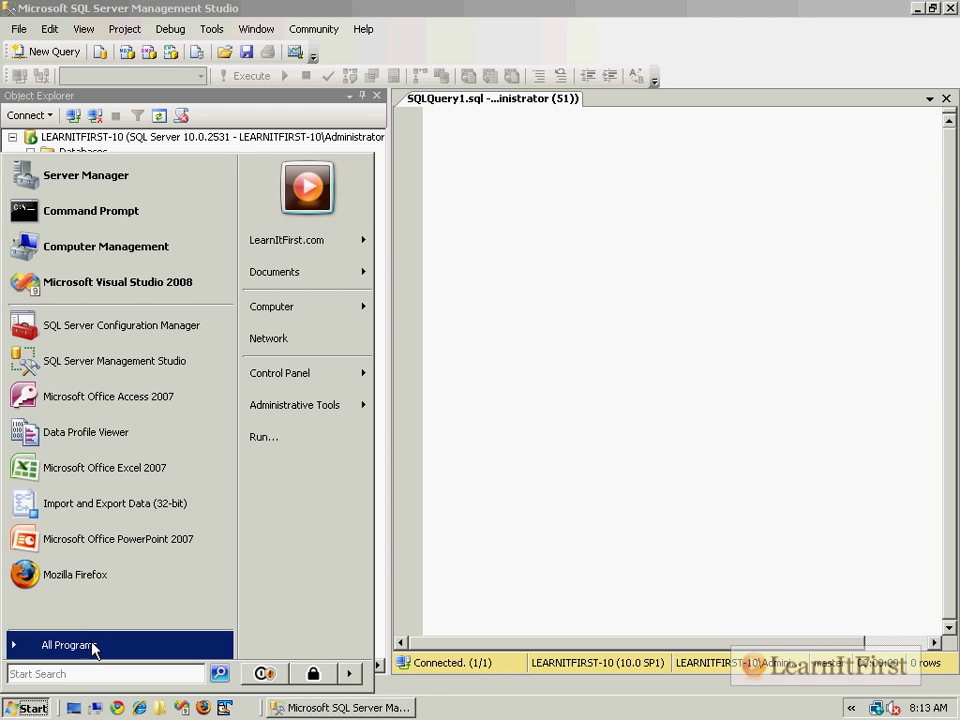
{"action": "left_click", "coordinate": [68, 644]}
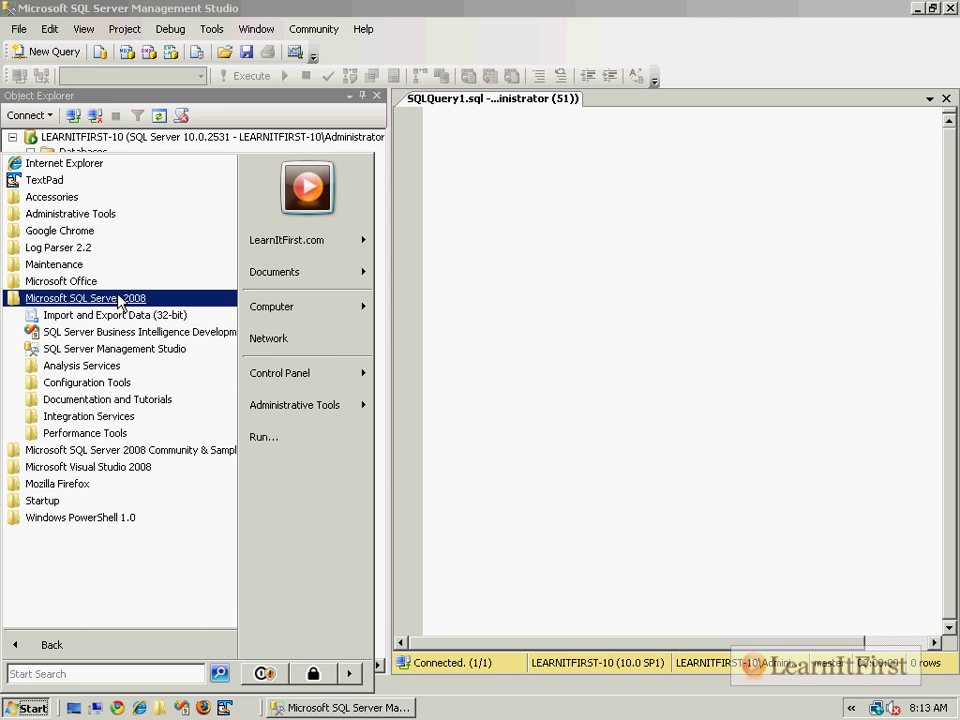
{"action": "mouse_move", "coordinate": [114, 314]}
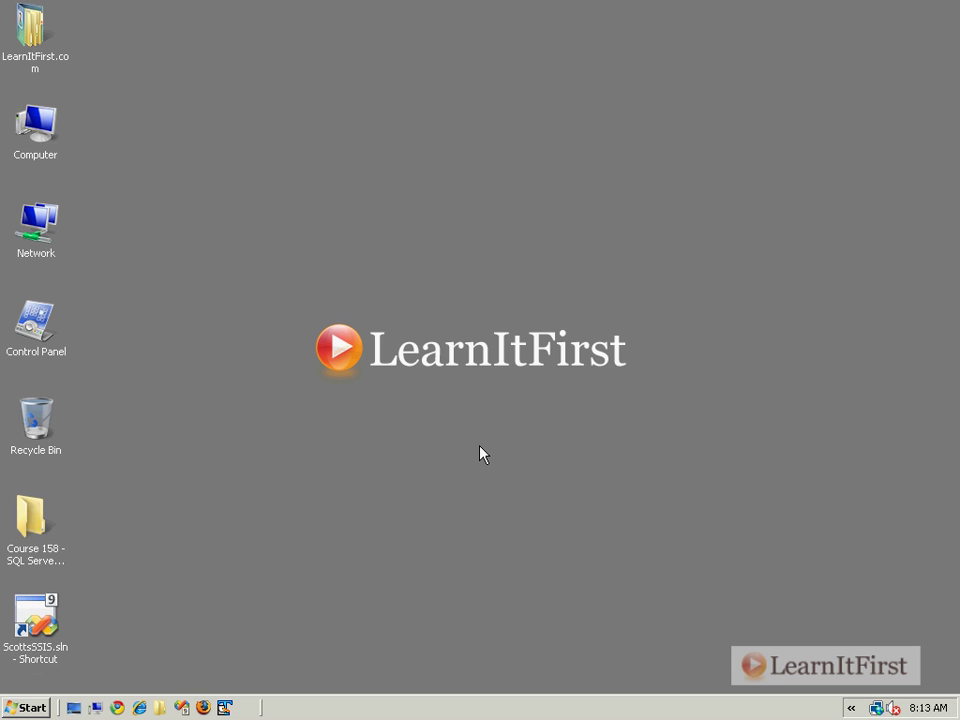
{"action": "mouse_move", "coordinate": [142, 612]}
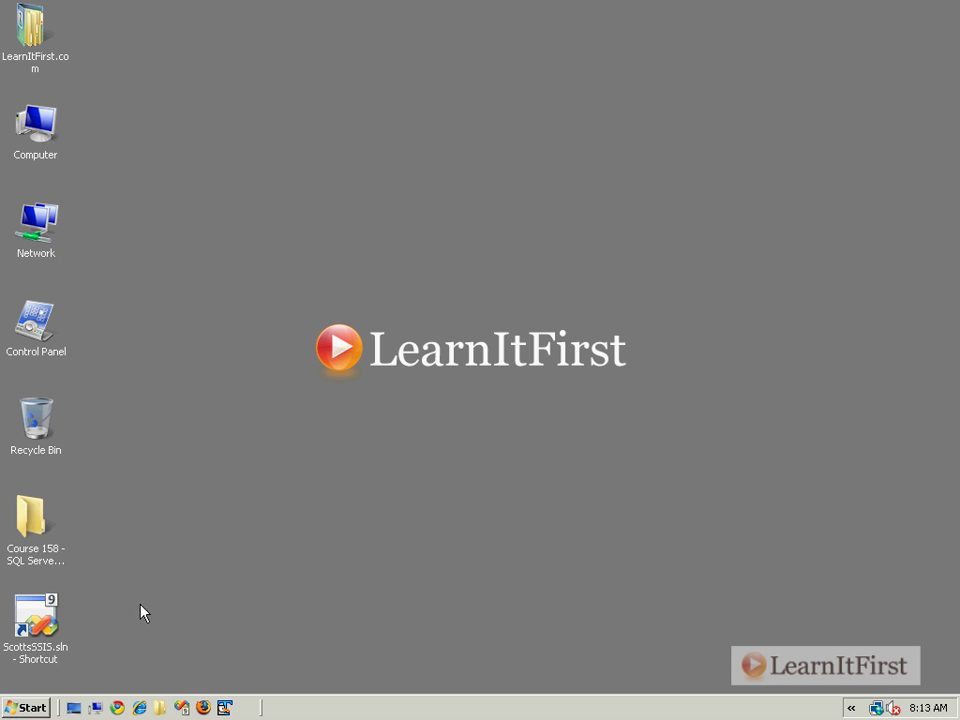
{"action": "left_click", "coordinate": [28, 708]}
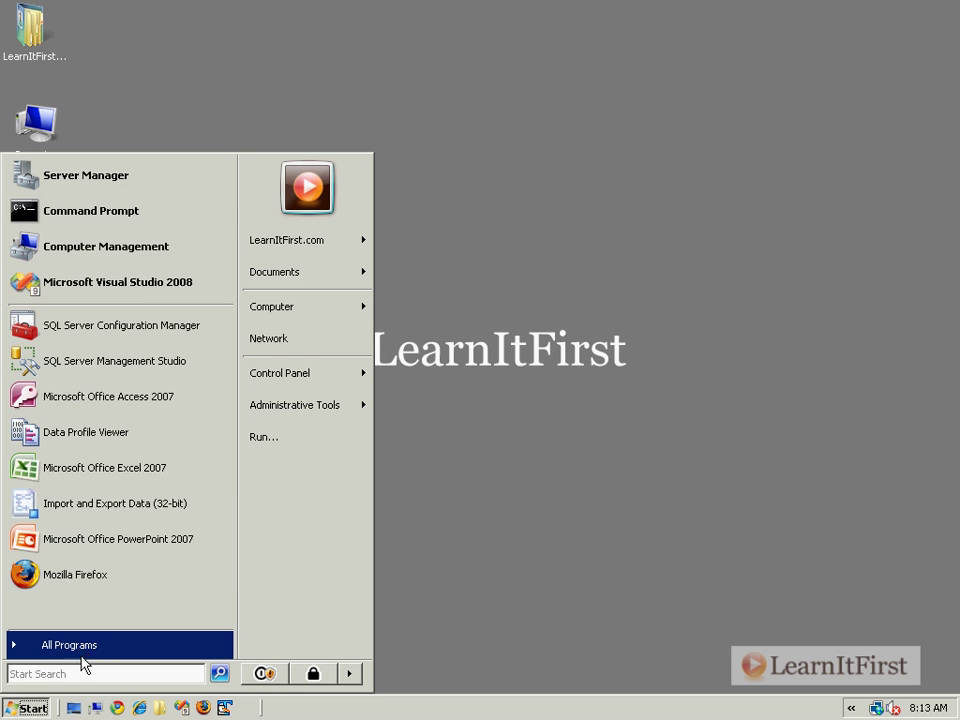
{"action": "left_click", "coordinate": [68, 644]}
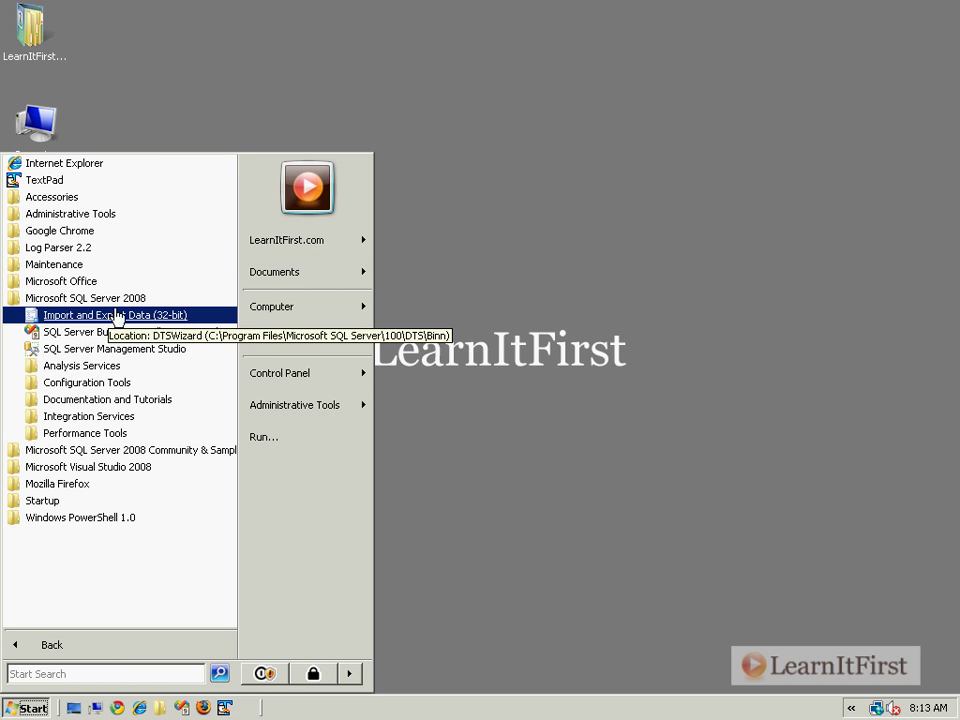
{"action": "mouse_move", "coordinate": [116, 348]}
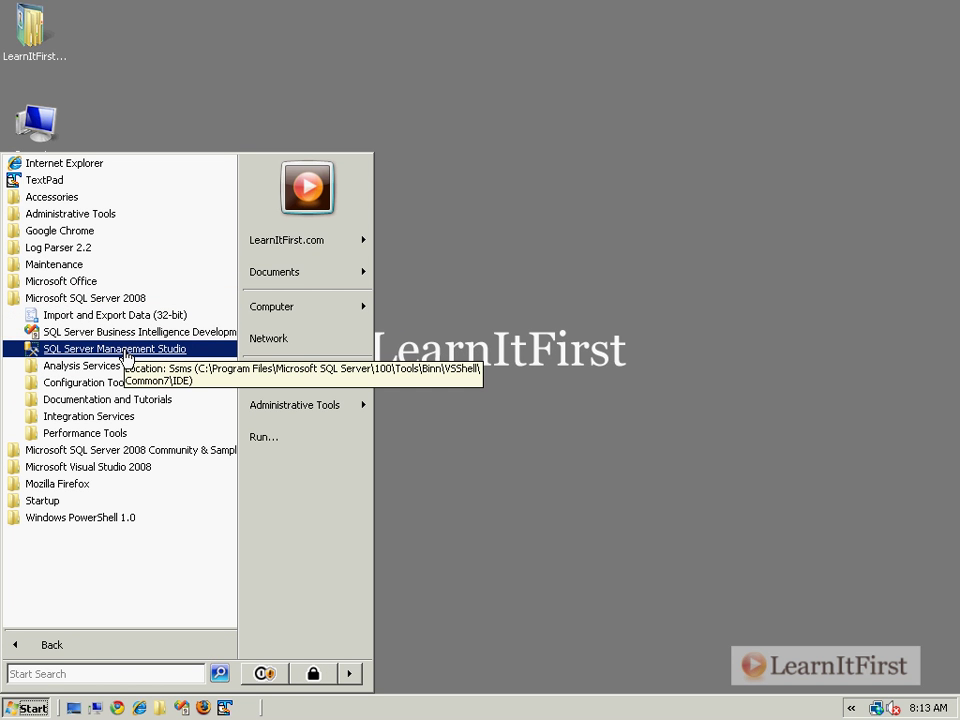
{"action": "left_click", "coordinate": [116, 348]}
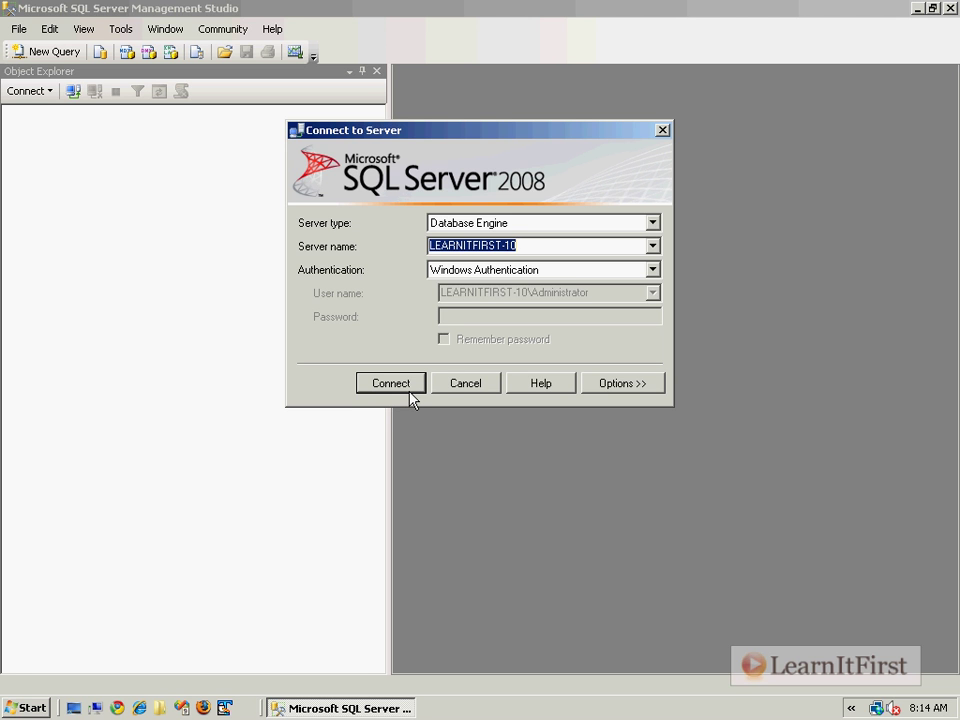
Connect to the server, expand Databases and bring up FromExcel's Tasks > Import Data option
{"action": "left_click", "coordinate": [392, 384]}
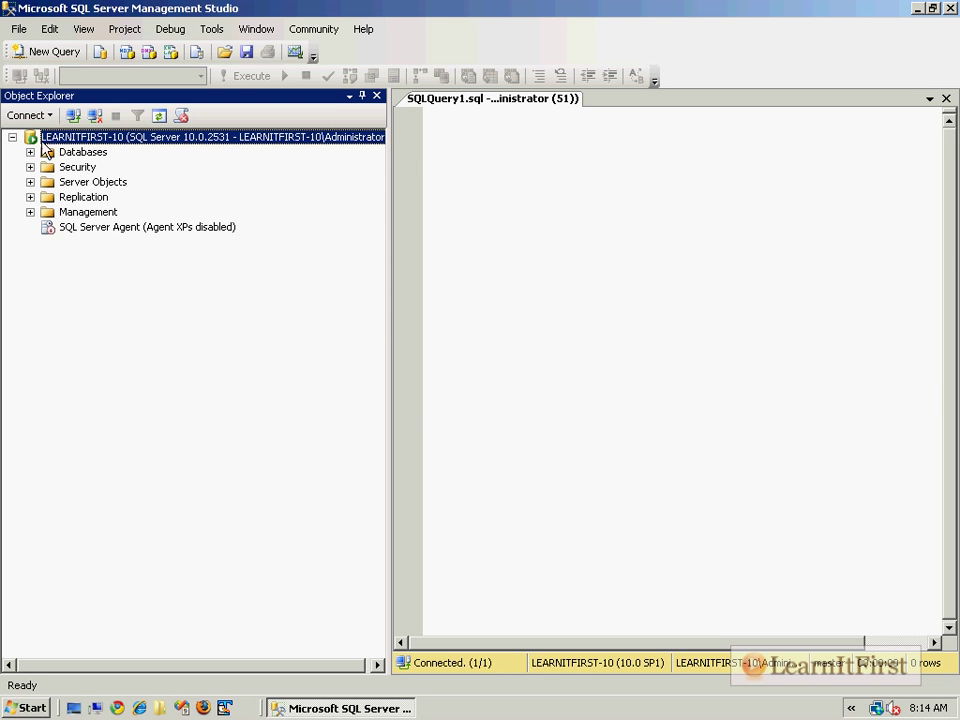
{"action": "left_click", "coordinate": [32, 152]}
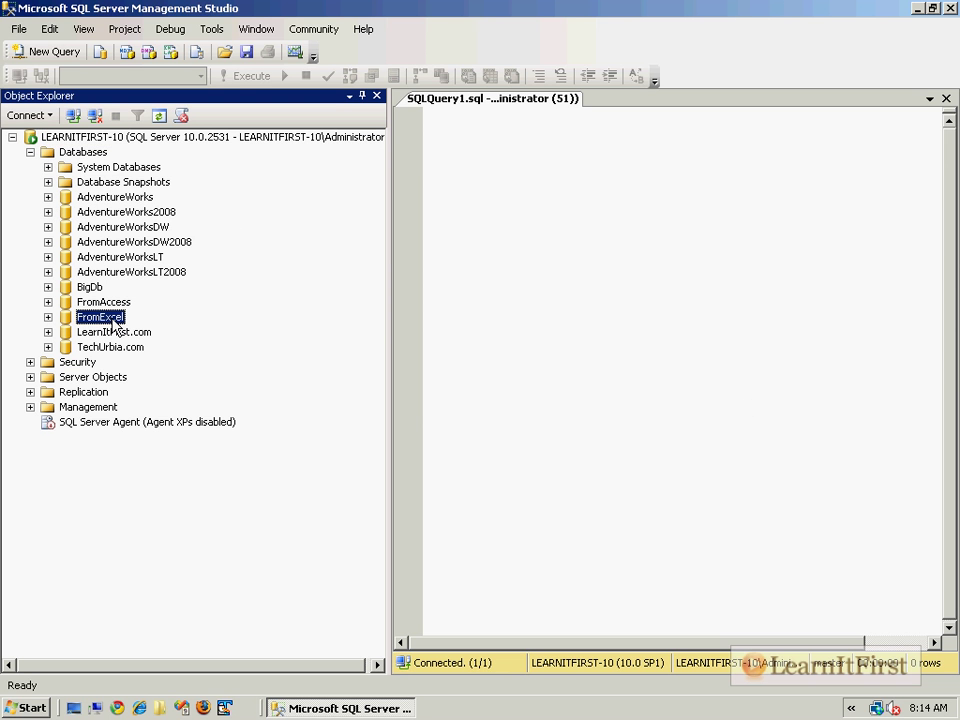
{"action": "right_click", "coordinate": [100, 316]}
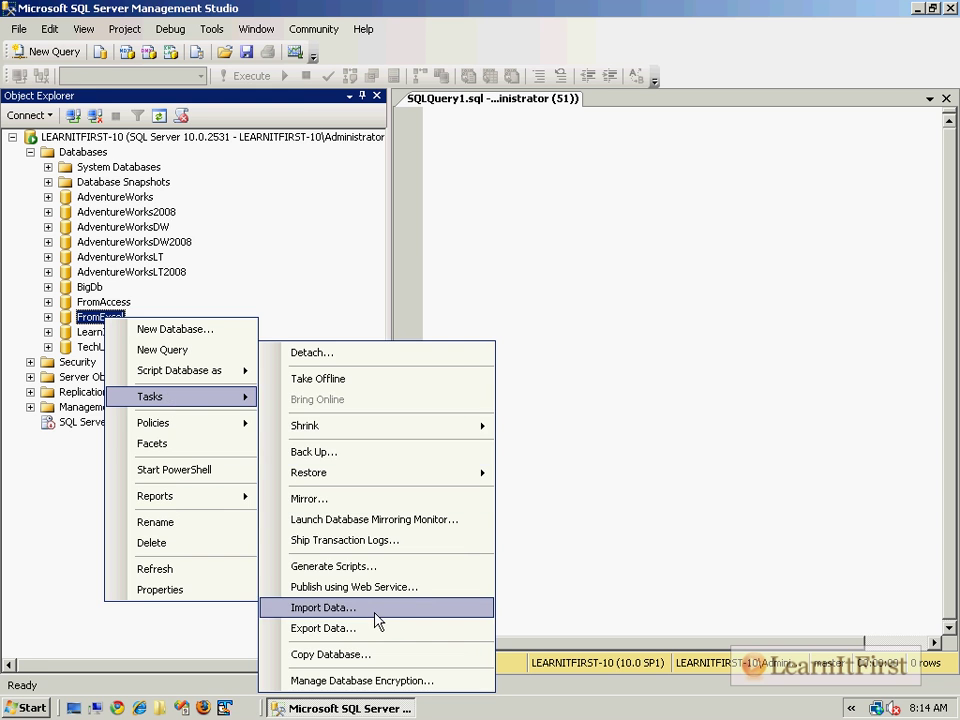
Start the Import Data wizard for FromExcel and choose Microsoft Excel as the data source
{"action": "left_click", "coordinate": [322, 608]}
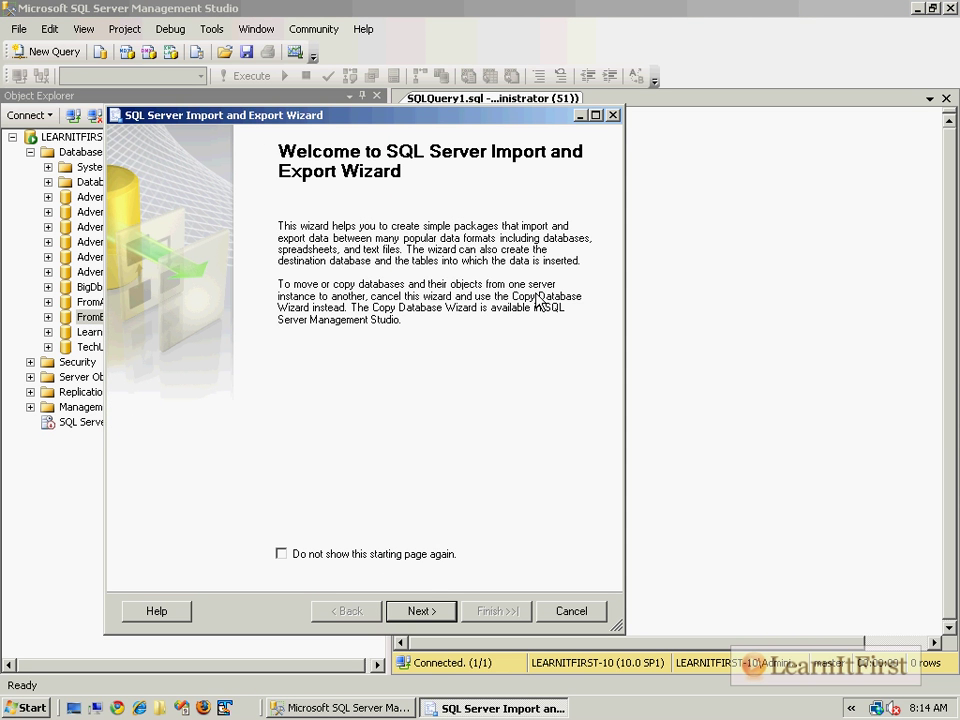
{"action": "mouse_move", "coordinate": [424, 380]}
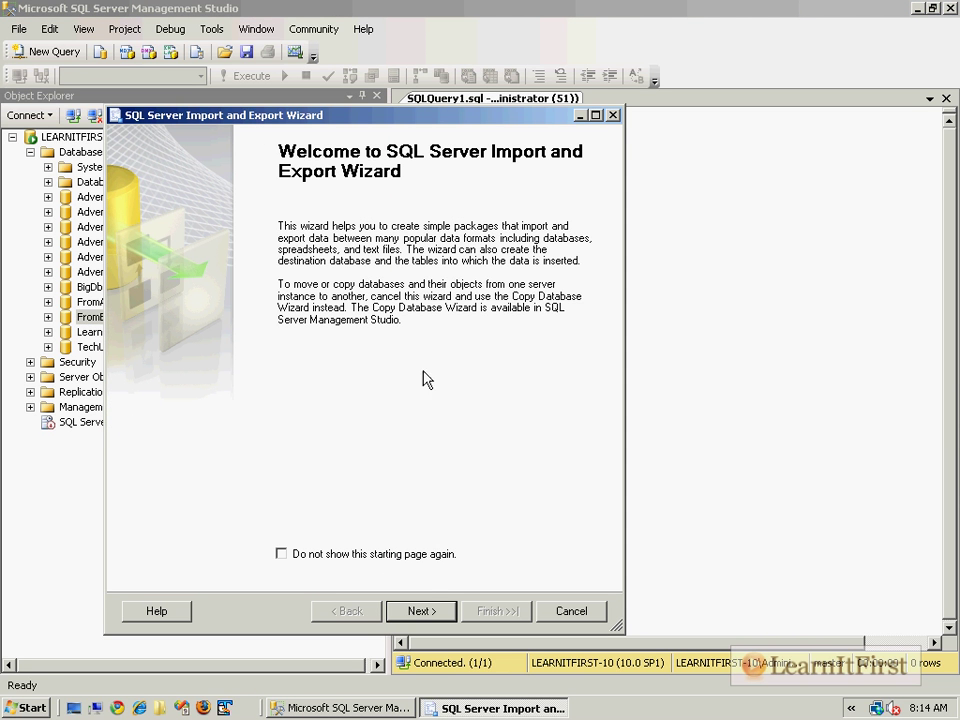
{"action": "left_click", "coordinate": [420, 612]}
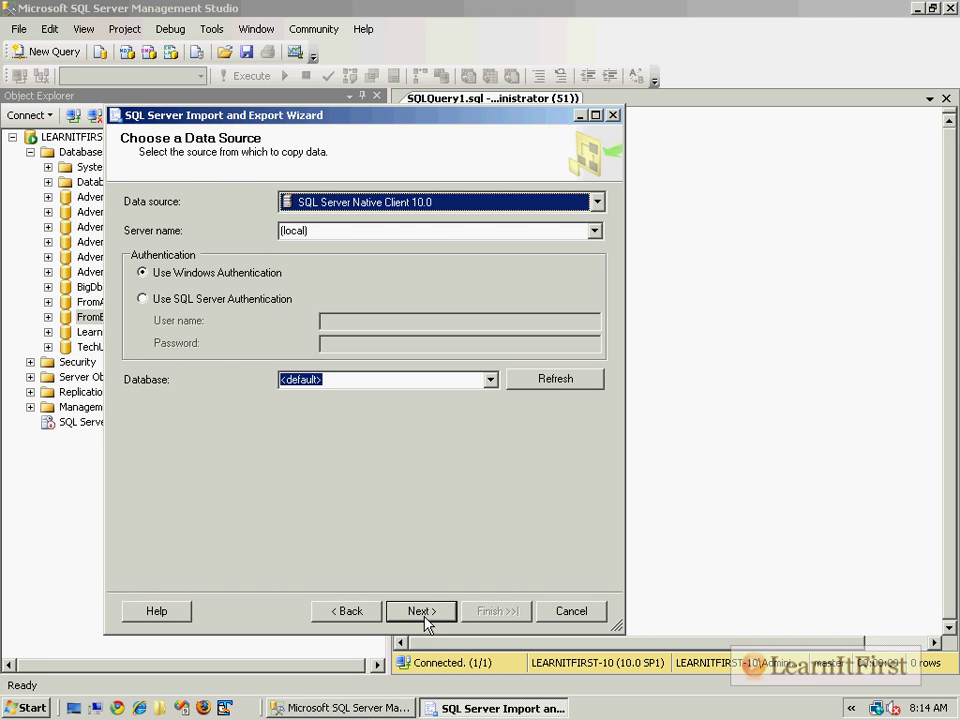
{"action": "mouse_move", "coordinate": [596, 202]}
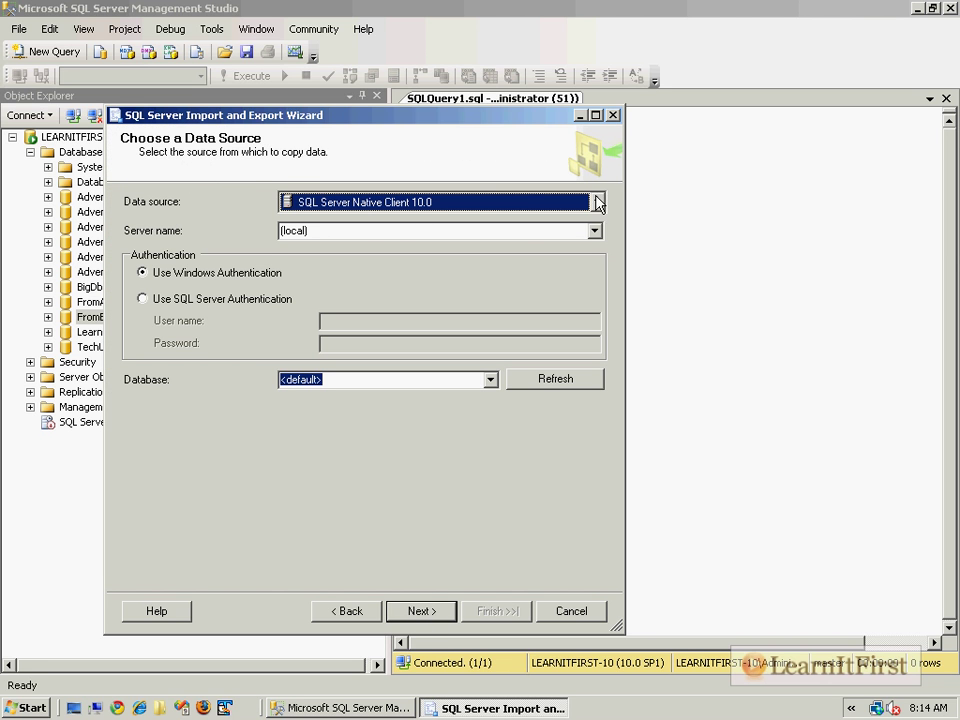
{"action": "left_click", "coordinate": [596, 202]}
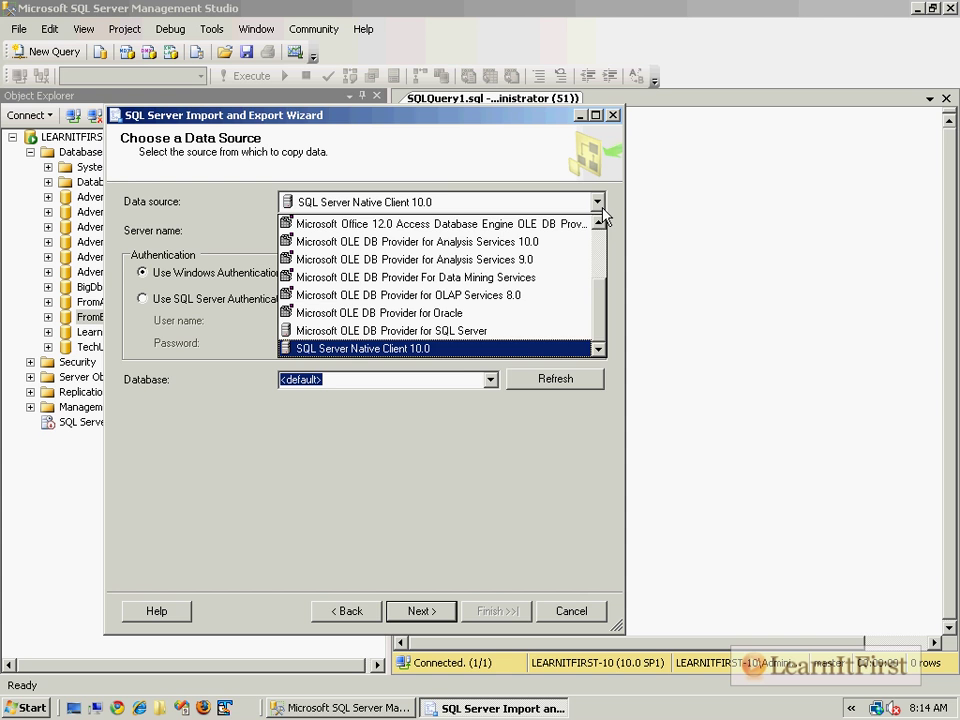
{"action": "scroll", "scroll_direction": "up", "scroll_amount": 3}
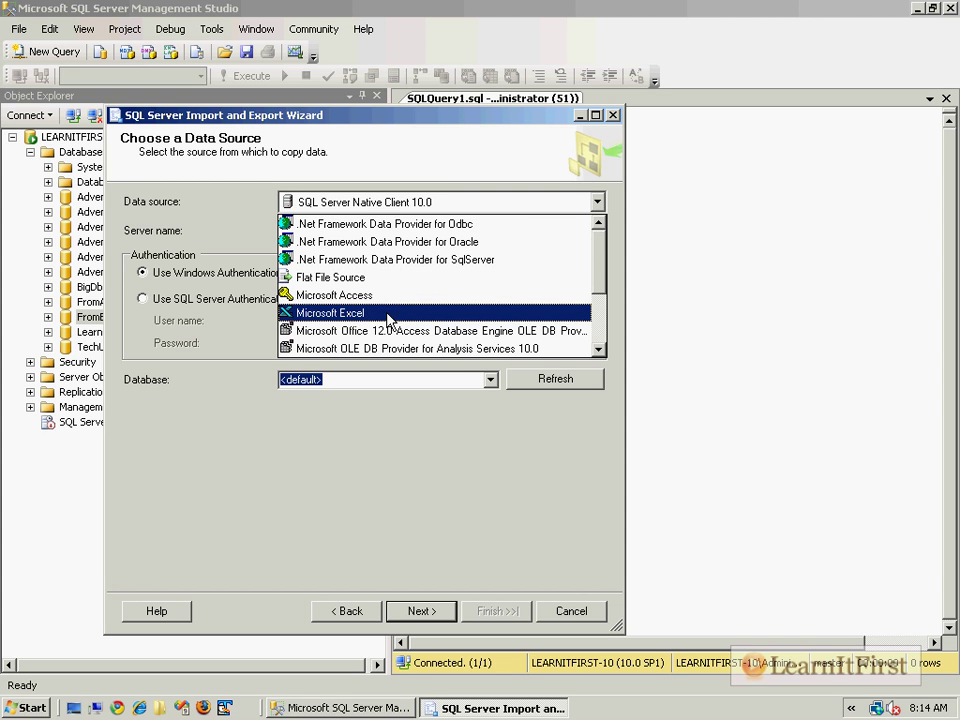
{"action": "mouse_move", "coordinate": [368, 324]}
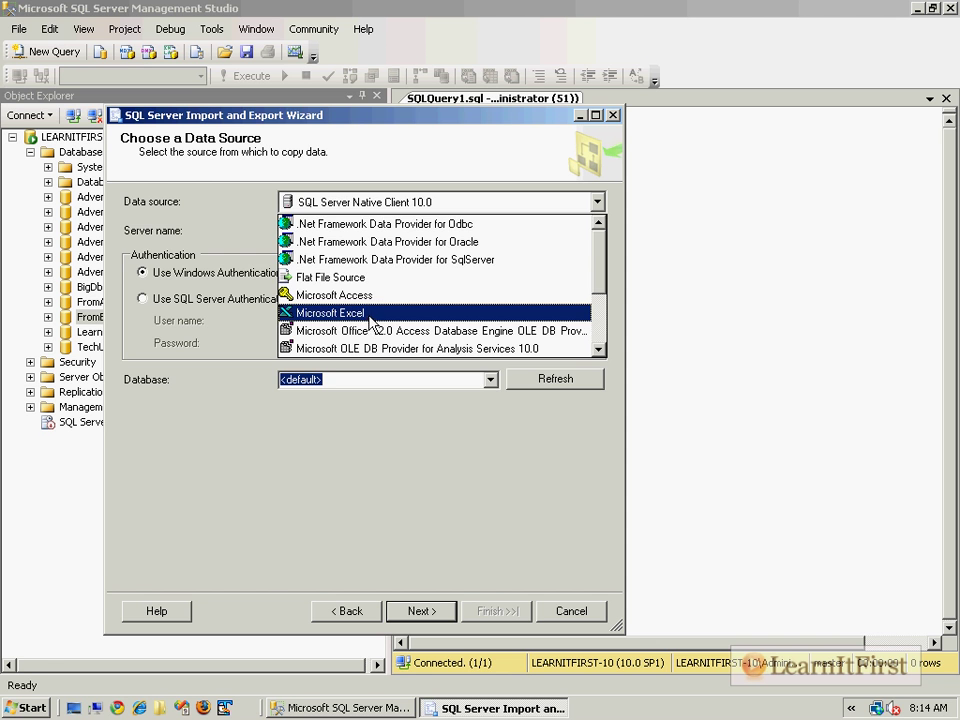
{"action": "left_click", "coordinate": [330, 312]}
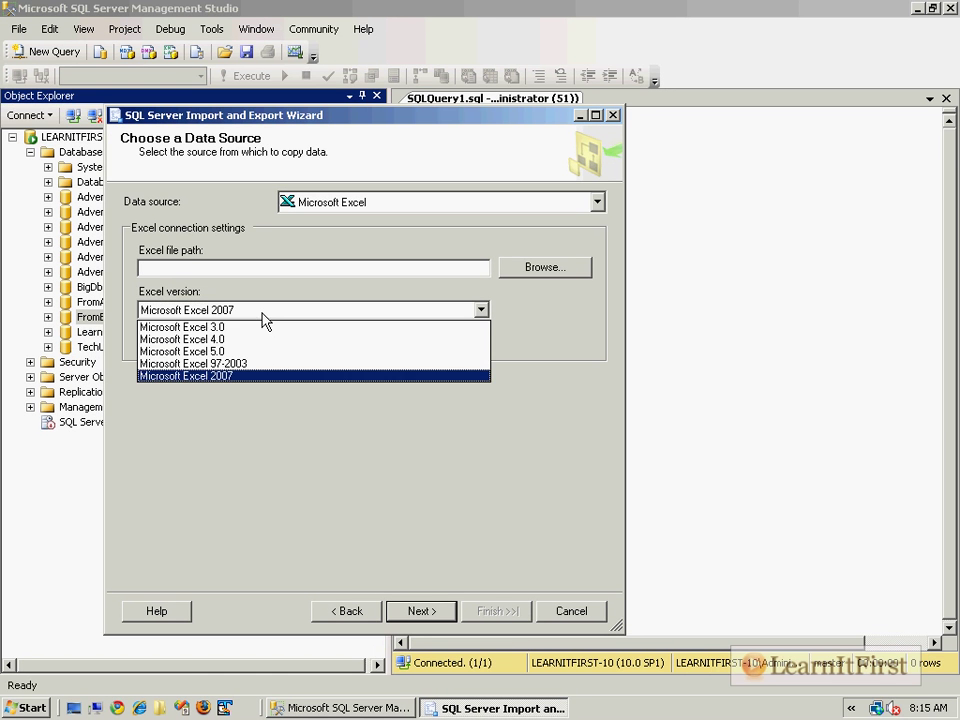
Keep Excel 2007 format and select C:\LearnItFirst.xlsx as the source workbook
{"action": "left_click", "coordinate": [186, 376]}
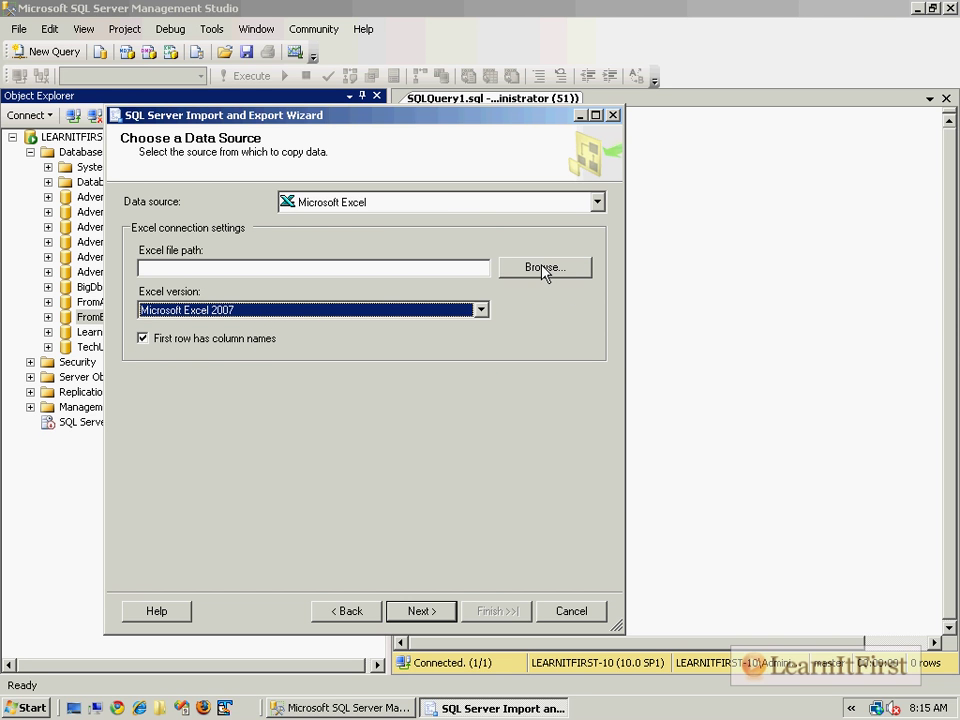
{"action": "left_click", "coordinate": [544, 268]}
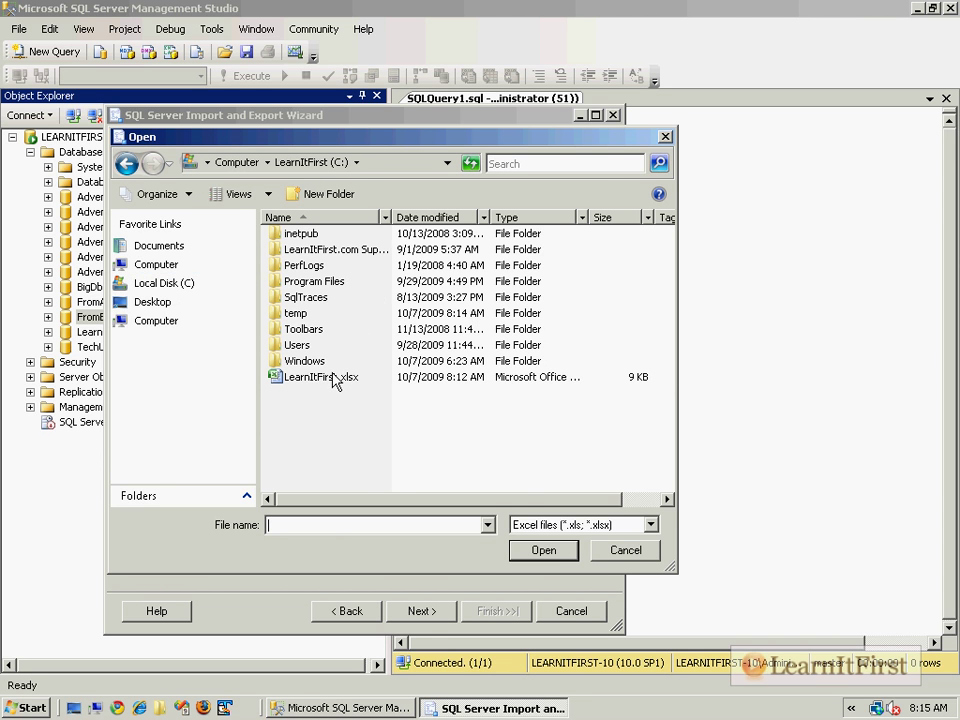
{"action": "left_click", "coordinate": [544, 550]}
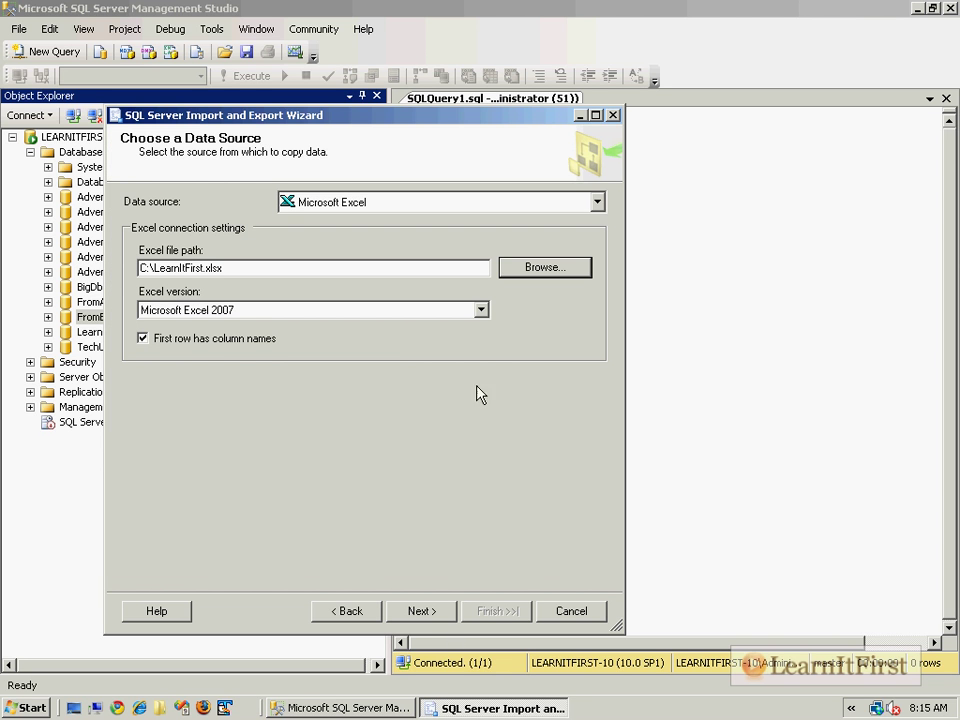
Confirm destination SQL Server Native Client 10.0 on LEARNITFIRST-10, database FromExcel, and continue
{"action": "left_click", "coordinate": [420, 612]}
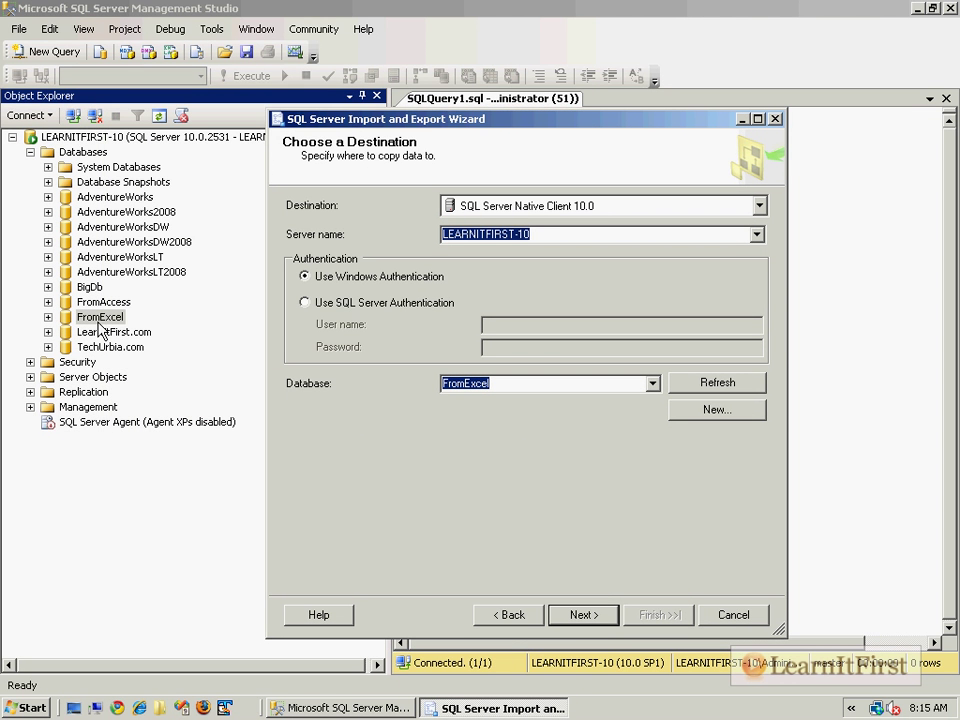
{"action": "left_click", "coordinate": [544, 384]}
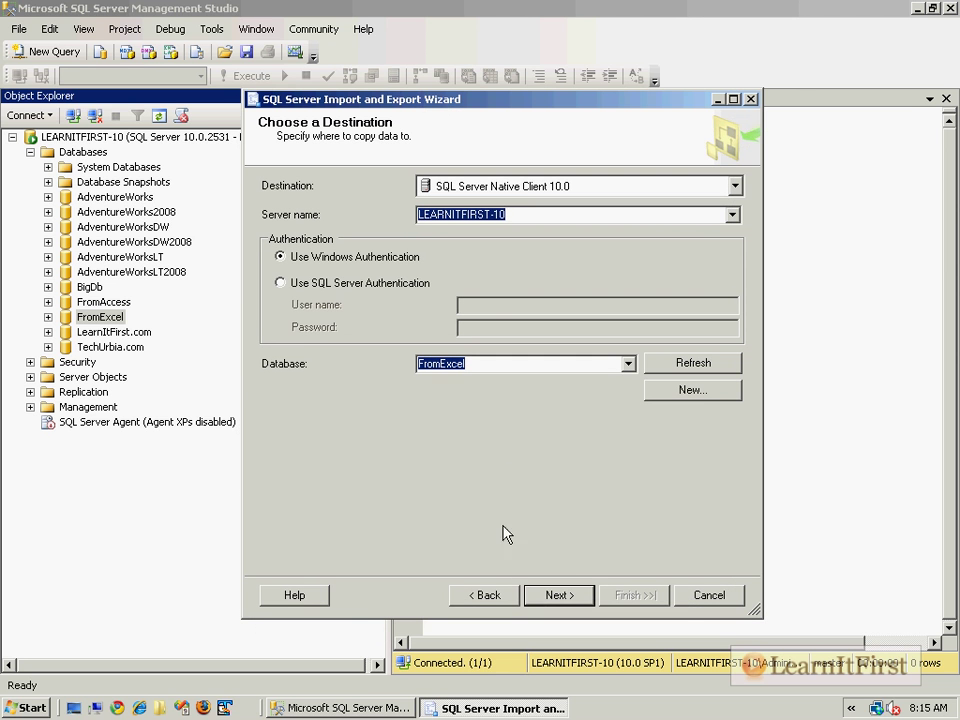
{"action": "left_click", "coordinate": [556, 596]}
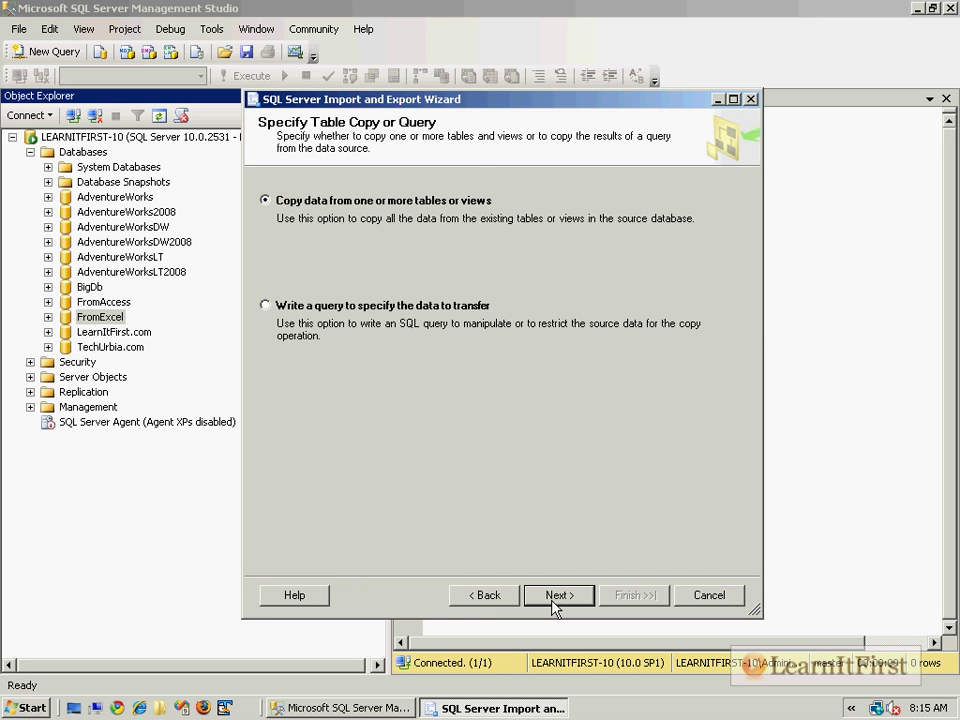
{"action": "mouse_move", "coordinate": [480, 218]}
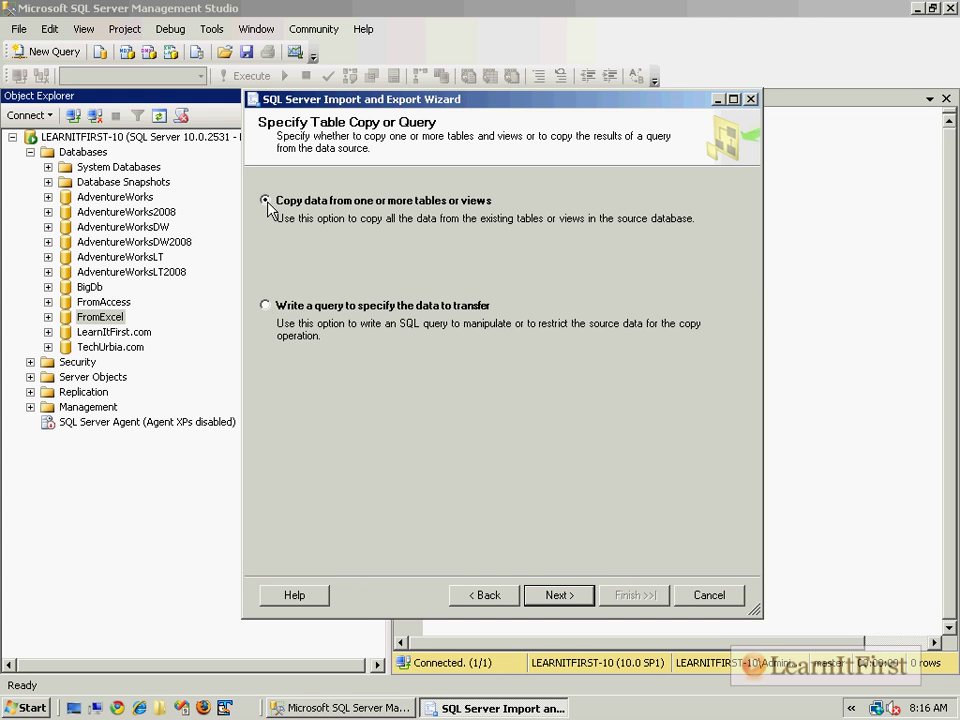
Choose to copy data from existing sheets and tick the Courses$ sheet
{"action": "left_click", "coordinate": [558, 596]}
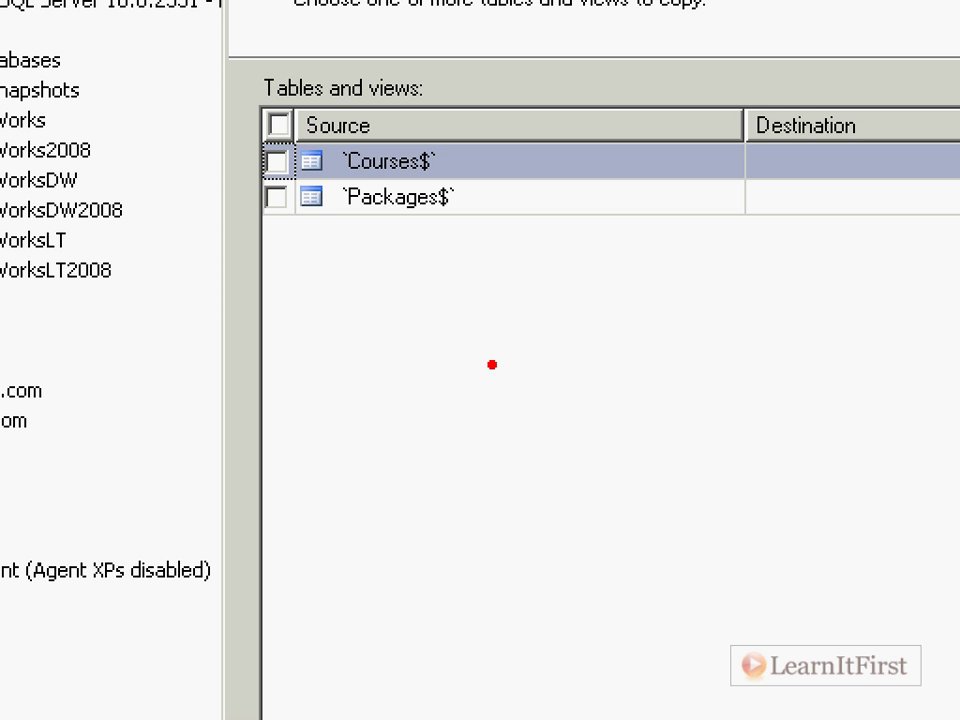
{"action": "mouse_move", "coordinate": [448, 656]}
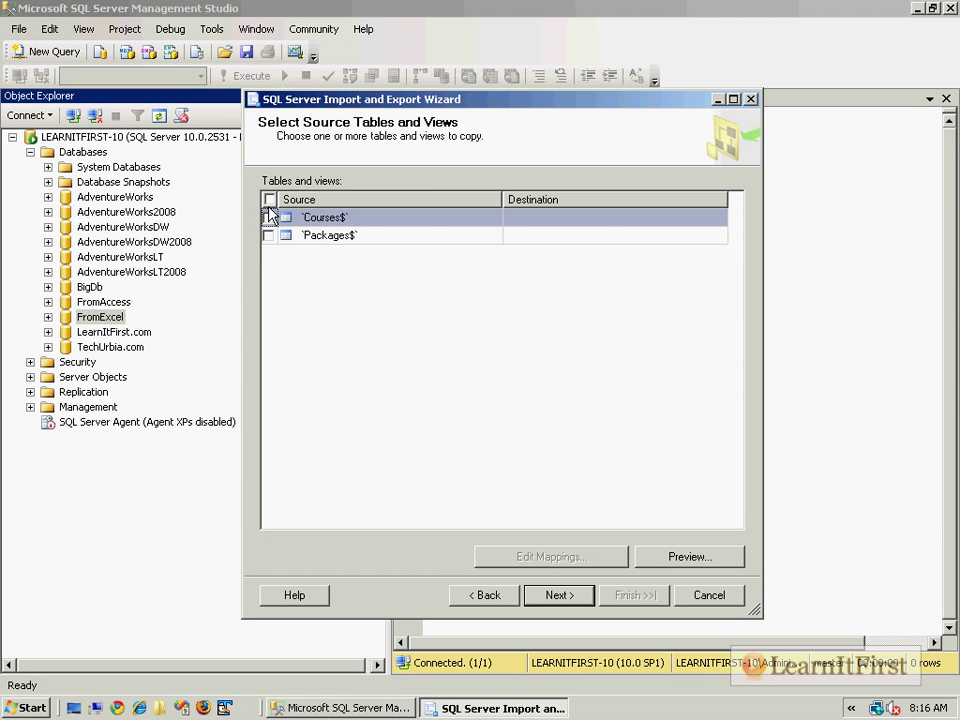
{"action": "left_click", "coordinate": [268, 216]}
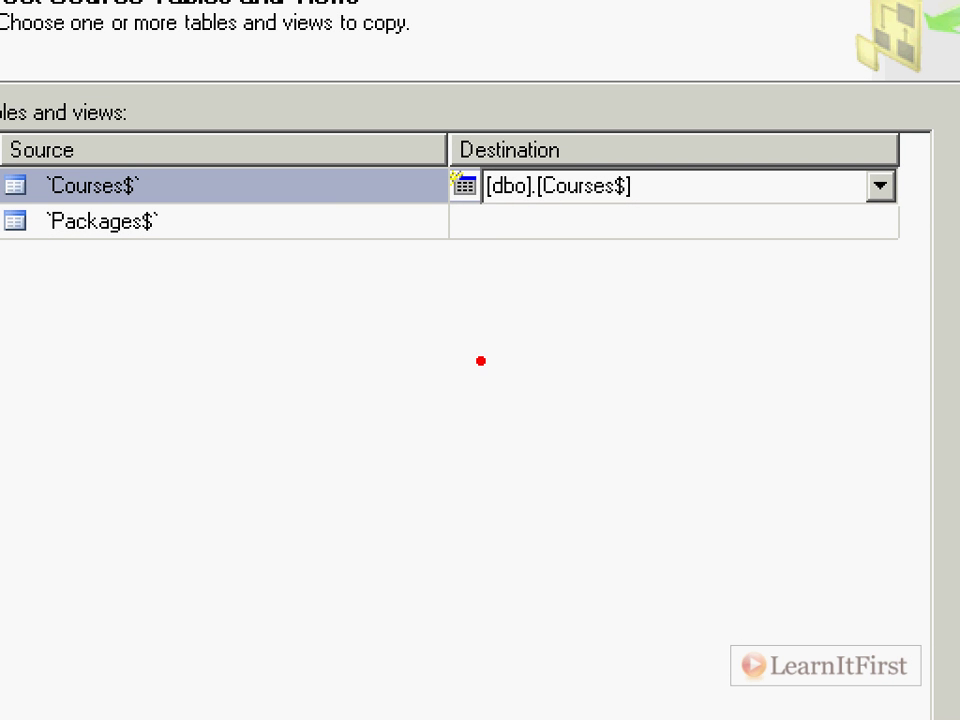
{"action": "mouse_move", "coordinate": [486, 364]}
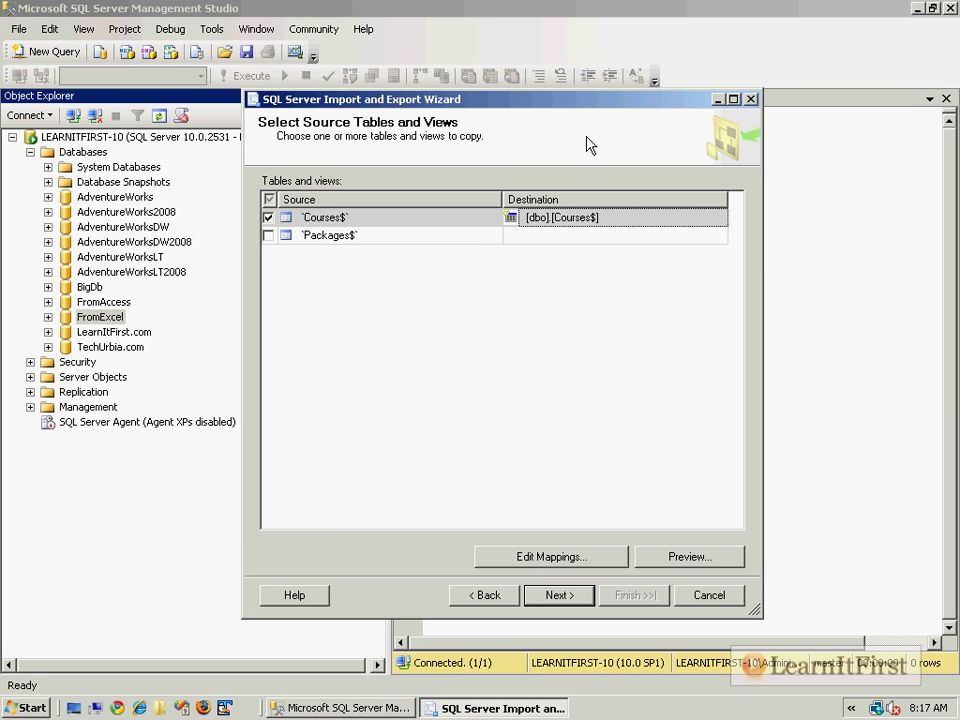
Rename the destination table for Courses$ to dbo.Course
{"action": "left_click", "coordinate": [716, 216]}
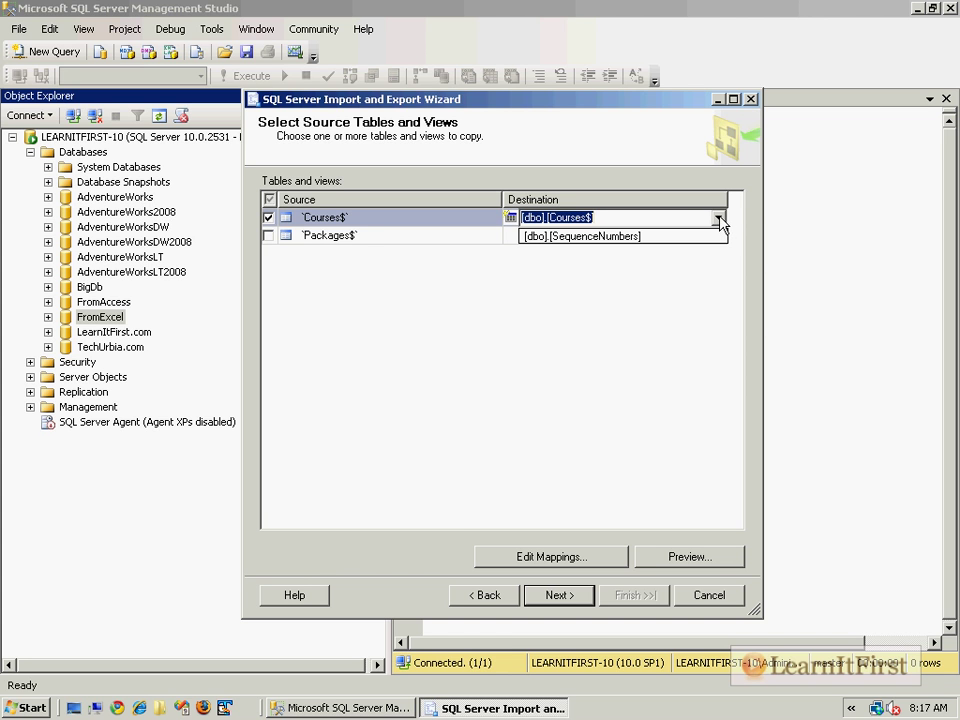
{"action": "left_click", "coordinate": [720, 218]}
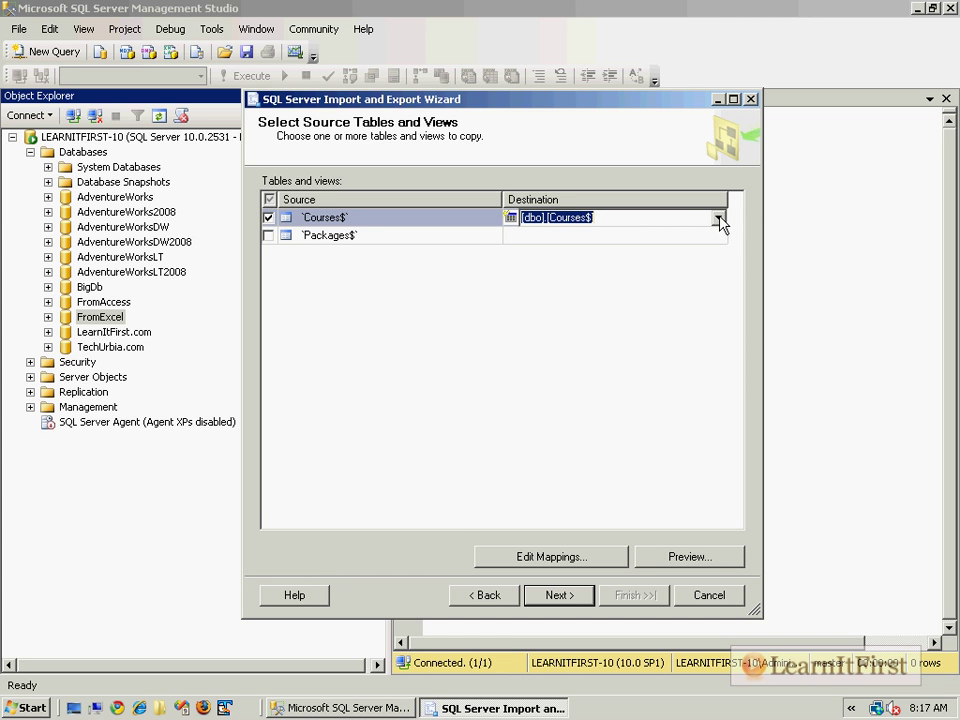
{"action": "left_click", "coordinate": [720, 216]}
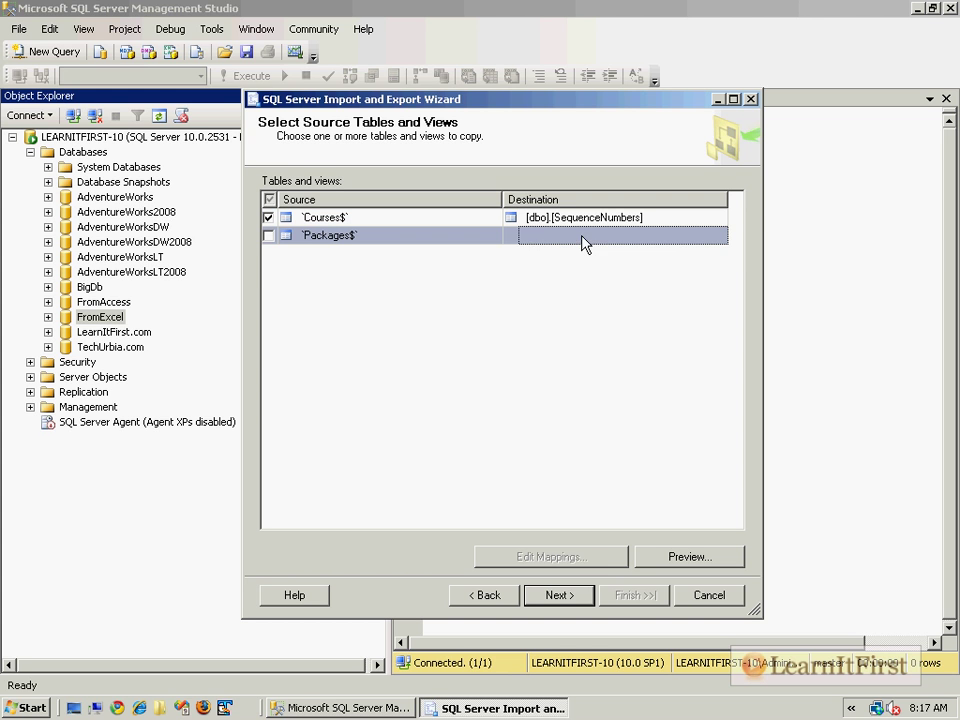
{"action": "mouse_move", "coordinate": [516, 240]}
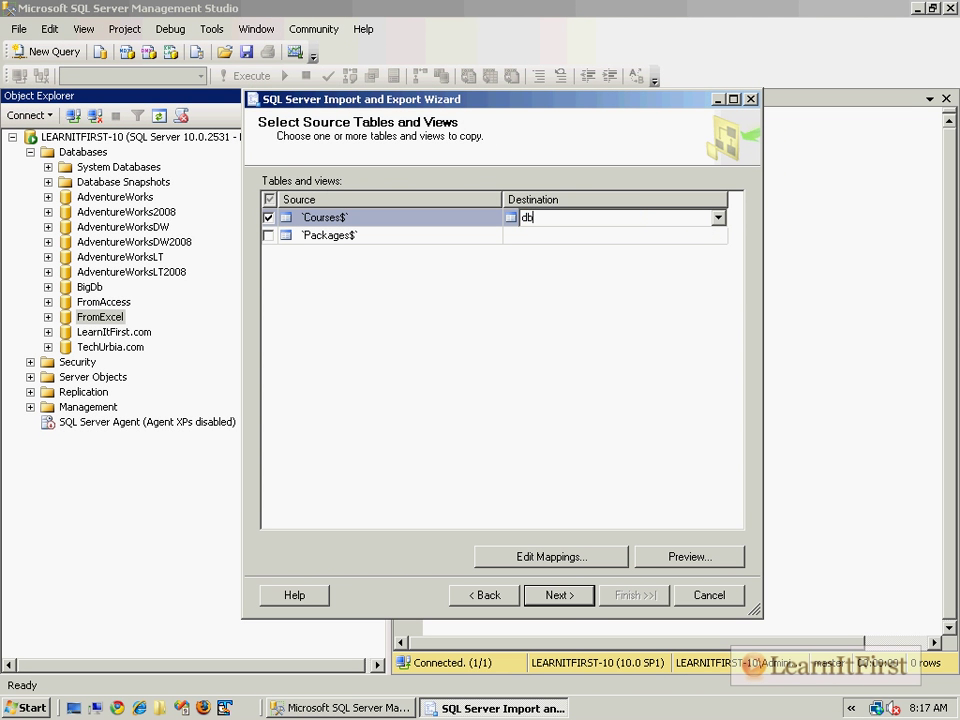
{"action": "type", "text": "dbo.Course]"}
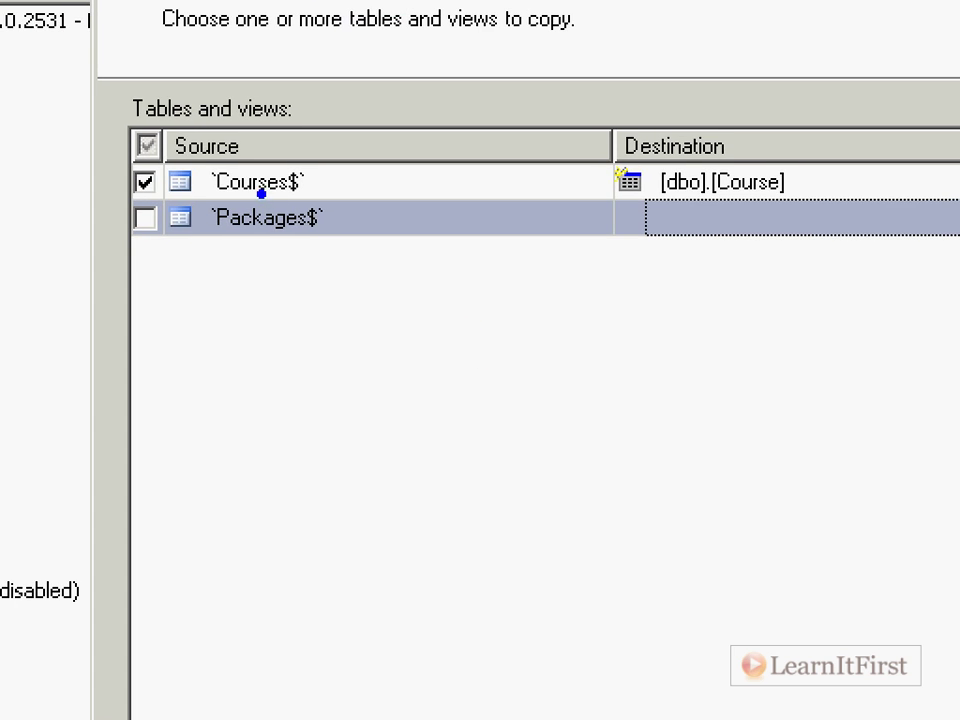
{"action": "mouse_move", "coordinate": [692, 212]}
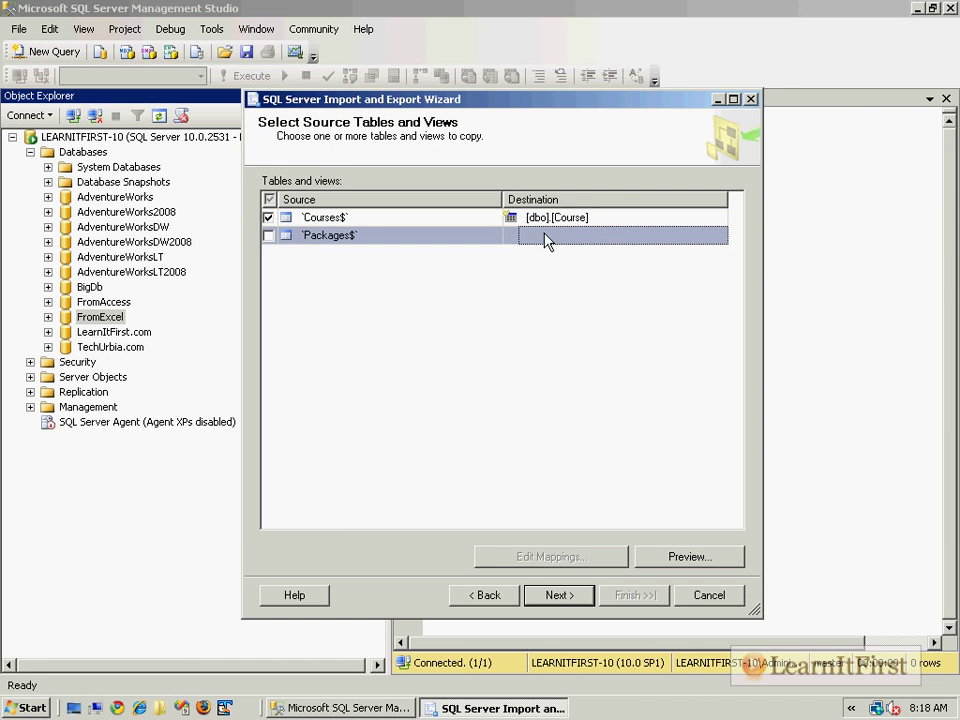
{"action": "left_click", "coordinate": [688, 556]}
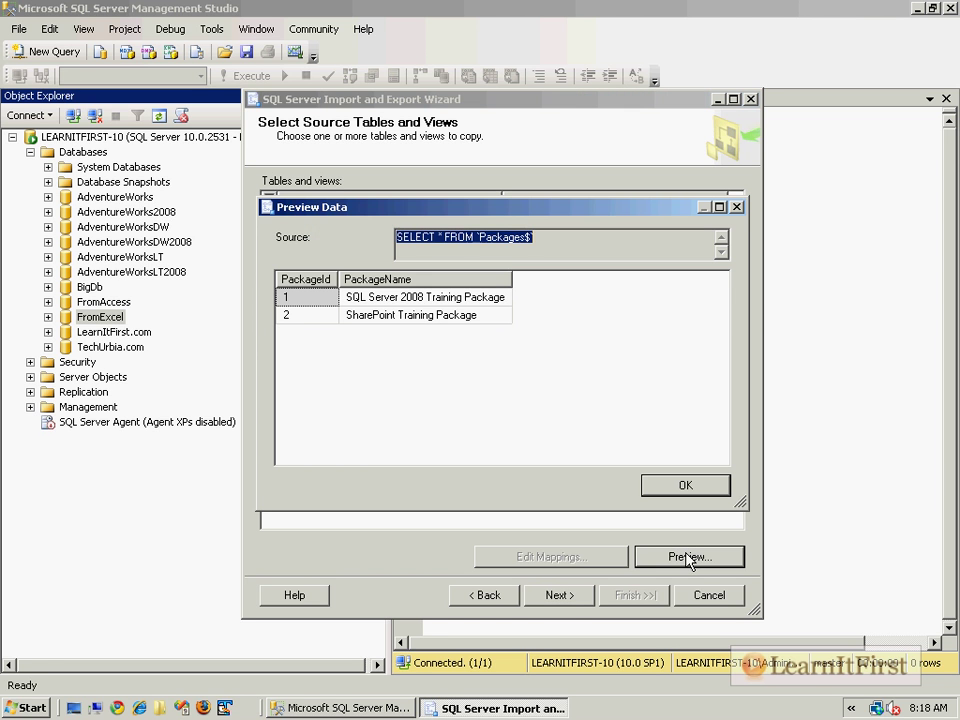
{"action": "mouse_move", "coordinate": [472, 290]}
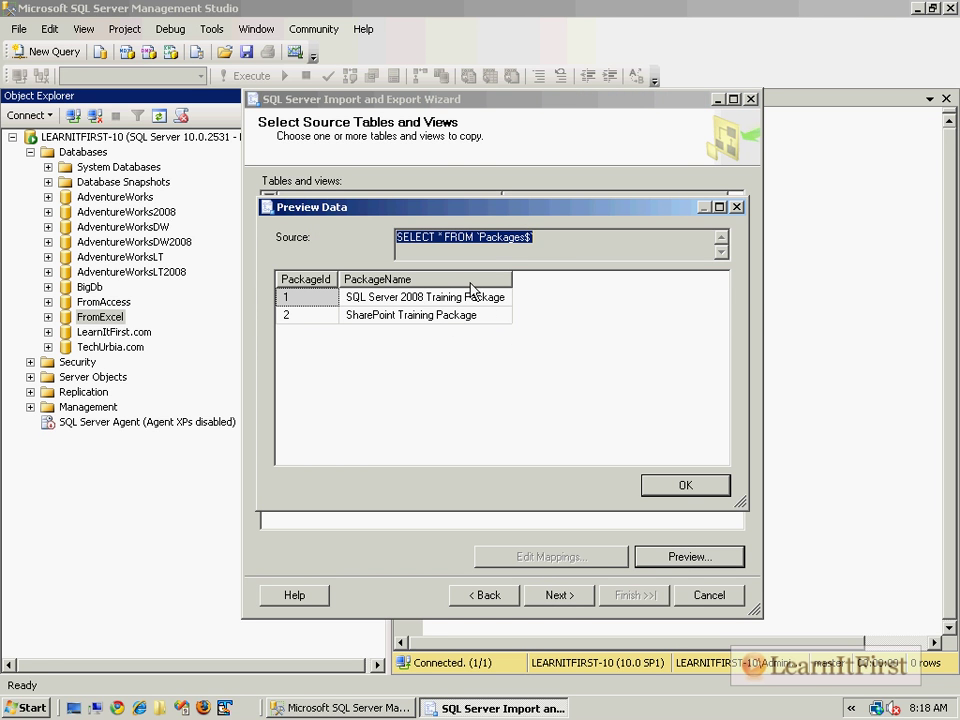
{"action": "left_click", "coordinate": [684, 486]}
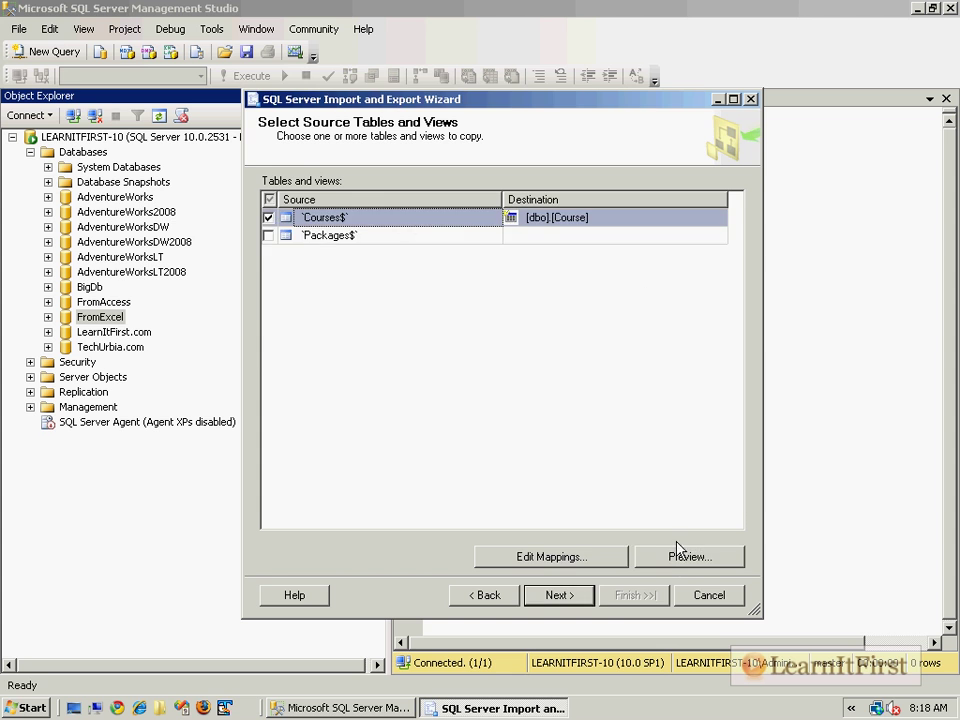
{"action": "left_click", "coordinate": [688, 556]}
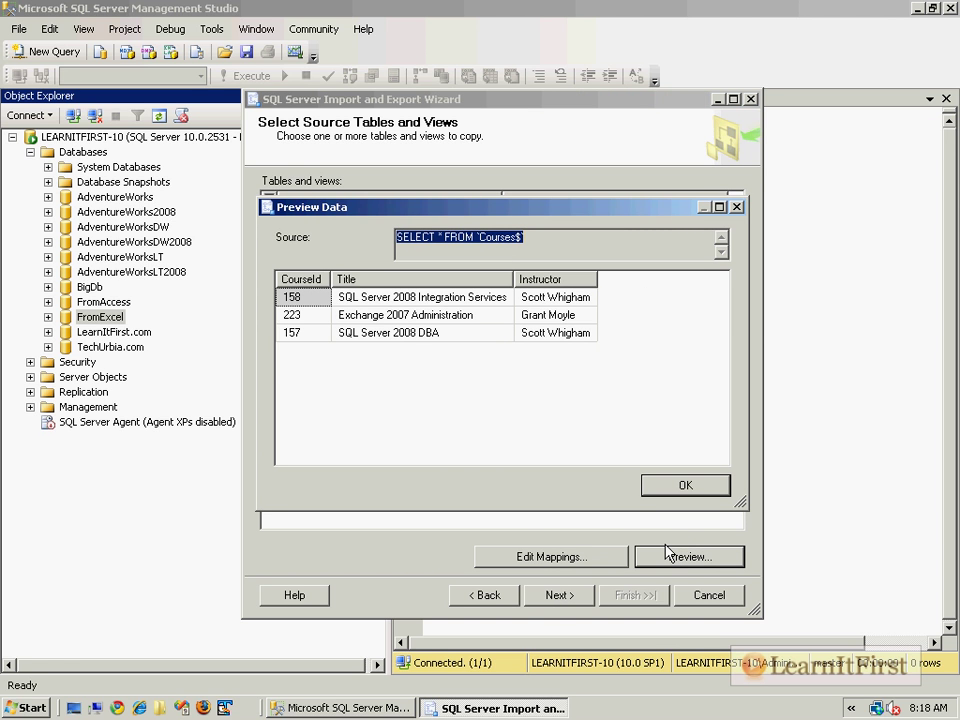
{"action": "mouse_move", "coordinate": [510, 304]}
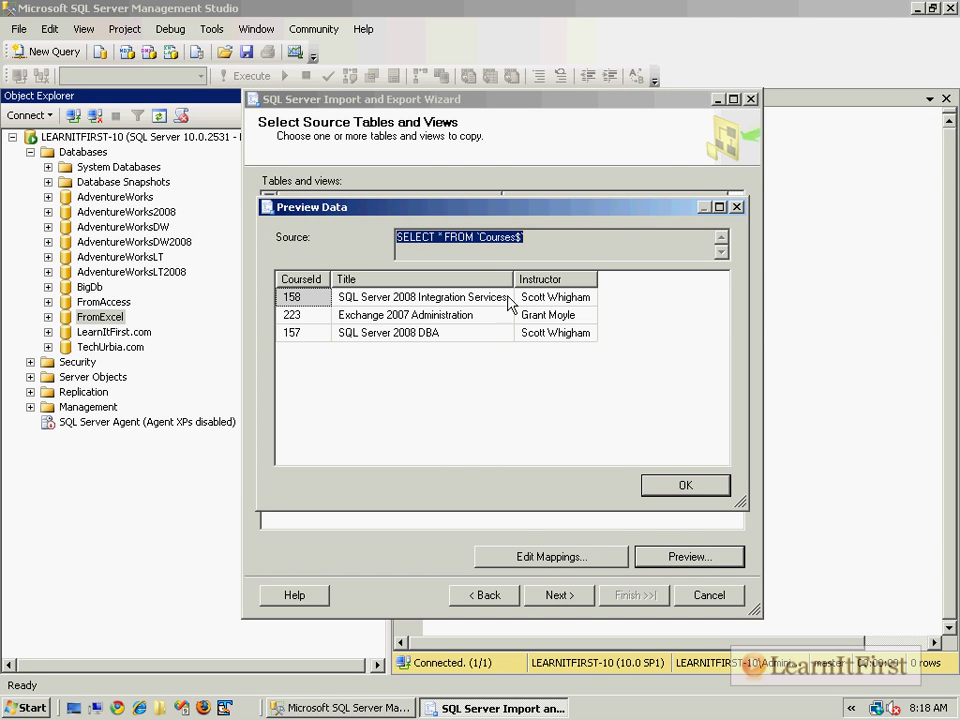
{"action": "mouse_move", "coordinate": [304, 292]}
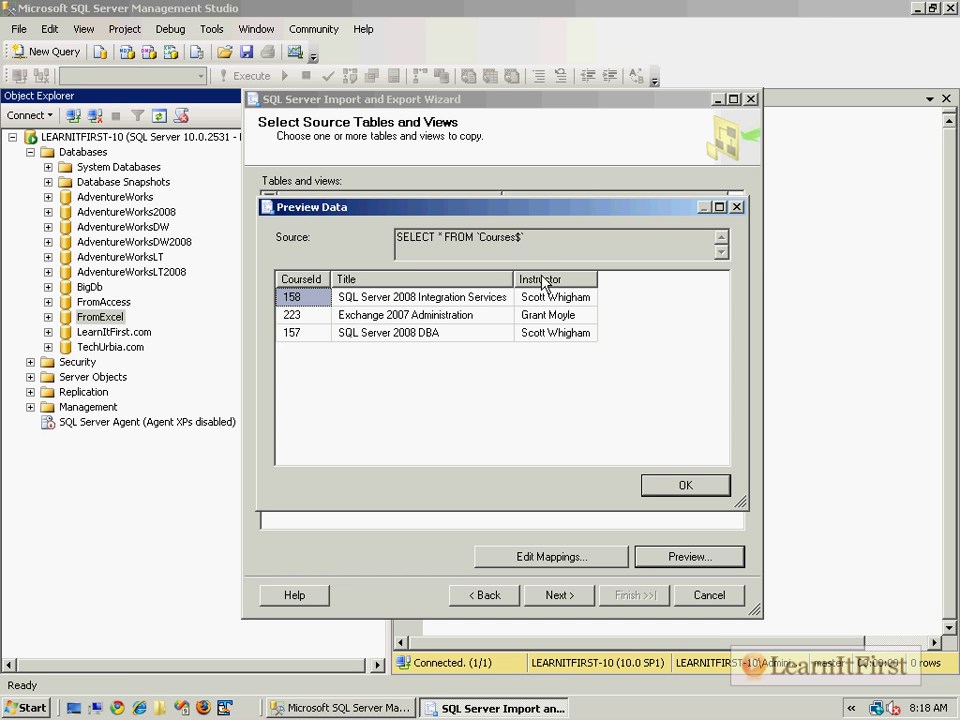
{"action": "mouse_move", "coordinate": [550, 308]}
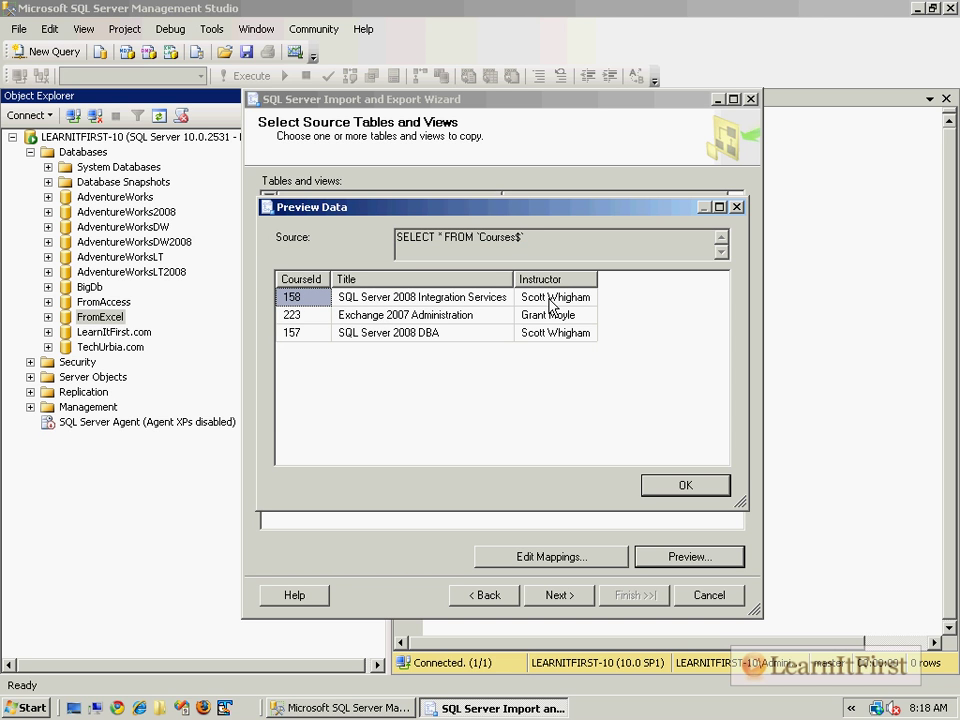
{"action": "left_click", "coordinate": [684, 486]}
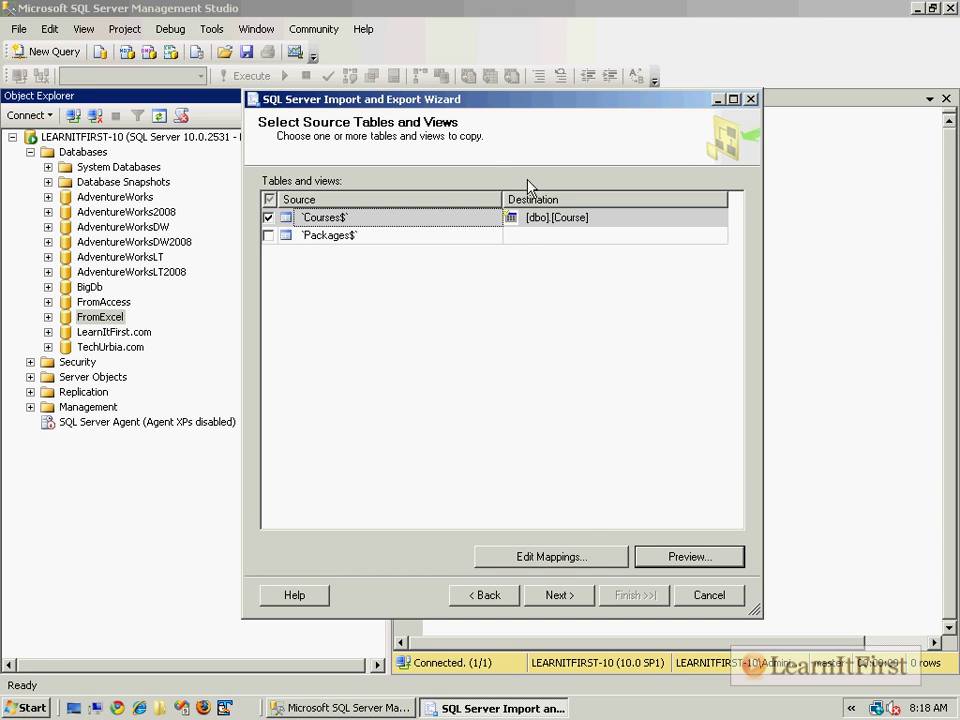
Bring up the Column Mappings for Courses$ into [dbo].[Course]
{"action": "left_click", "coordinate": [616, 216]}
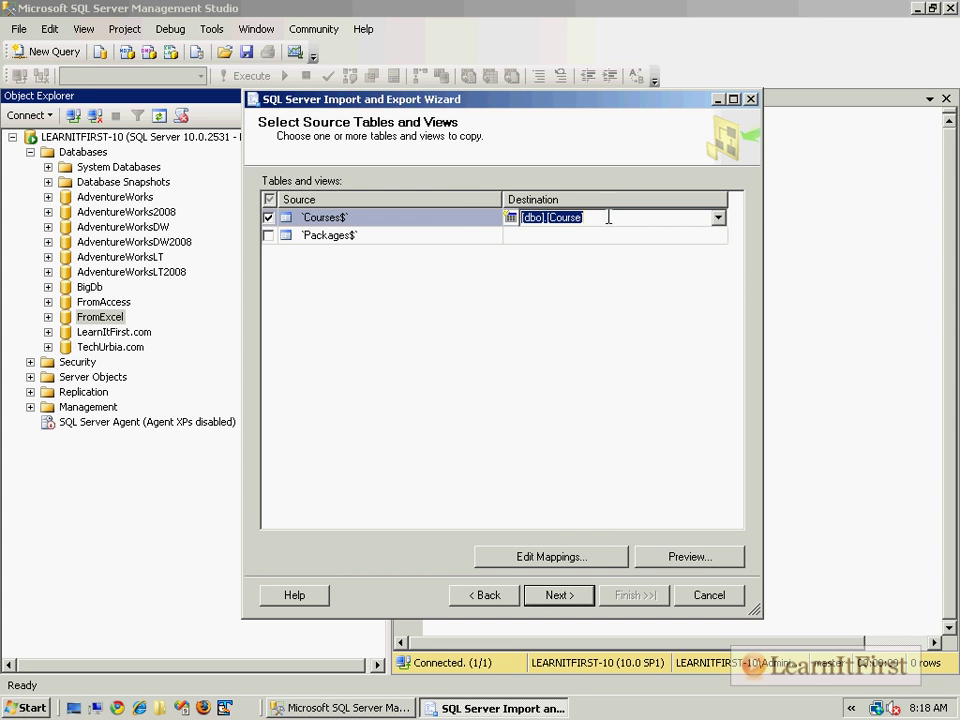
{"action": "left_click", "coordinate": [550, 556]}
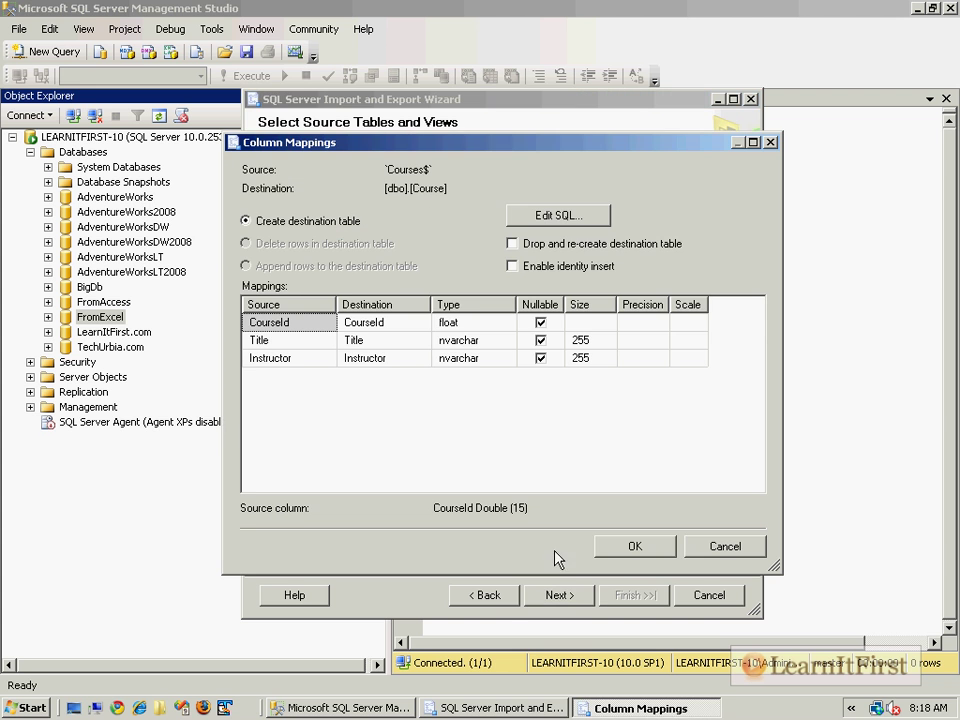
{"action": "mouse_move", "coordinate": [448, 384]}
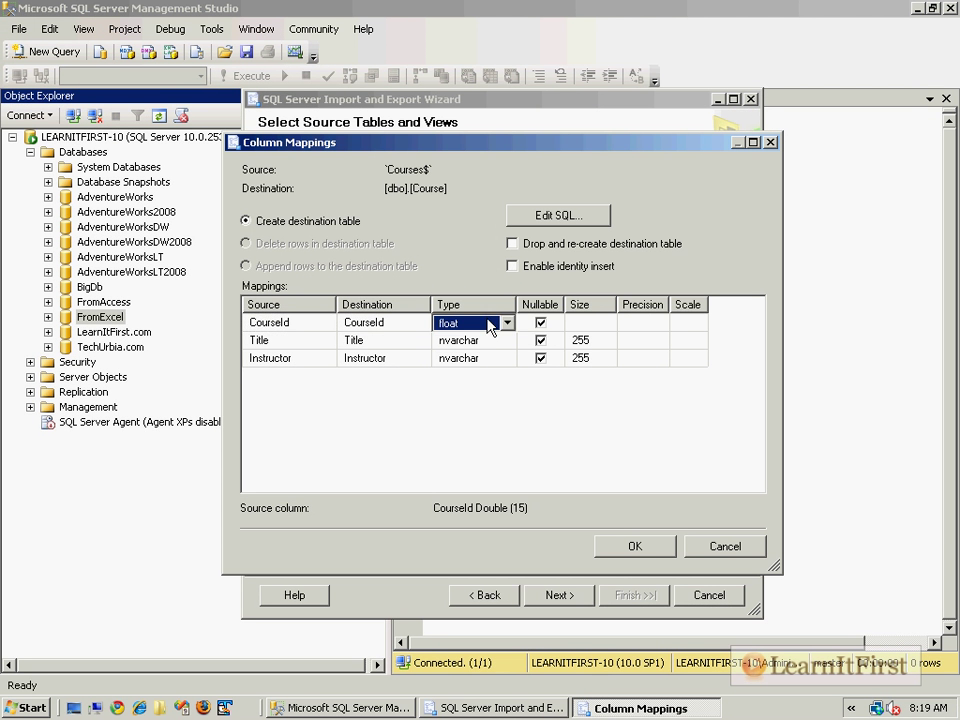
Make CourseId an int column, disallow nulls, and untick Drop and re-create destination table
{"action": "left_click", "coordinate": [506, 322]}
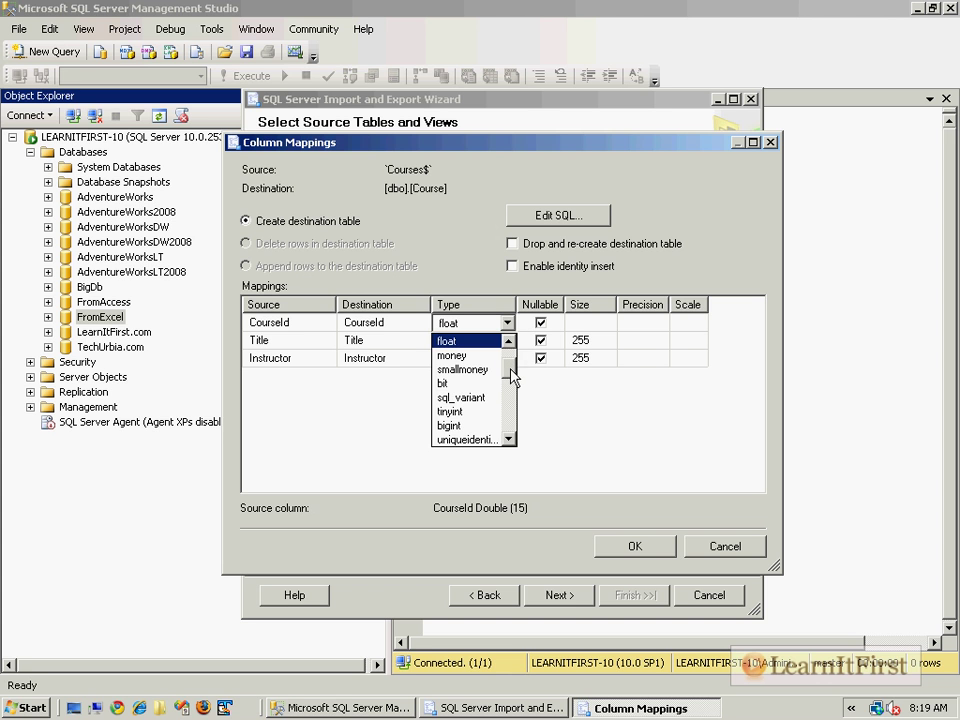
{"action": "scroll", "scroll_direction": "down", "scroll_amount": 3}
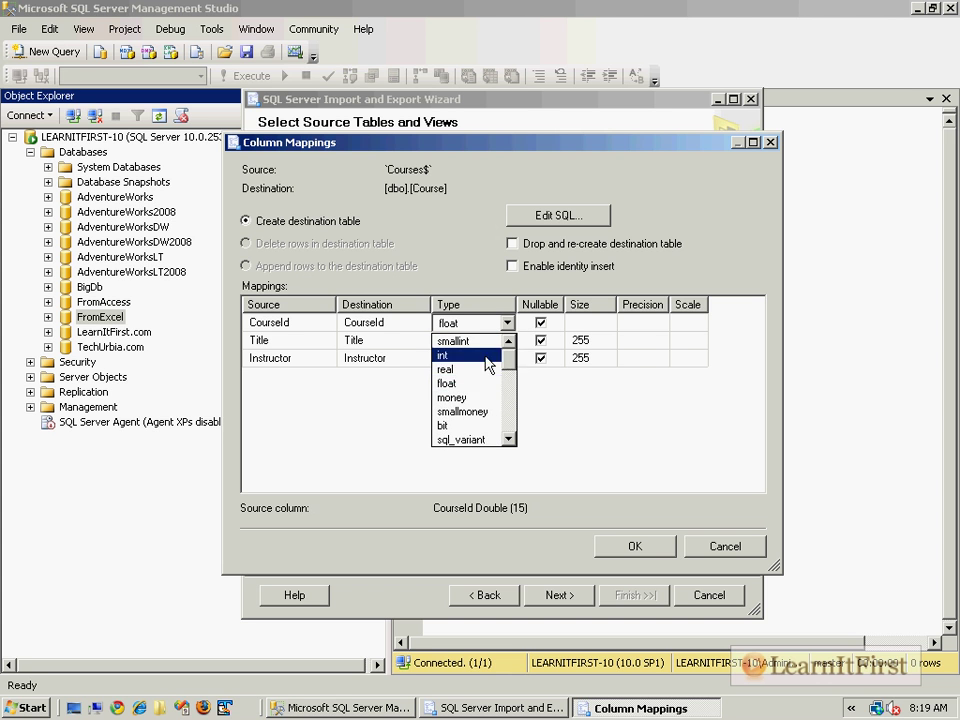
{"action": "left_click", "coordinate": [442, 356]}
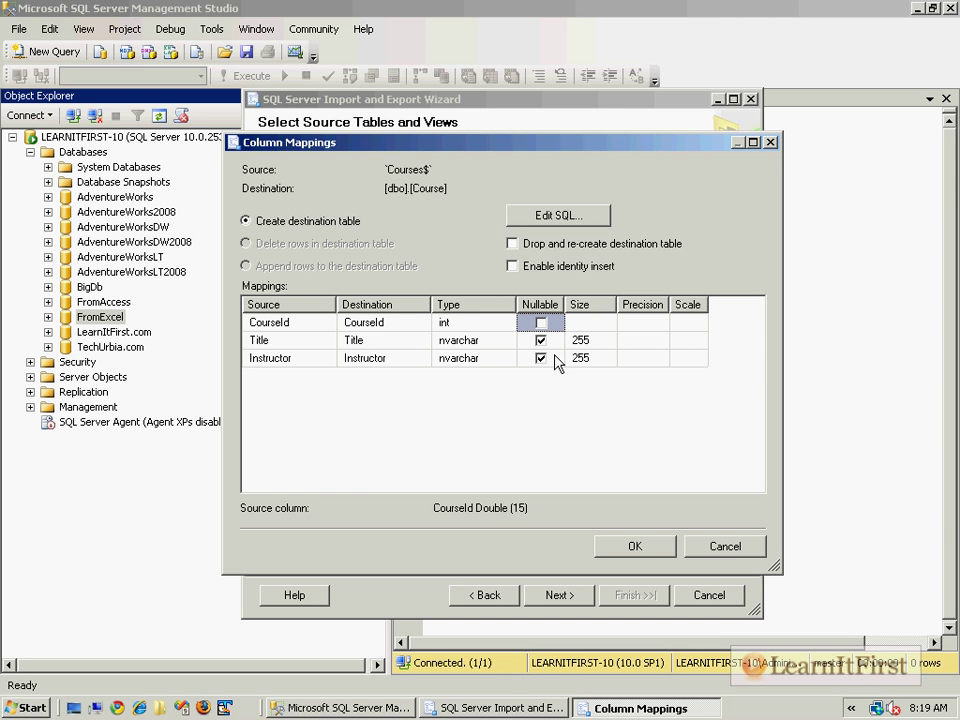
{"action": "left_click", "coordinate": [540, 358]}
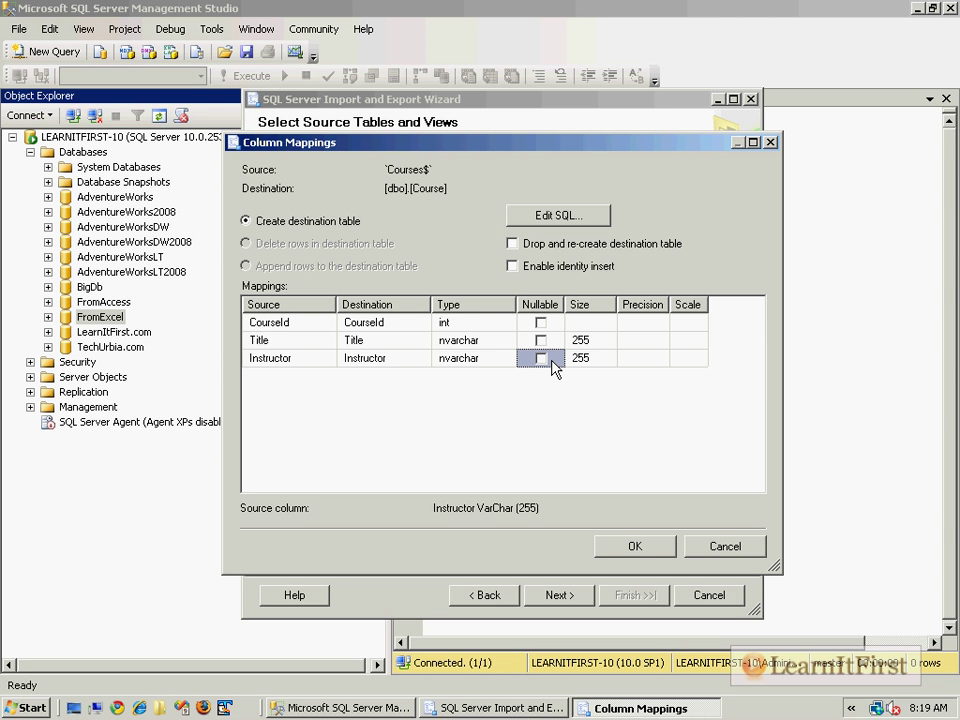
{"action": "mouse_move", "coordinate": [344, 238]}
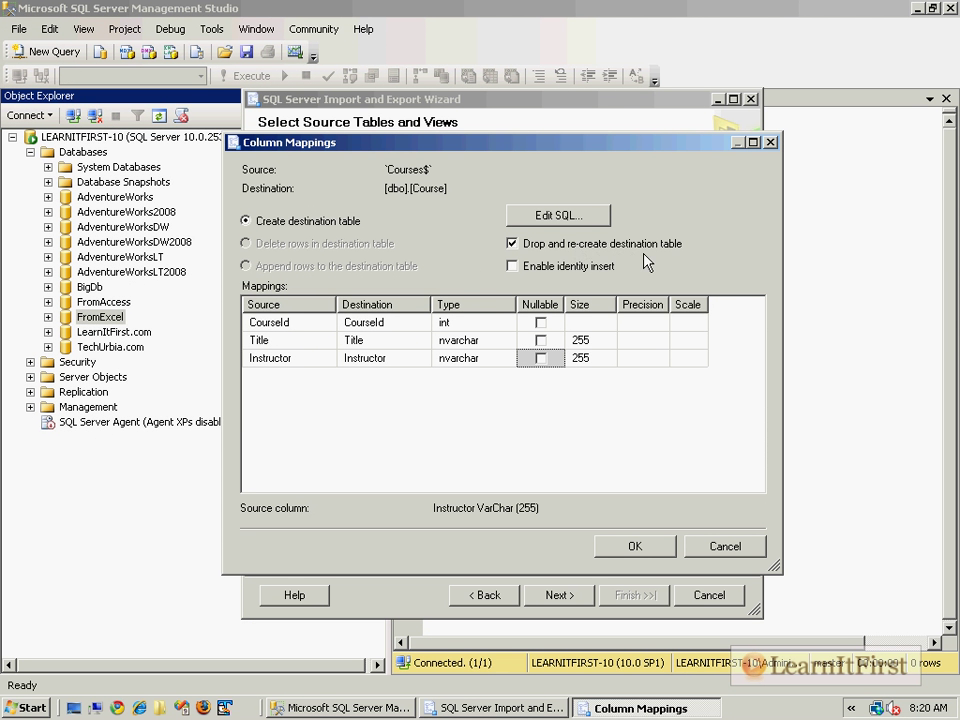
{"action": "left_click", "coordinate": [512, 244]}
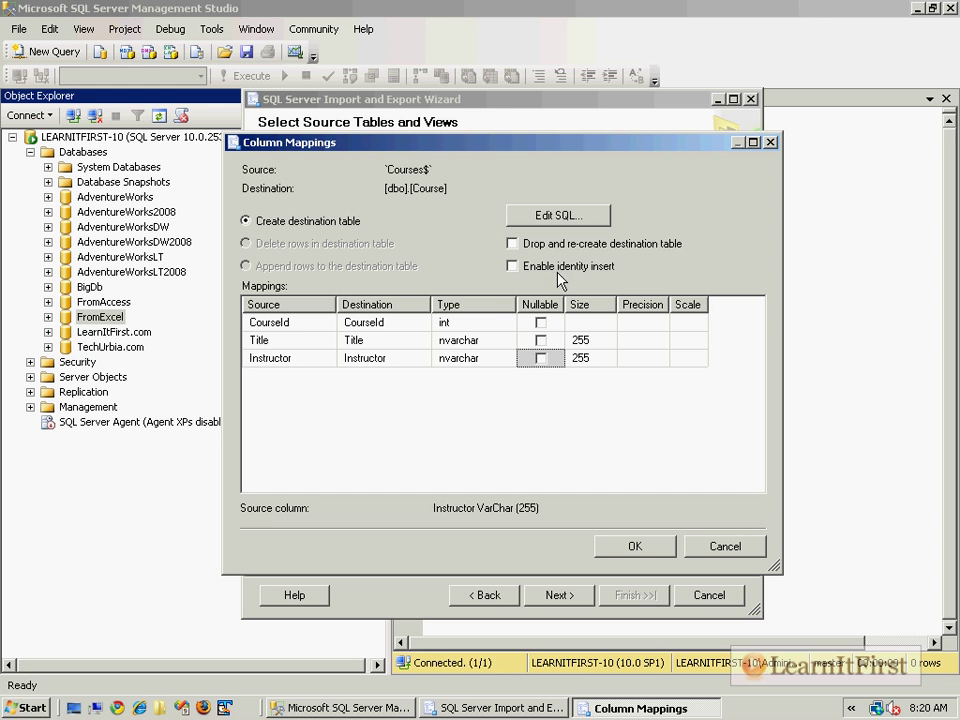
{"action": "mouse_move", "coordinate": [548, 310]}
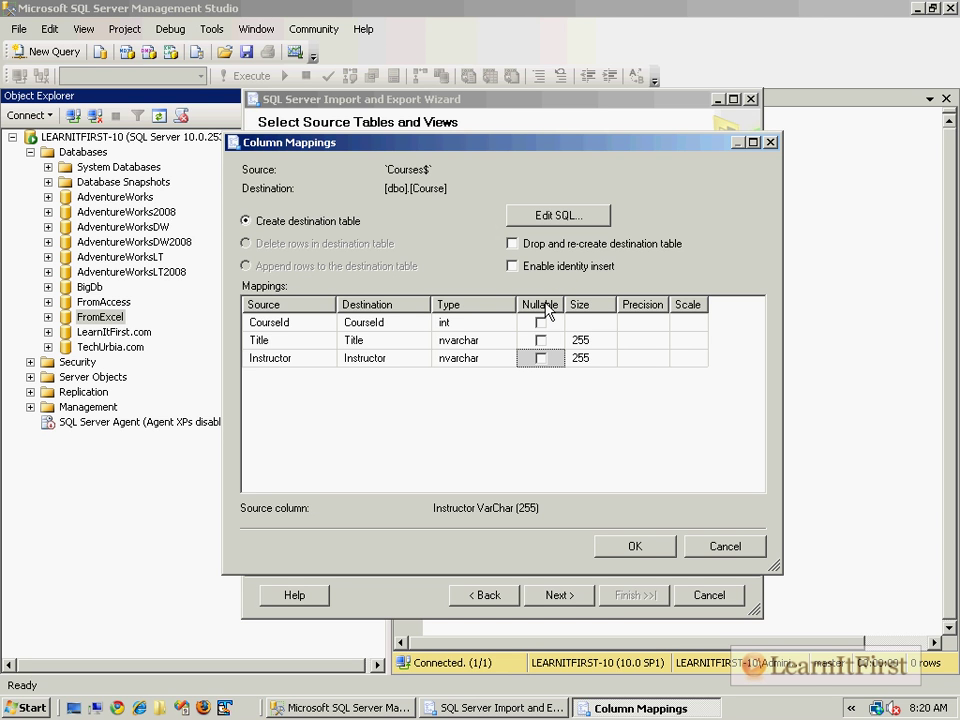
{"action": "mouse_move", "coordinate": [744, 296]}
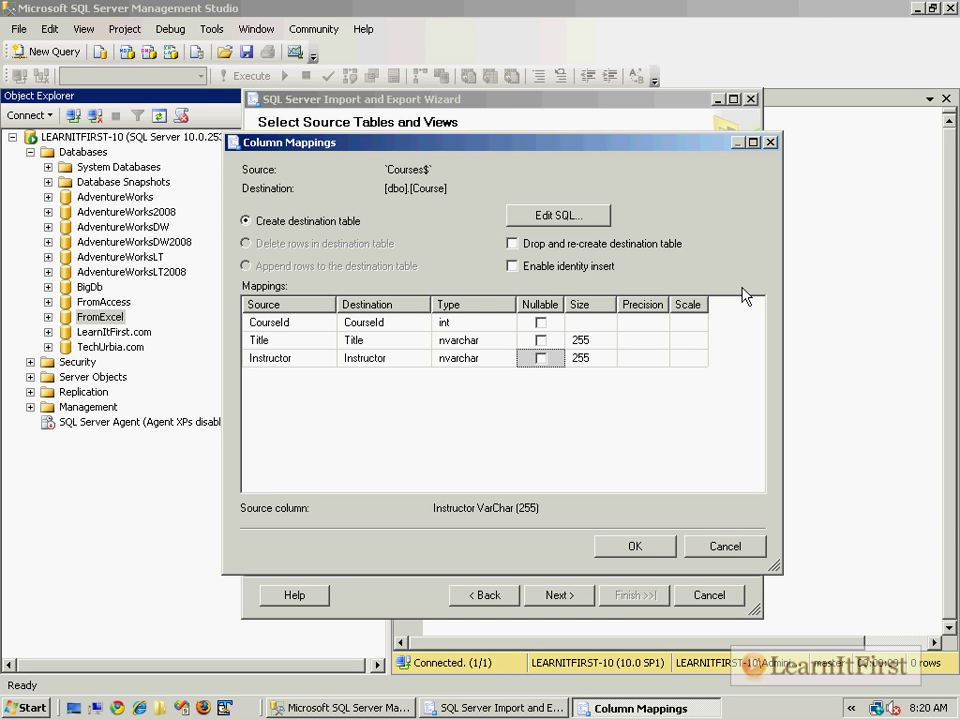
{"action": "mouse_move", "coordinate": [590, 244]}
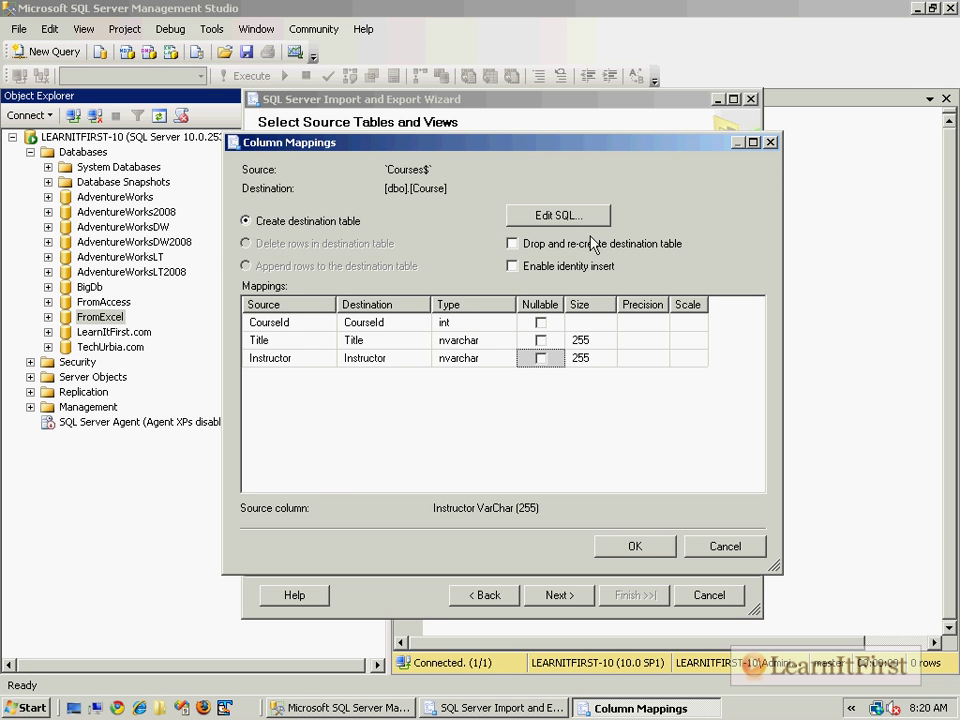
{"action": "left_click", "coordinate": [556, 216]}
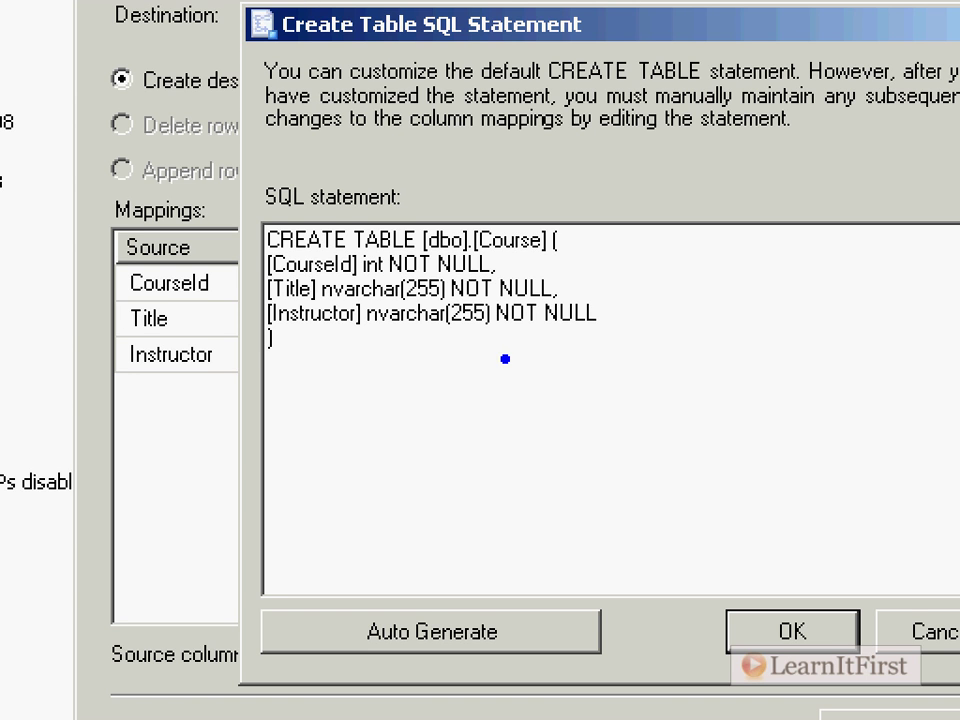
{"action": "mouse_move", "coordinate": [506, 336]}
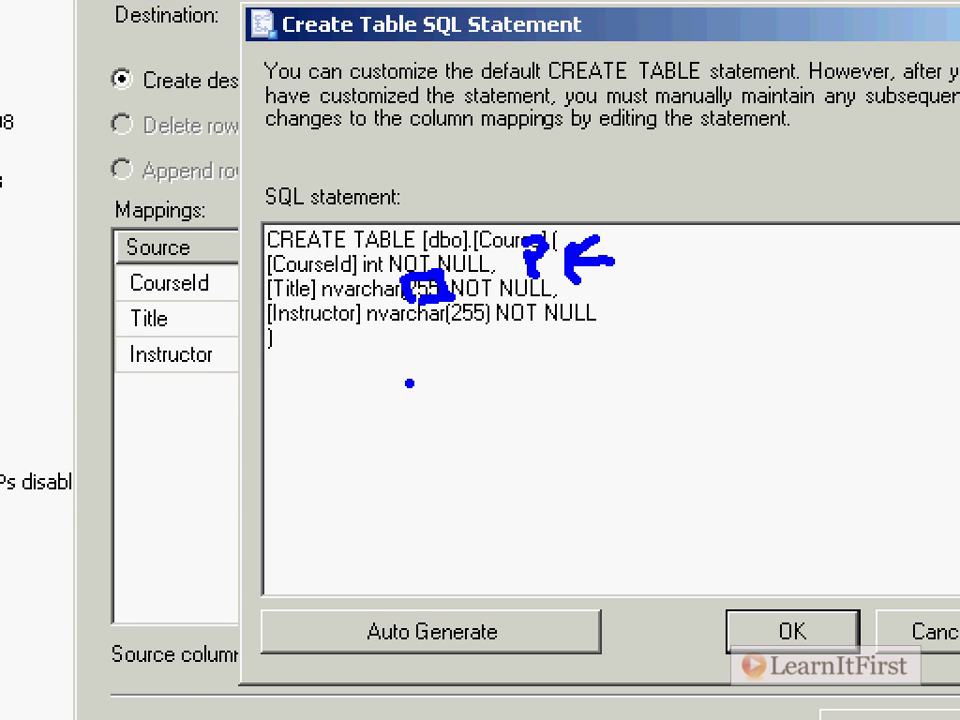
{"action": "left_click", "coordinate": [792, 632]}
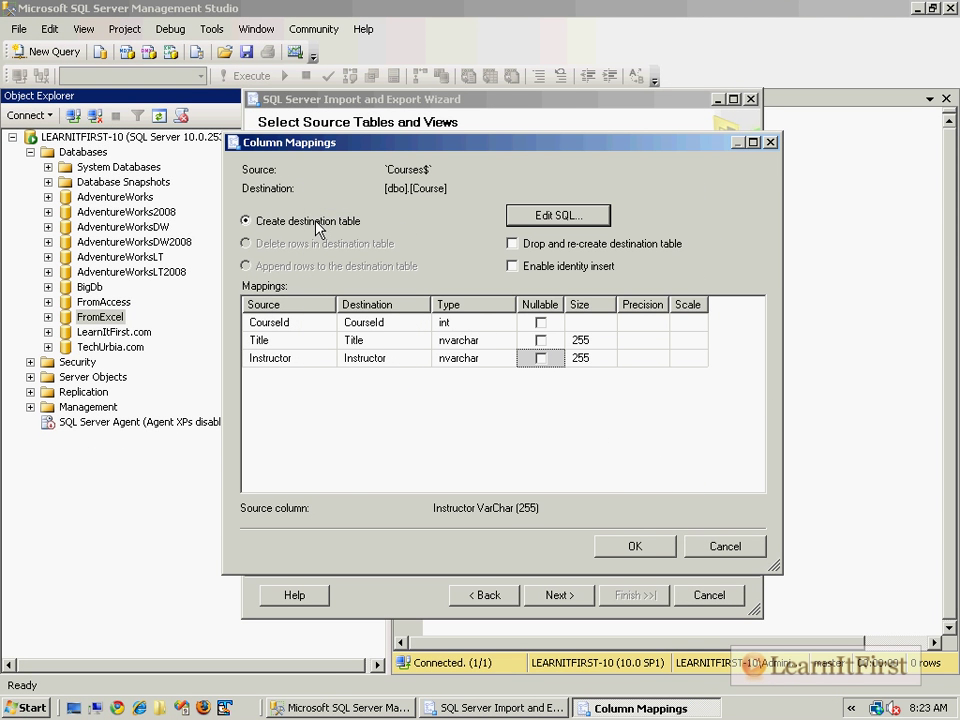
{"action": "left_click", "coordinate": [634, 546]}
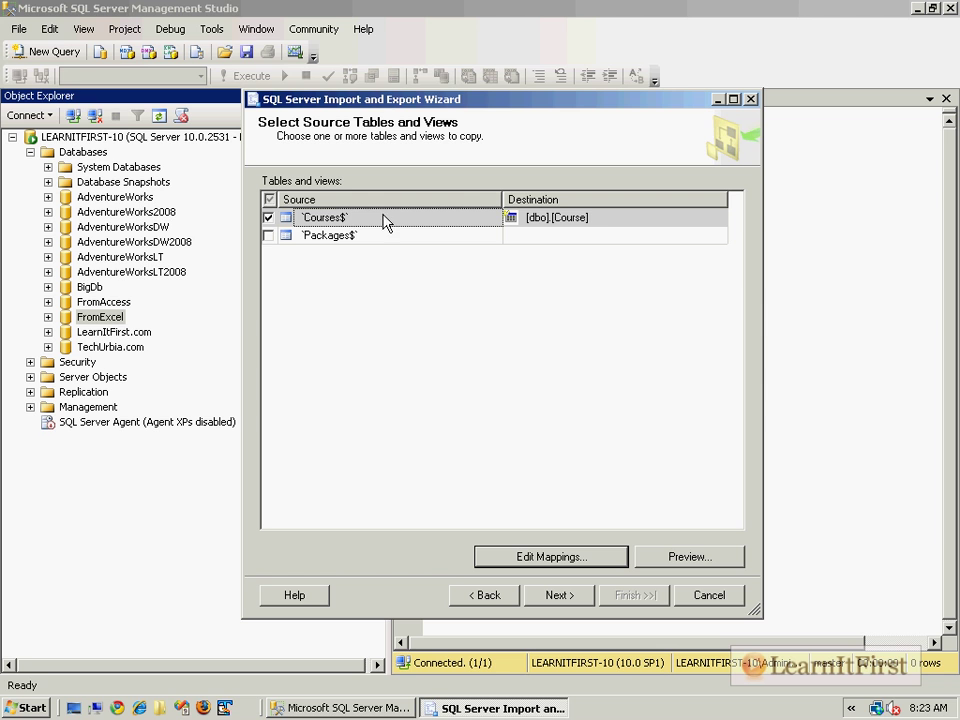
{"action": "mouse_move", "coordinate": [528, 230]}
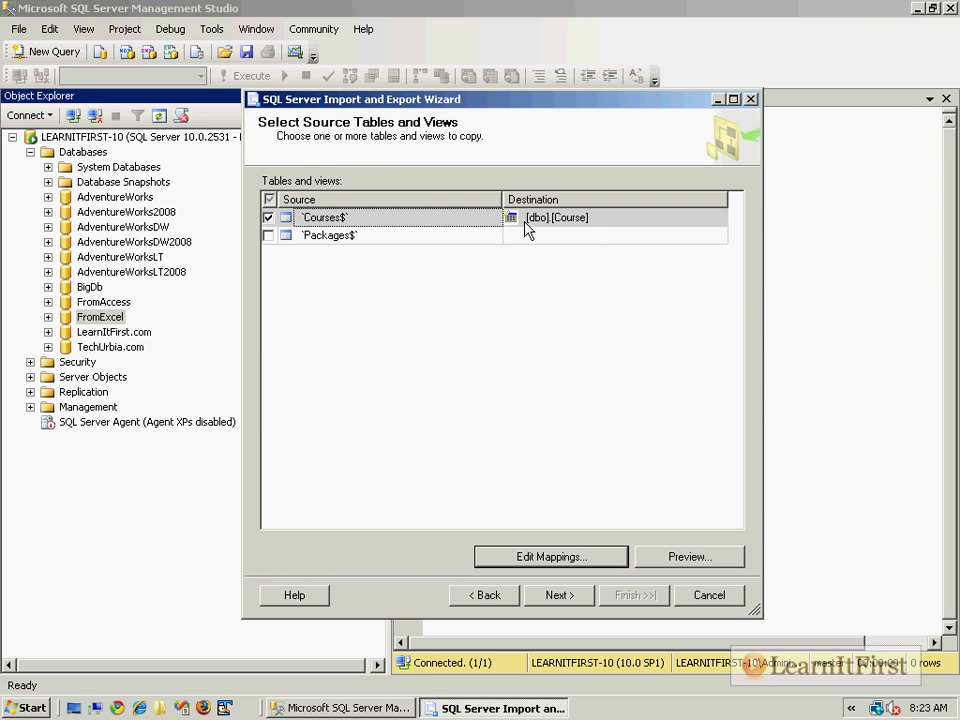
{"action": "left_click", "coordinate": [558, 596]}
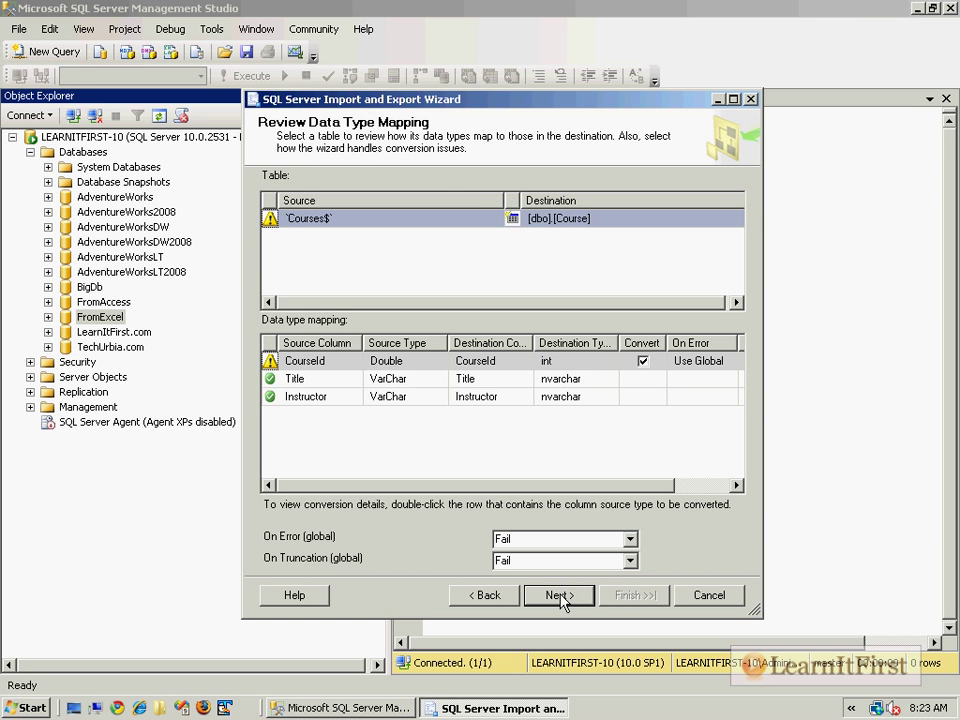
{"action": "mouse_move", "coordinate": [390, 424]}
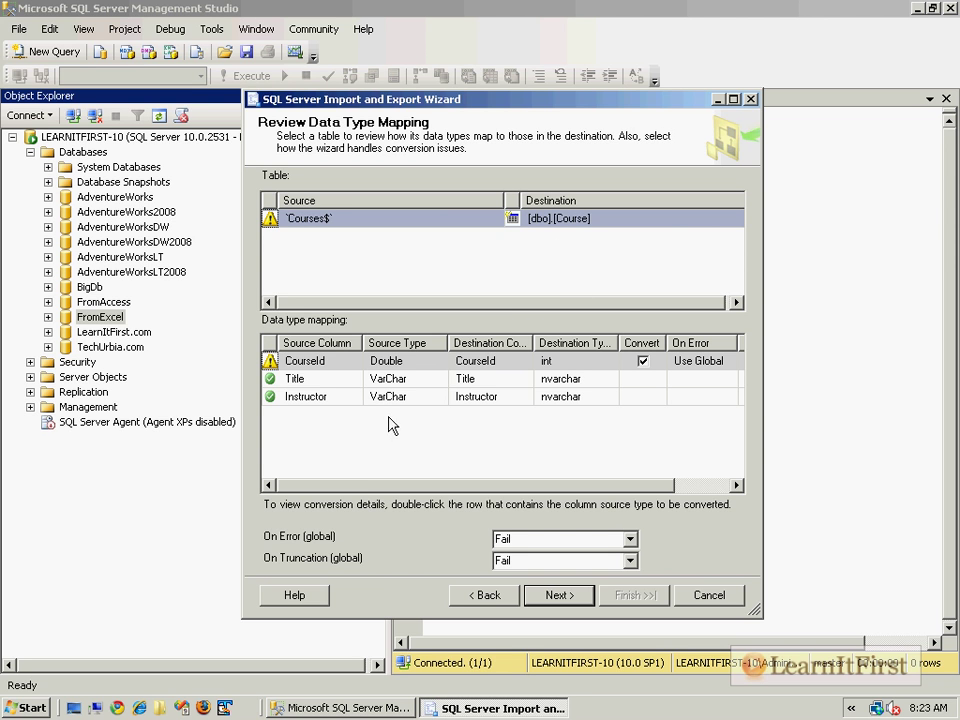
{"action": "mouse_move", "coordinate": [384, 492]}
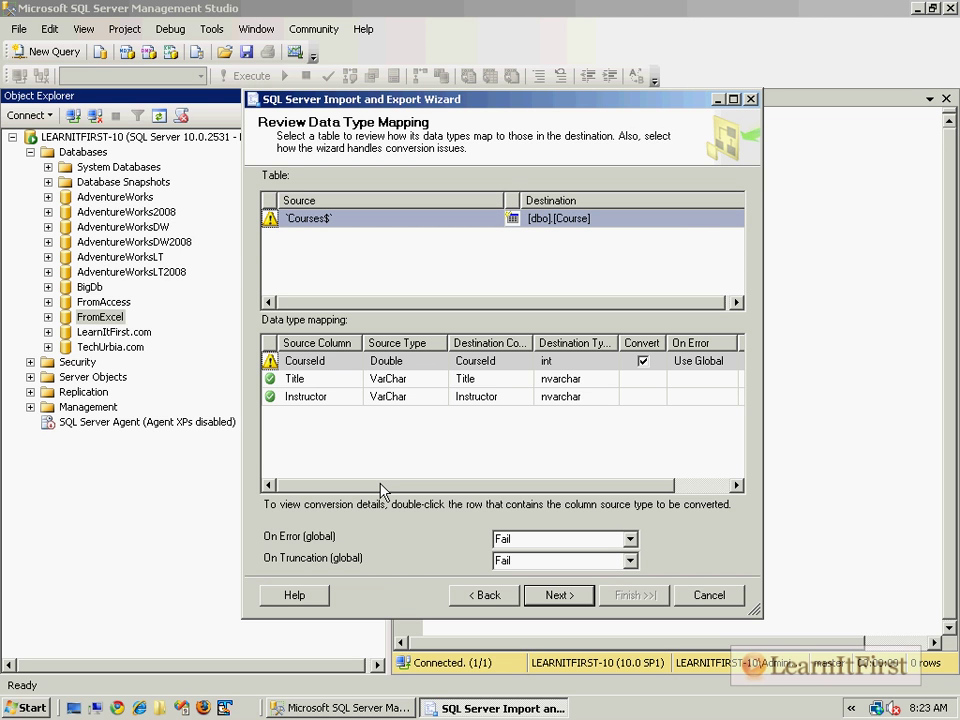
{"action": "mouse_move", "coordinate": [416, 368]}
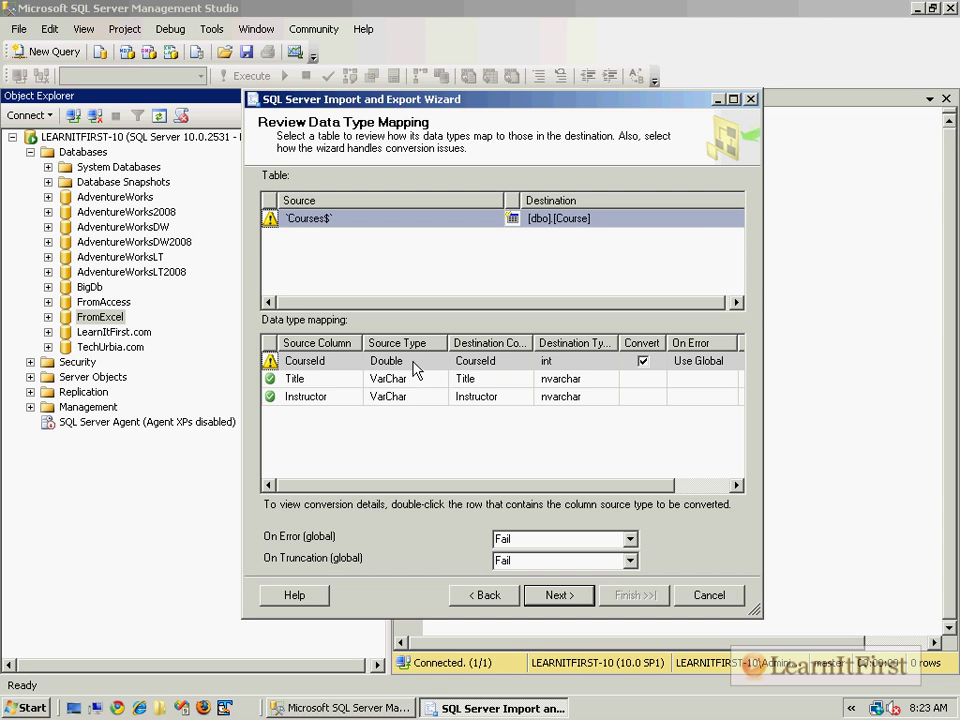
{"action": "mouse_move", "coordinate": [428, 408]}
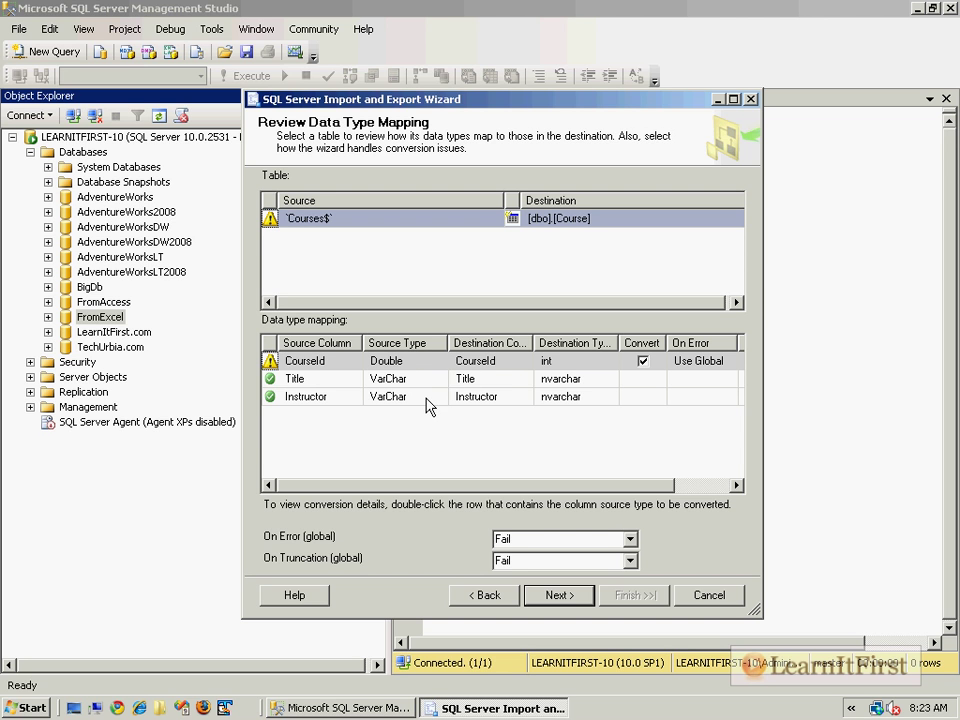
{"action": "mouse_move", "coordinate": [602, 396]}
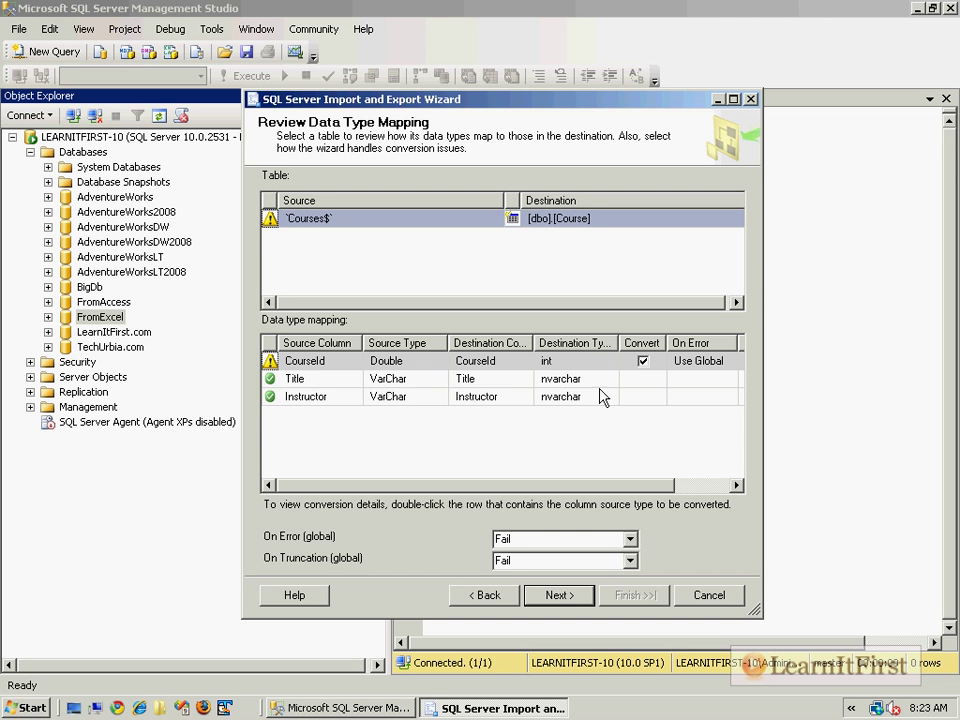
{"action": "mouse_move", "coordinate": [604, 410]}
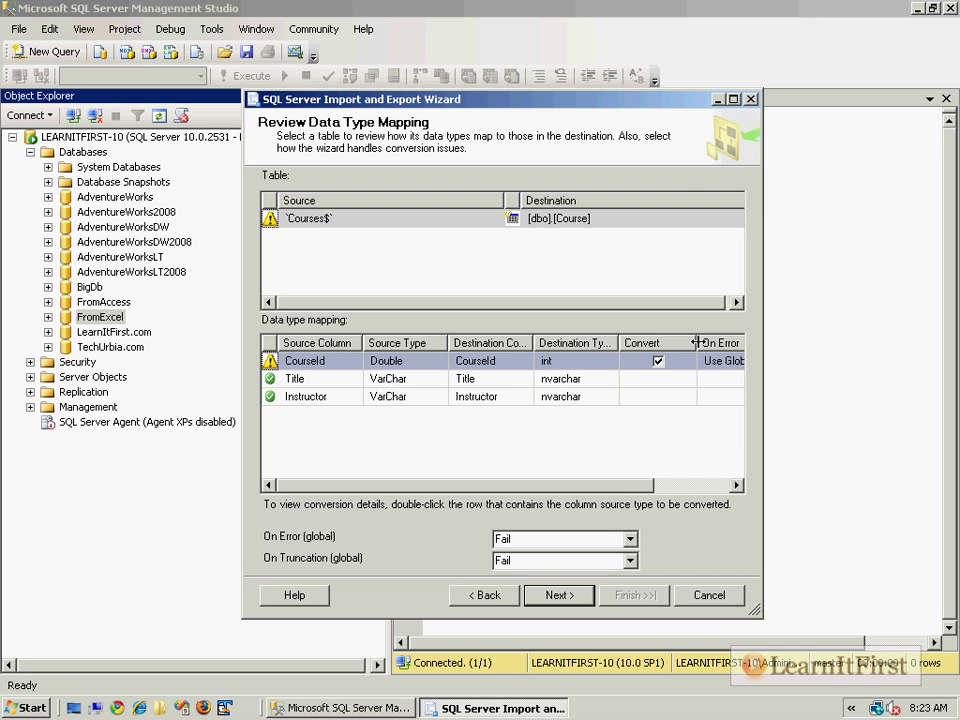
{"action": "mouse_move", "coordinate": [672, 364]}
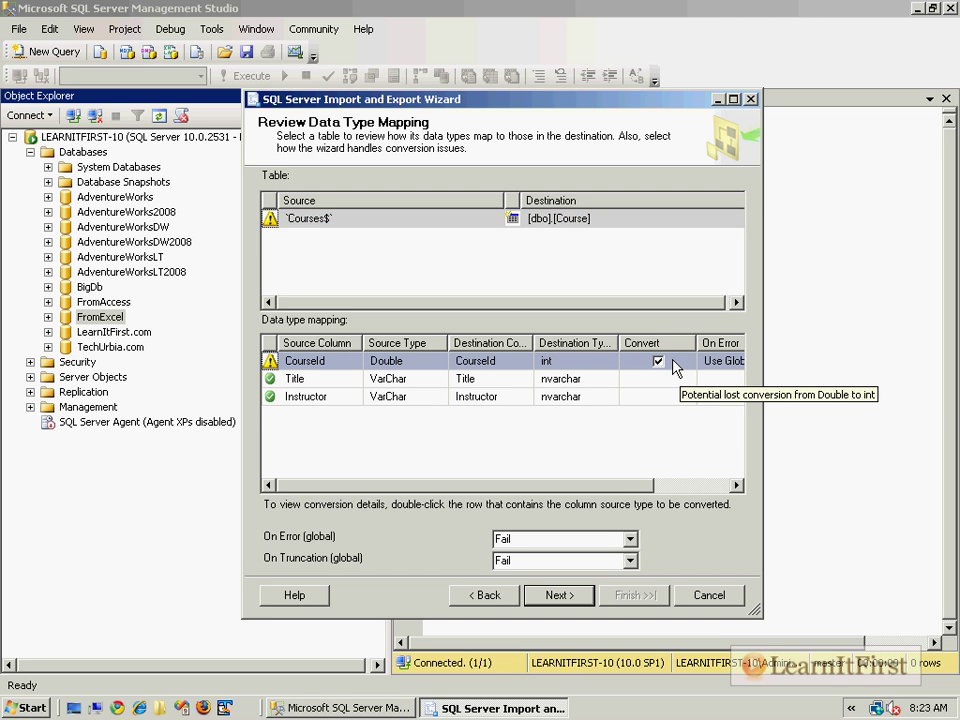
{"action": "left_click", "coordinate": [658, 360]}
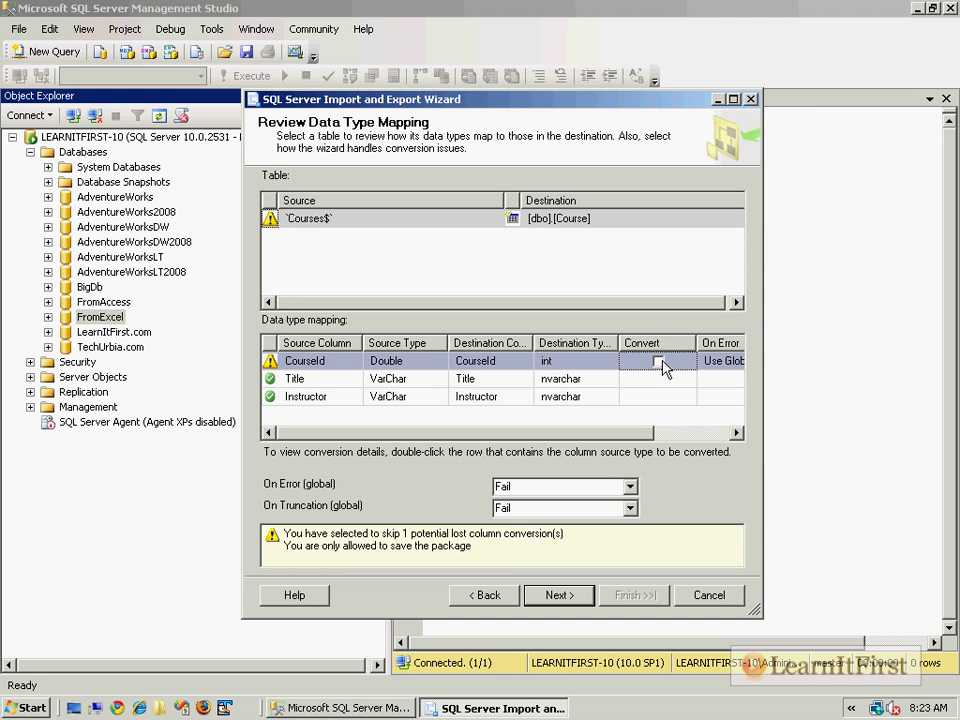
{"action": "mouse_move", "coordinate": [516, 544]}
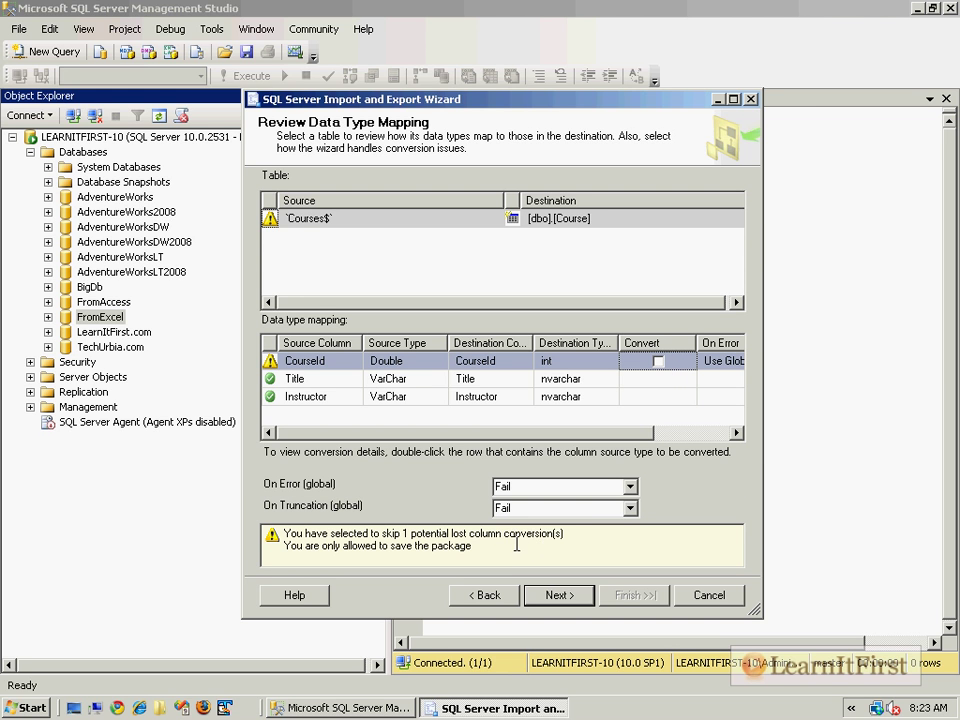
{"action": "mouse_move", "coordinate": [518, 548]}
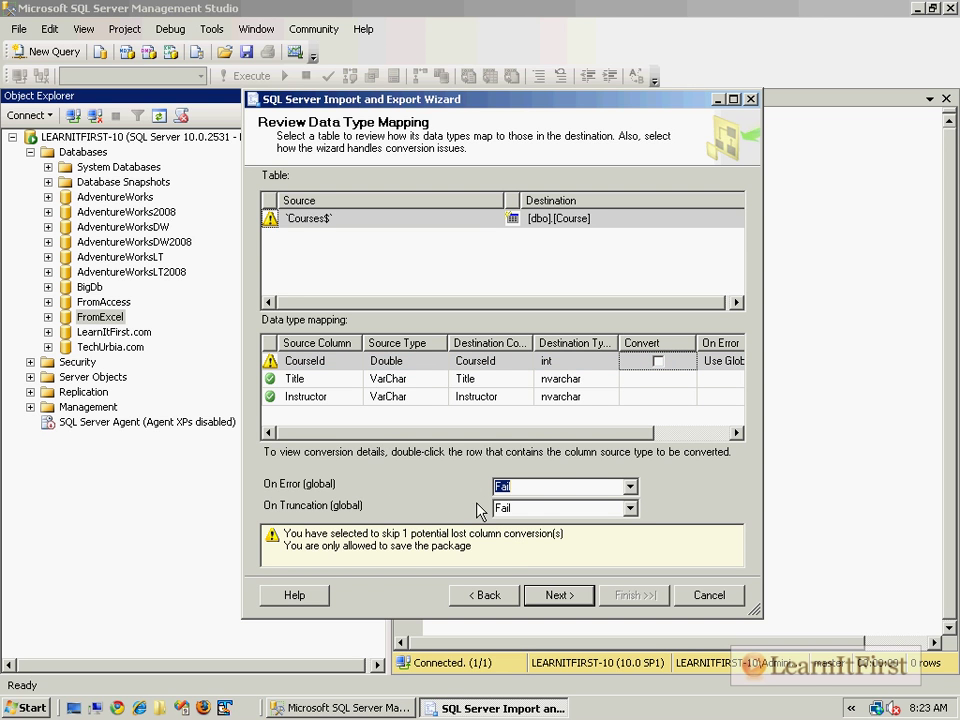
{"action": "mouse_move", "coordinate": [670, 360]}
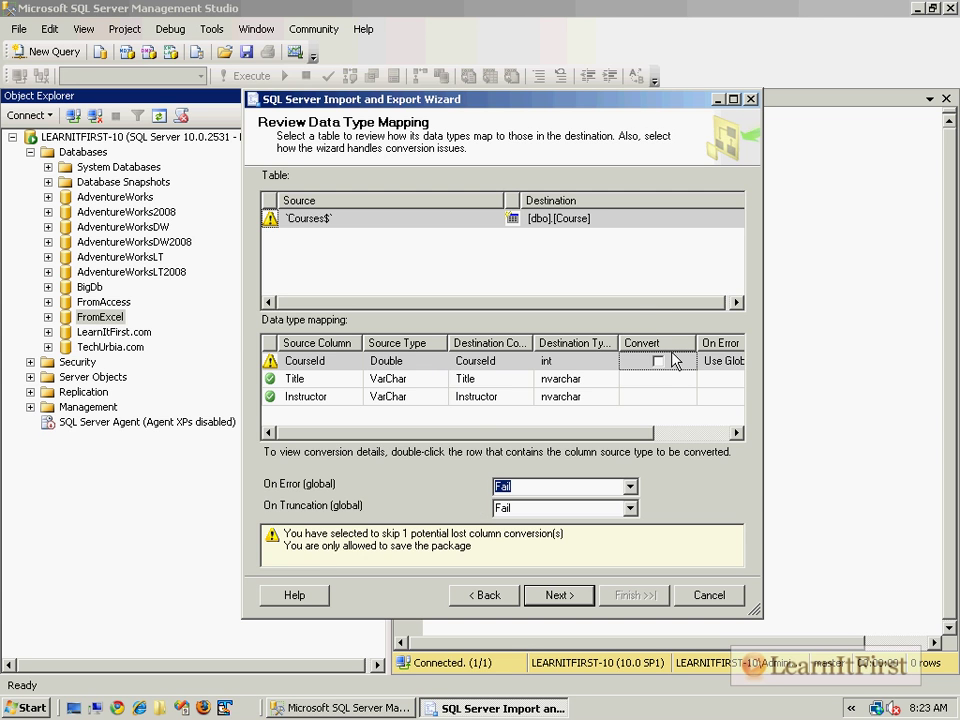
{"action": "left_click", "coordinate": [656, 360]}
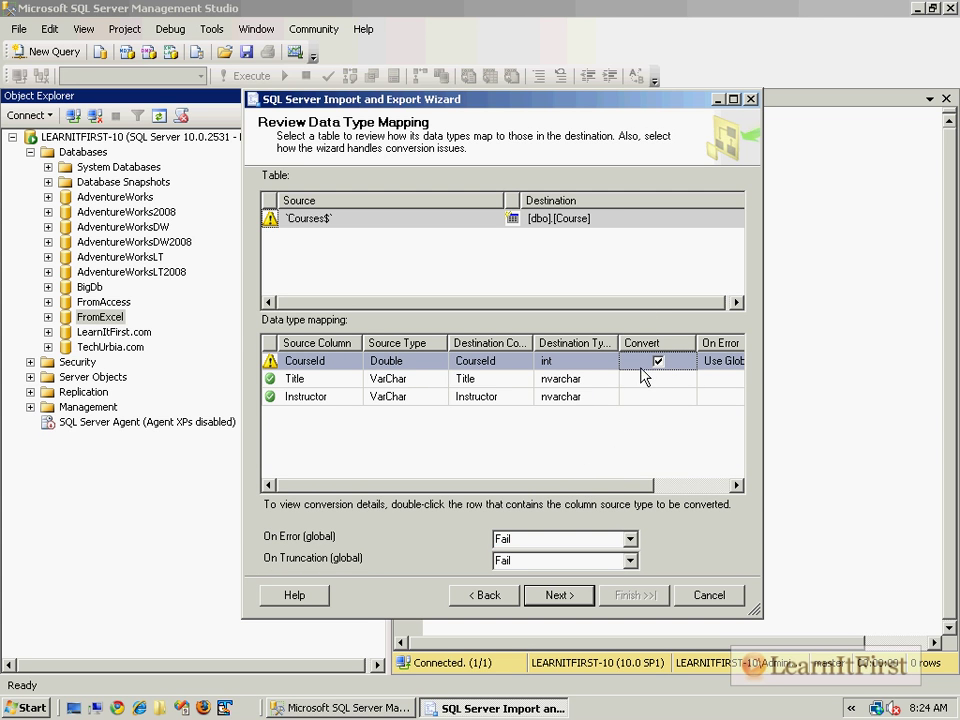
{"action": "mouse_move", "coordinate": [584, 372]}
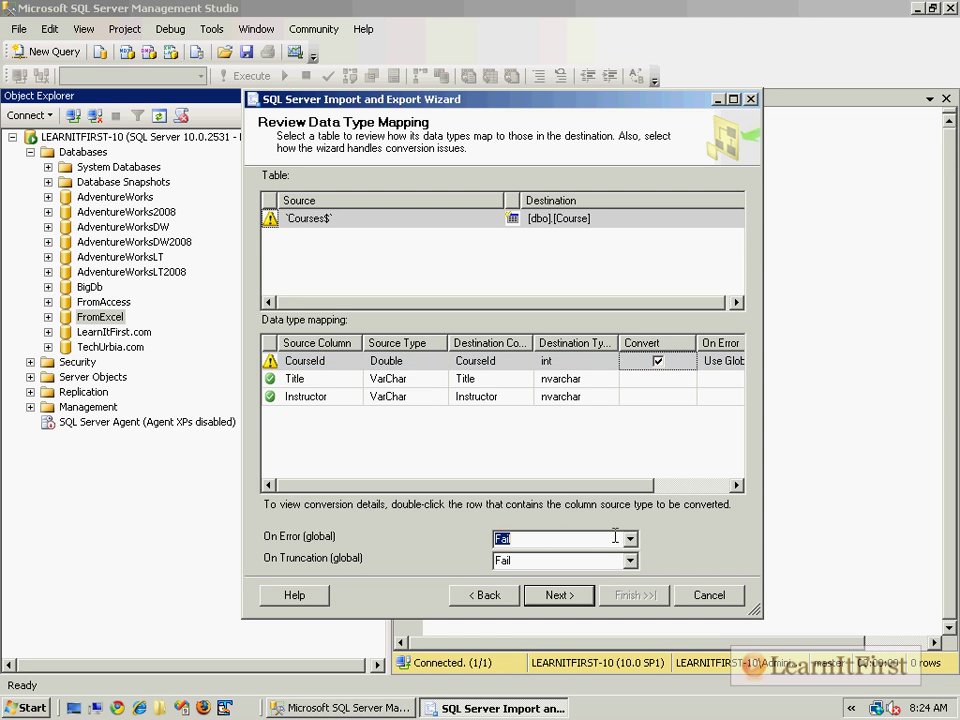
{"action": "left_click", "coordinate": [628, 558]}
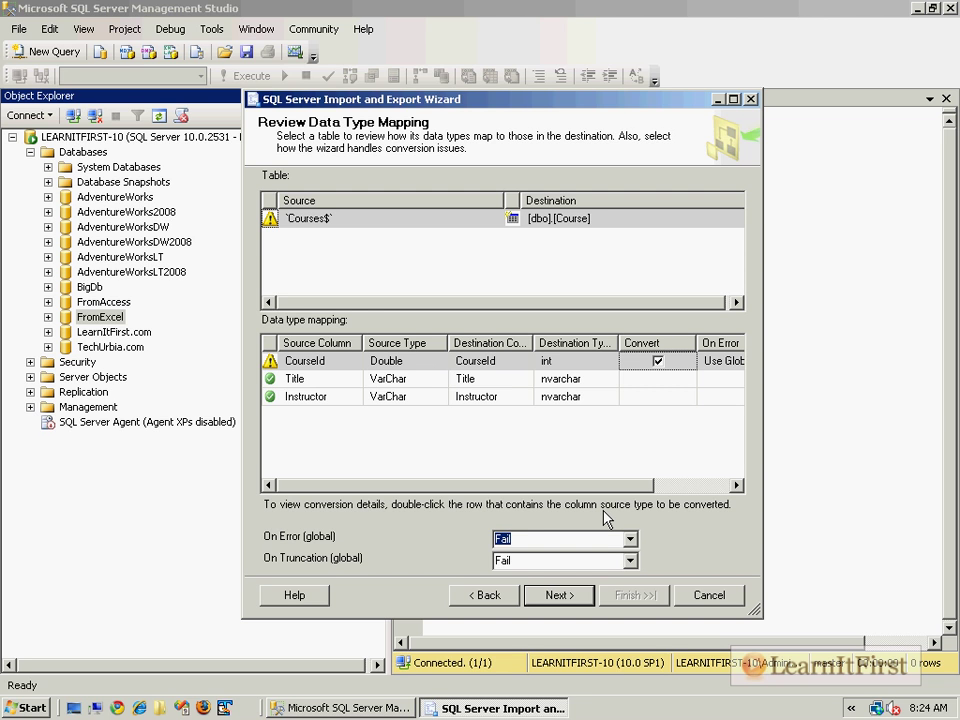
{"action": "mouse_move", "coordinate": [432, 348]}
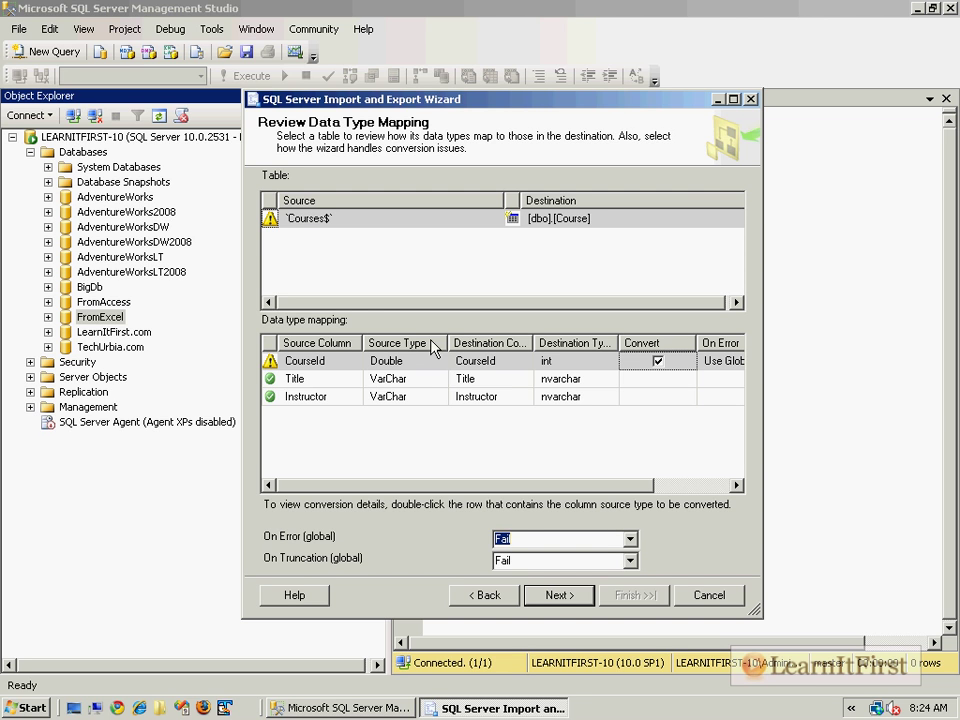
Accept the mappings and reach the summary with Run immediately, no saved SSIS package
{"action": "left_click", "coordinate": [558, 596]}
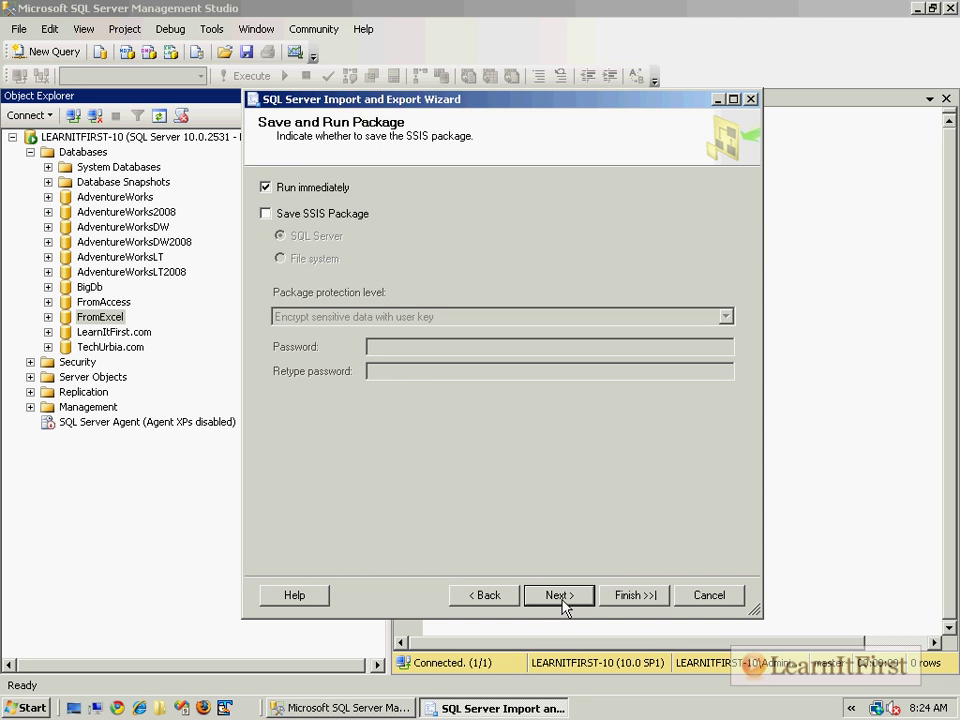
{"action": "mouse_move", "coordinate": [268, 252]}
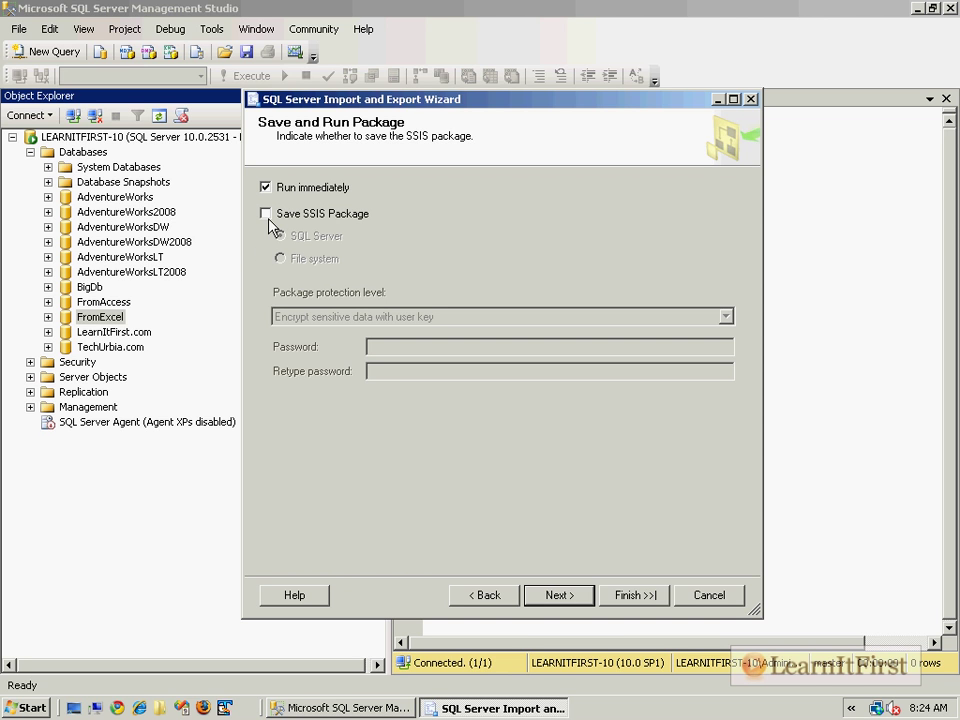
{"action": "left_click", "coordinate": [558, 596]}
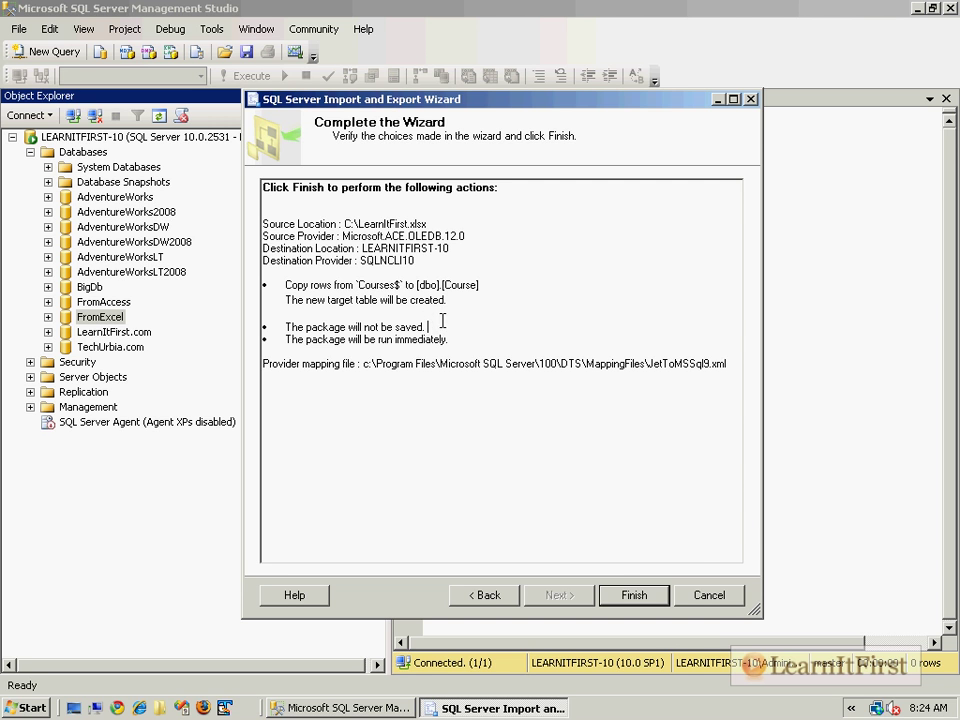
{"action": "mouse_move", "coordinate": [836, 452]}
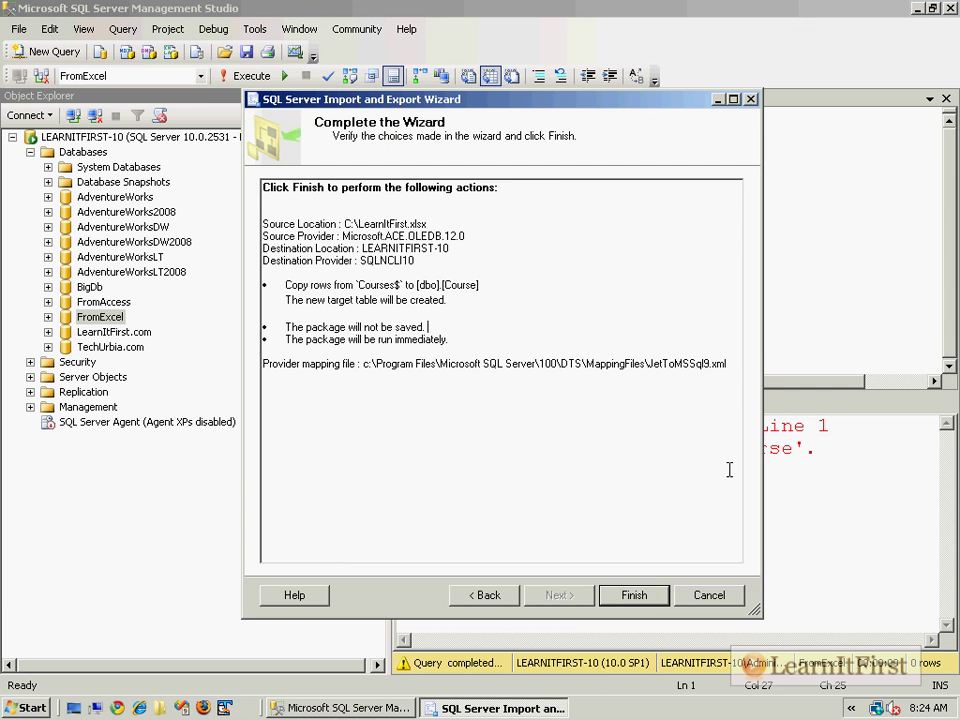
Finish the import, transferring 3 rows into dbo.Course, and close the wizard
{"action": "left_click", "coordinate": [632, 596]}
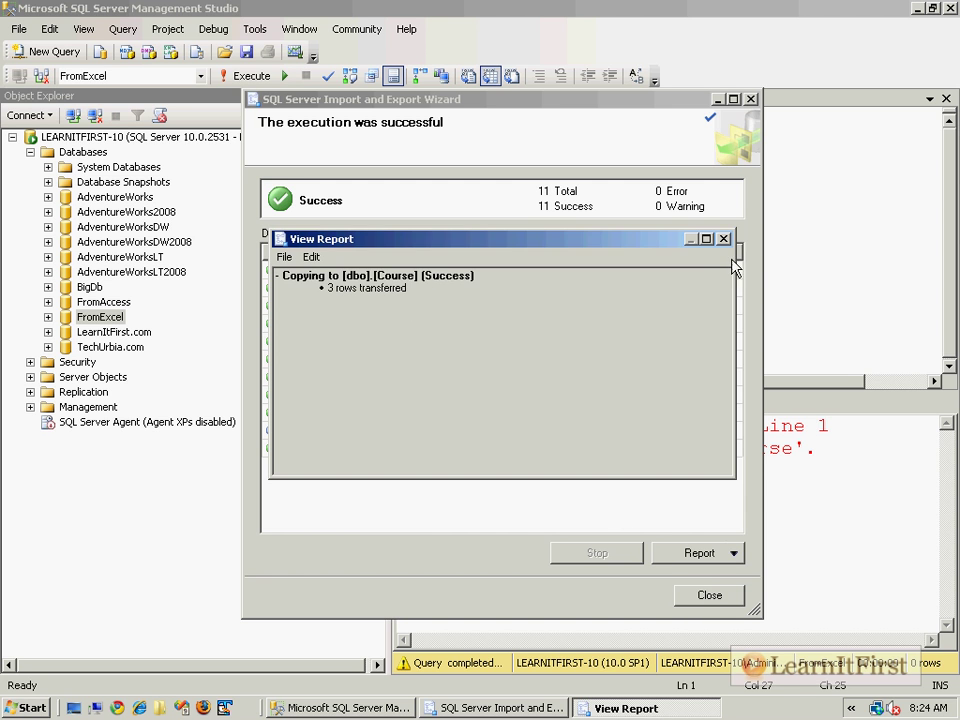
{"action": "left_click", "coordinate": [708, 596]}
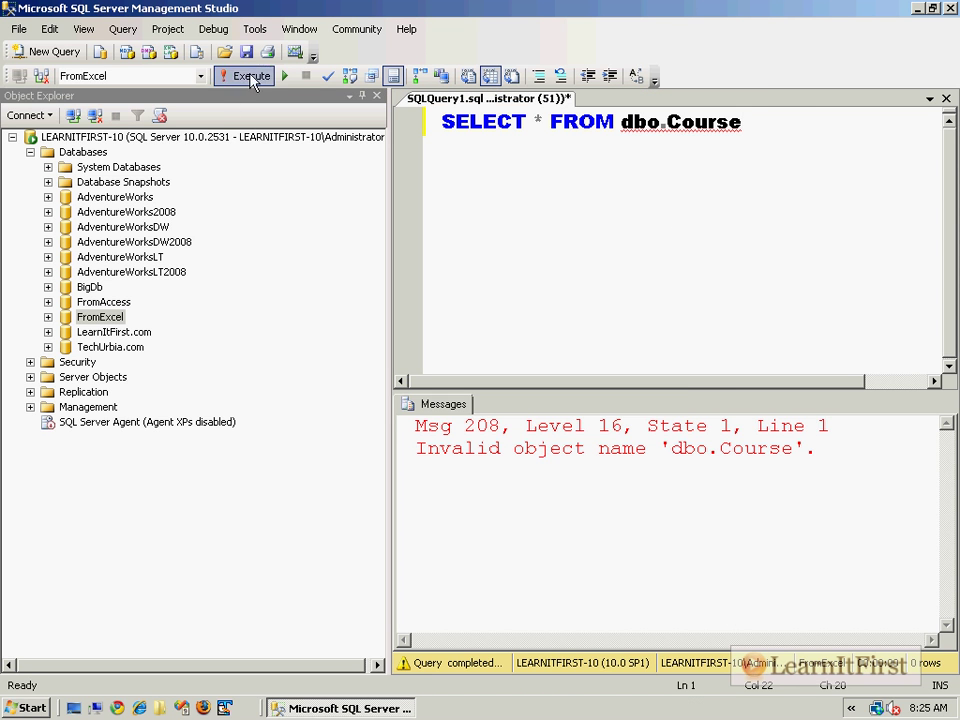
Execute SELECT * FROM dbo.Course, returning courses 158, 223 and 157
{"action": "left_click", "coordinate": [244, 76]}
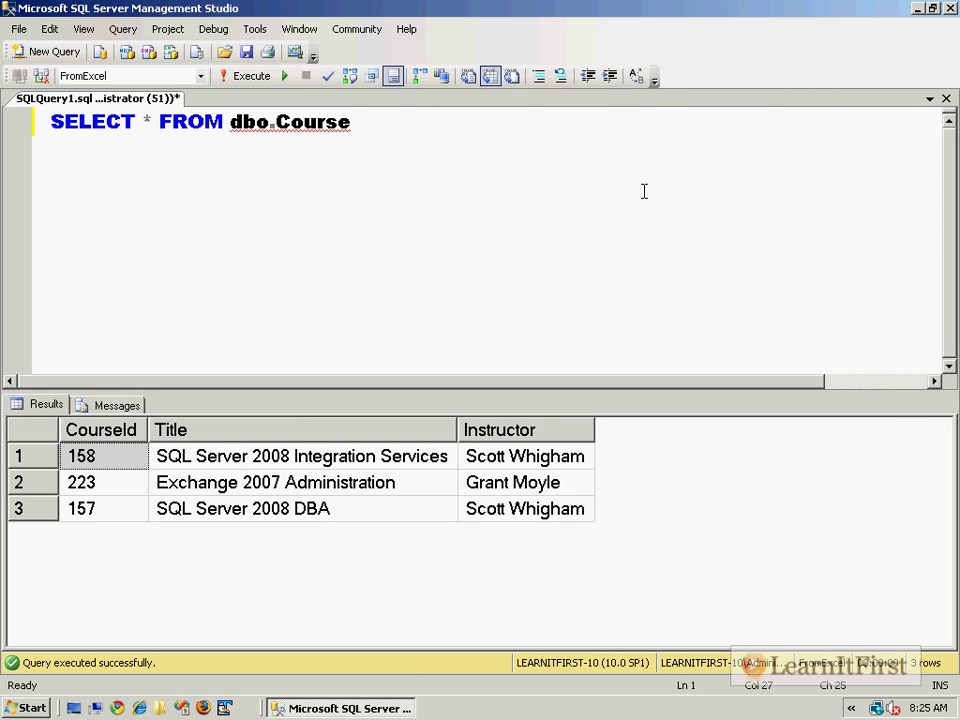
{"action": "left_click", "coordinate": [350, 122]}
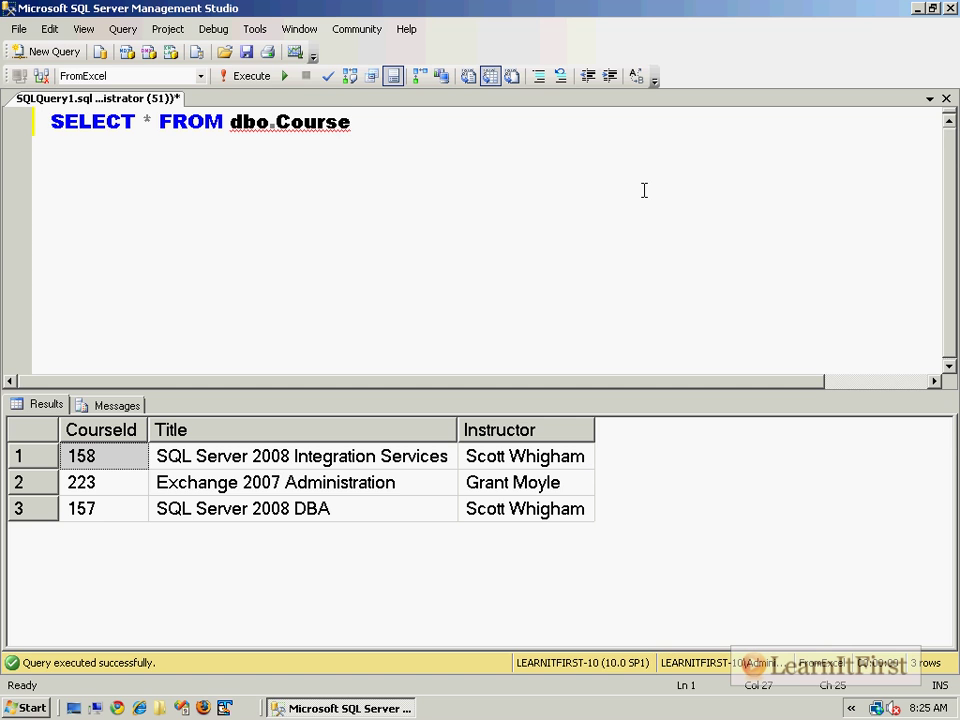
{"action": "left_click", "coordinate": [352, 122]}
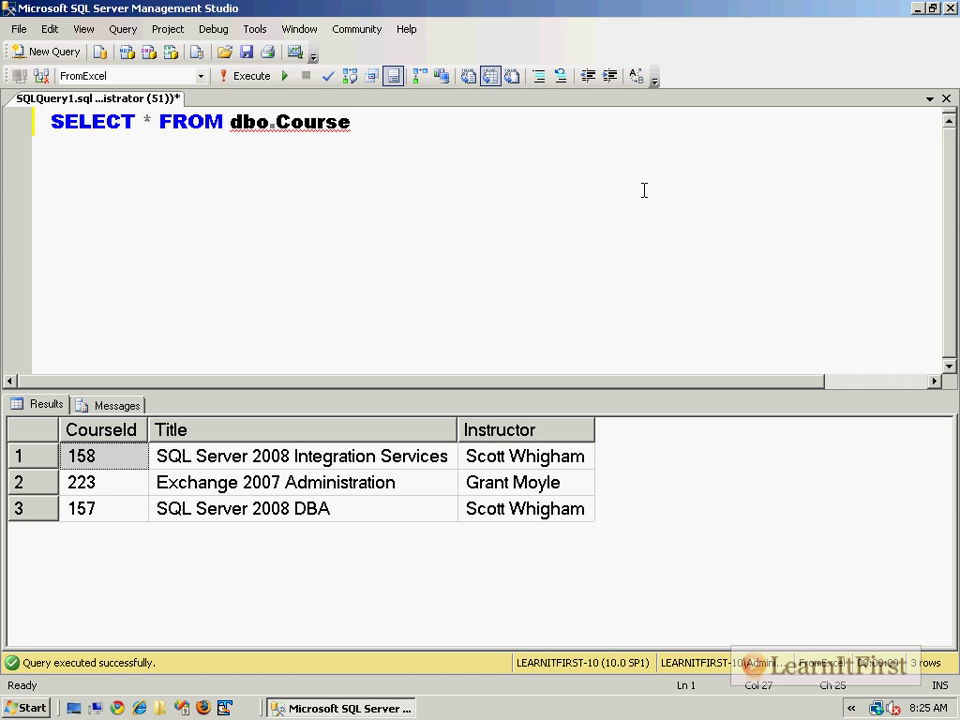
{"action": "left_click", "coordinate": [350, 122]}
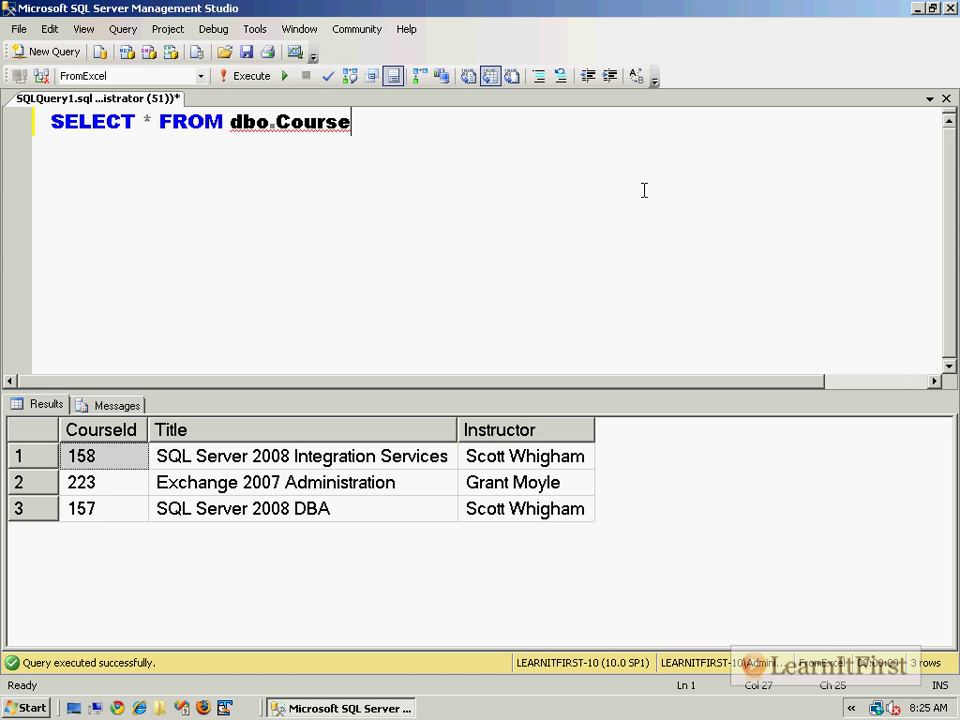